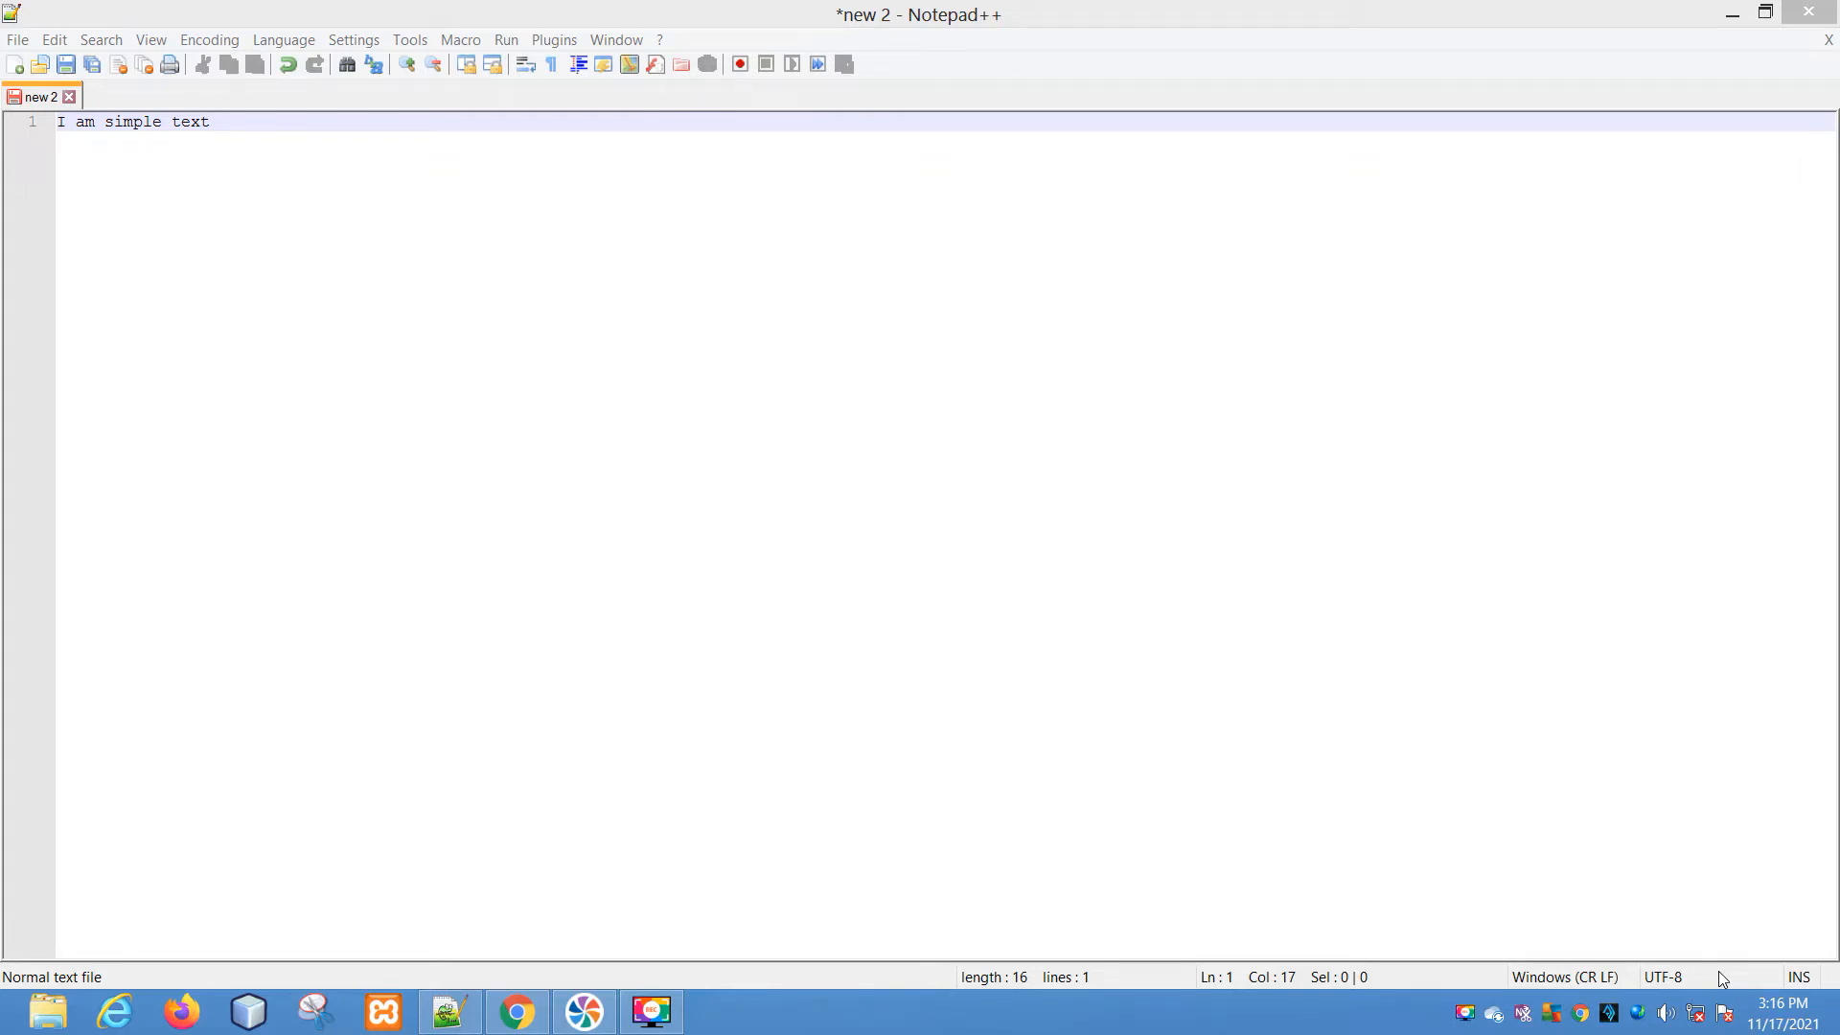
mouse_move(1319, 1006)
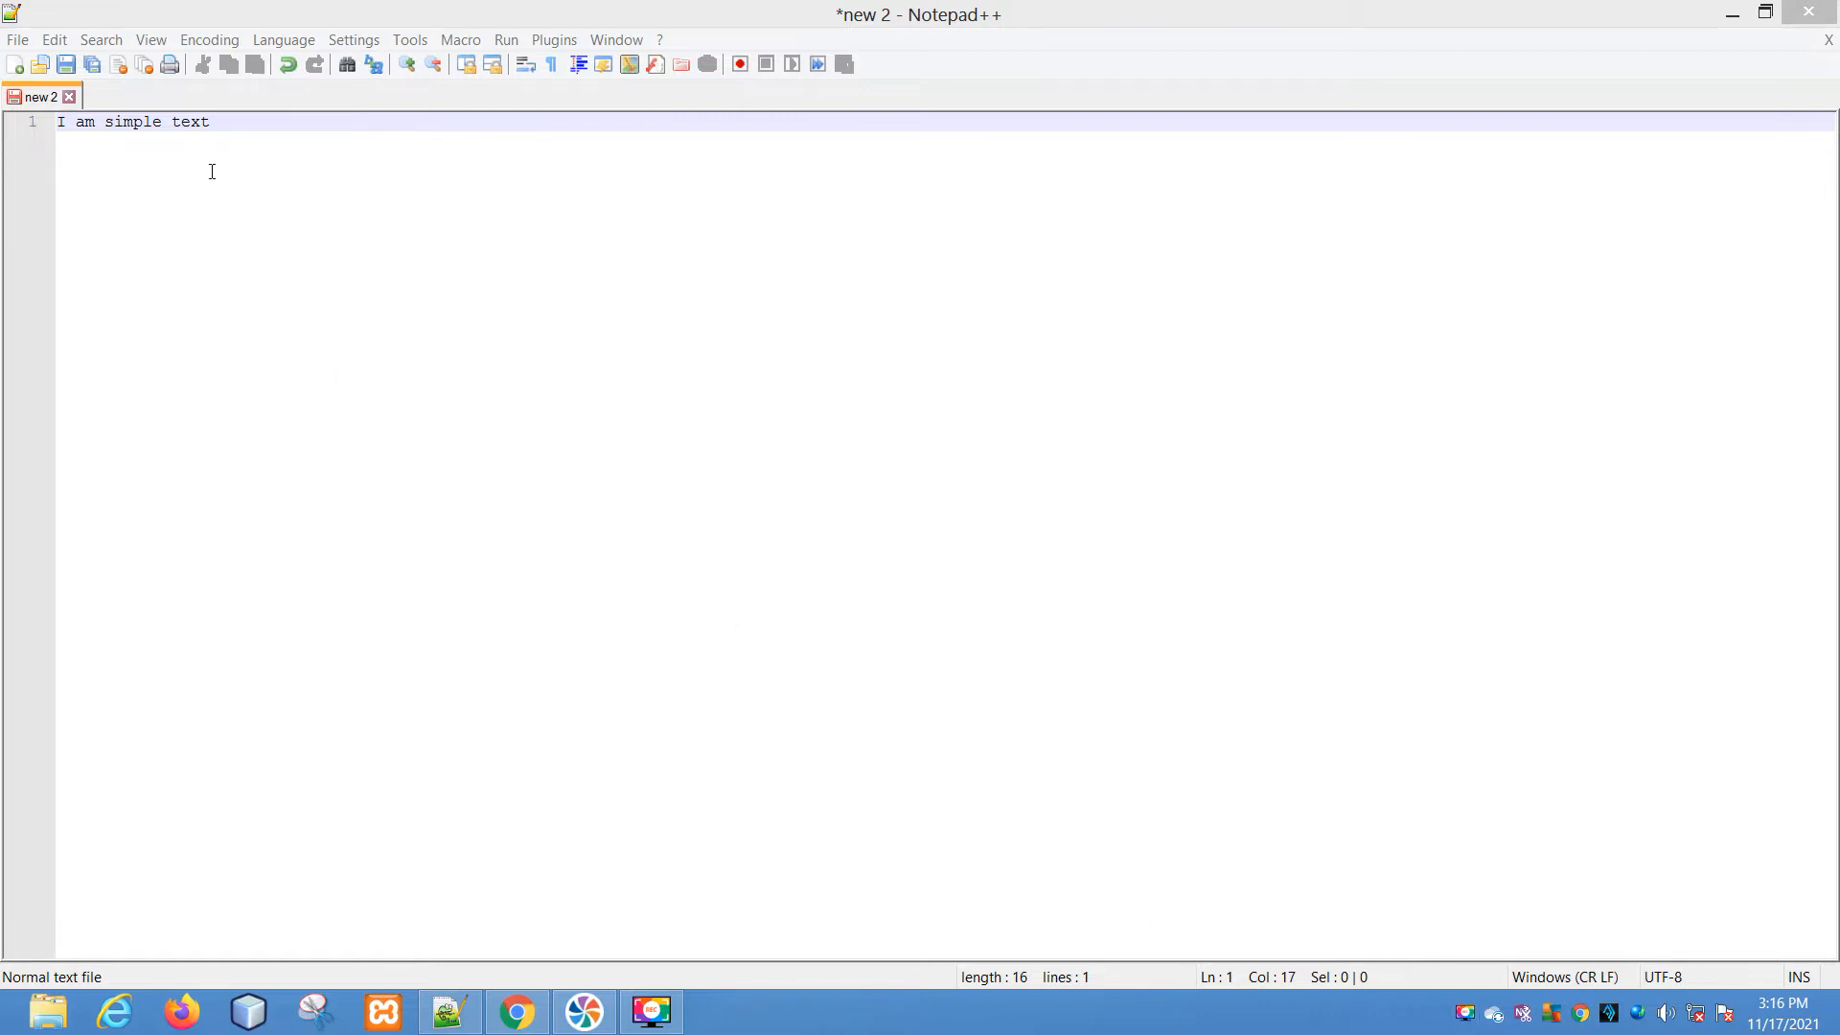
Browse the greyed-out Convert Case options with no text selected.
left_click(54, 38)
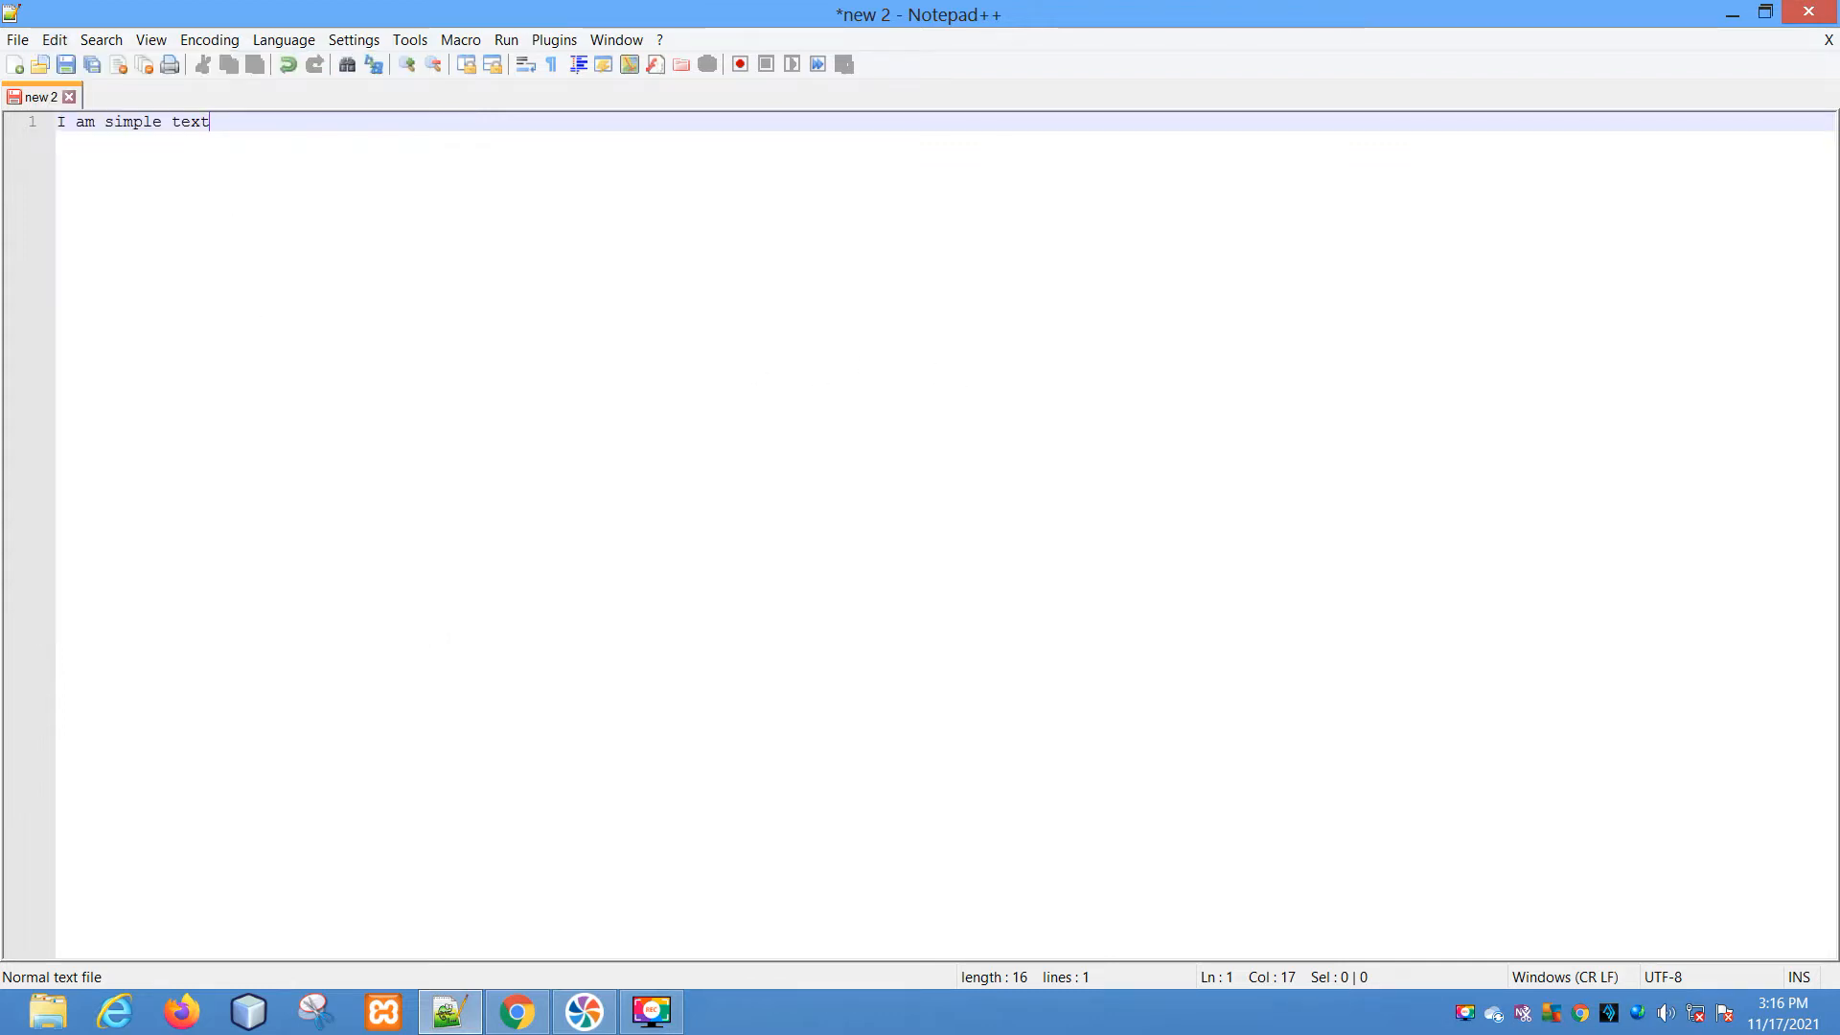
mouse_move(215, 126)
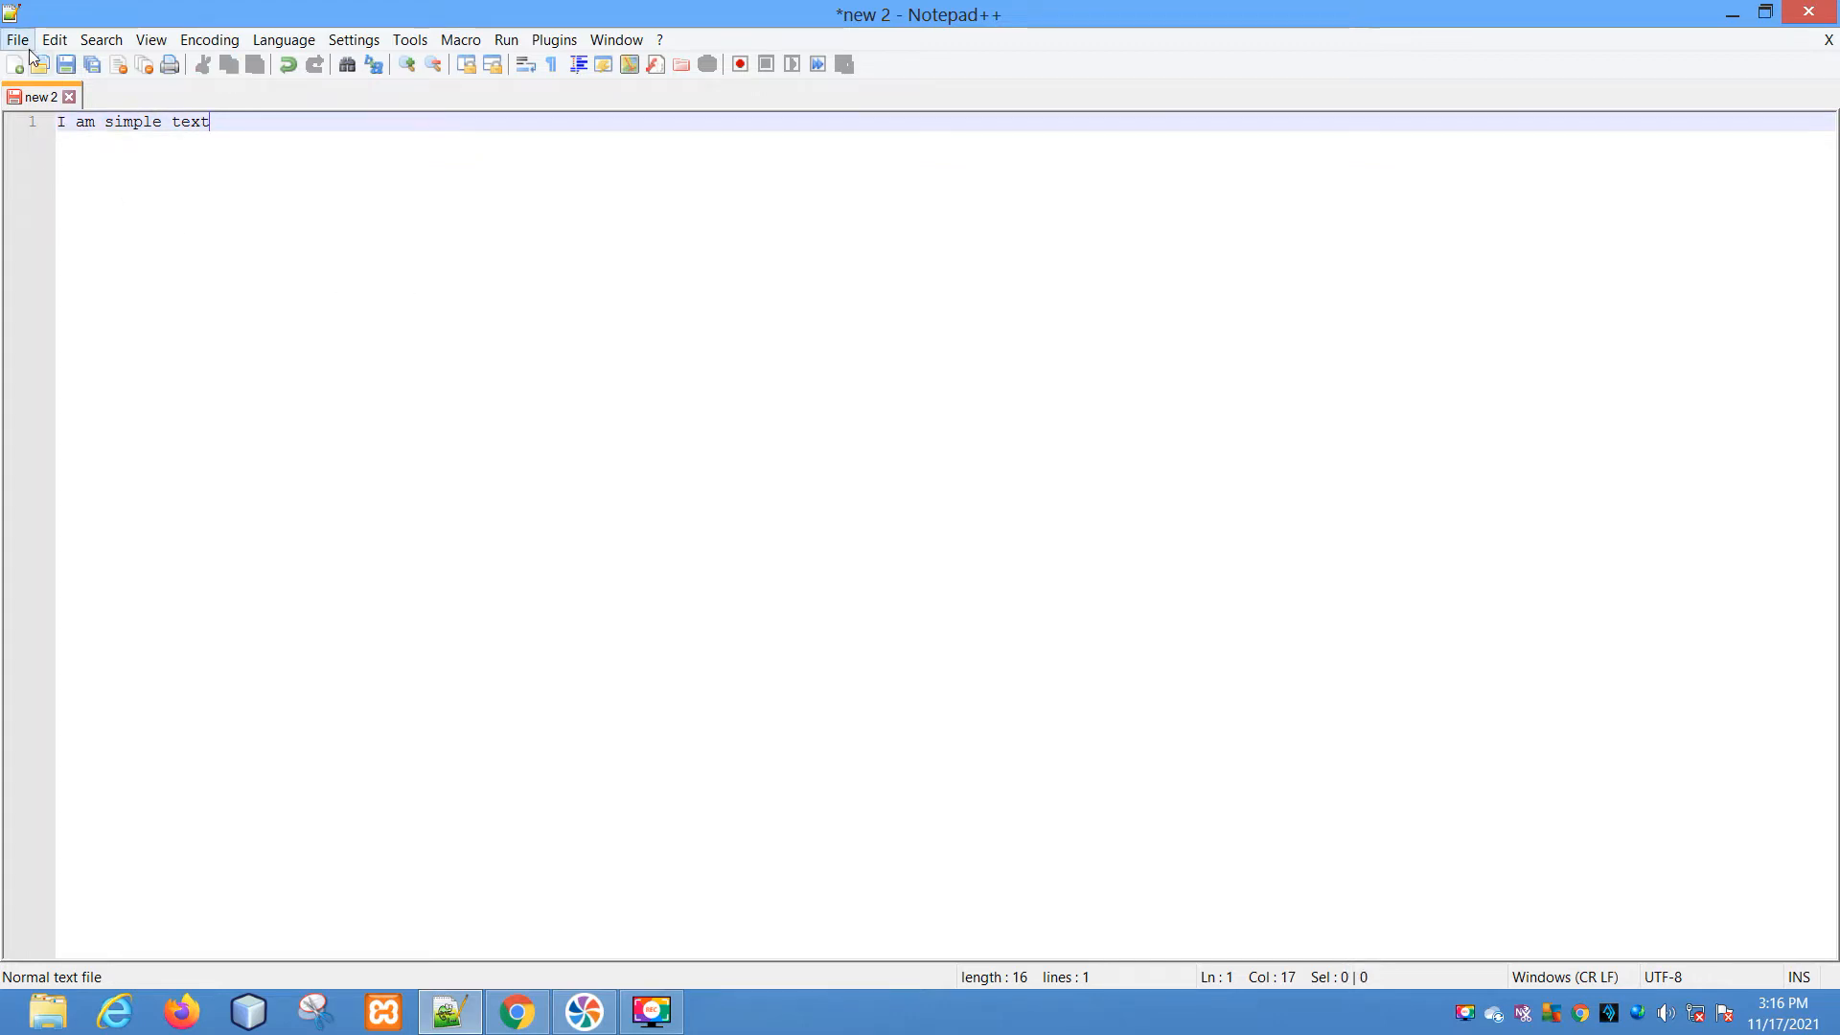
left_click(53, 39)
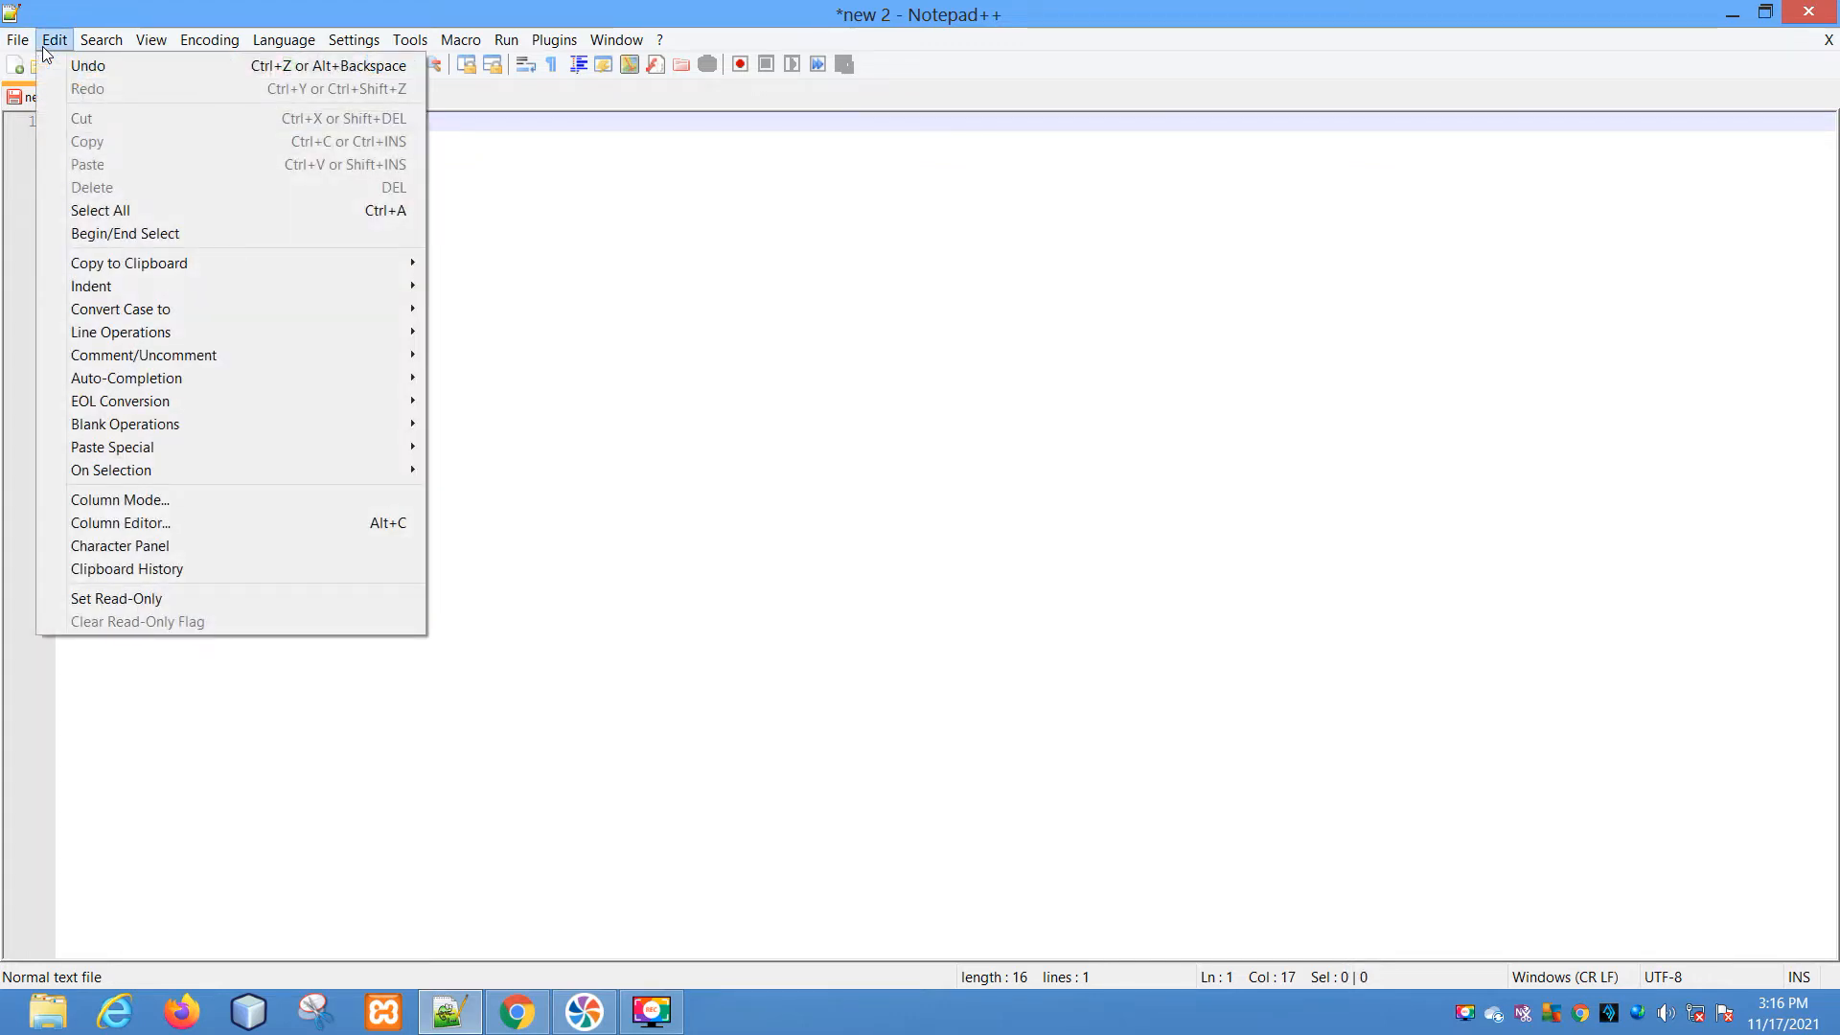
mouse_move(121, 309)
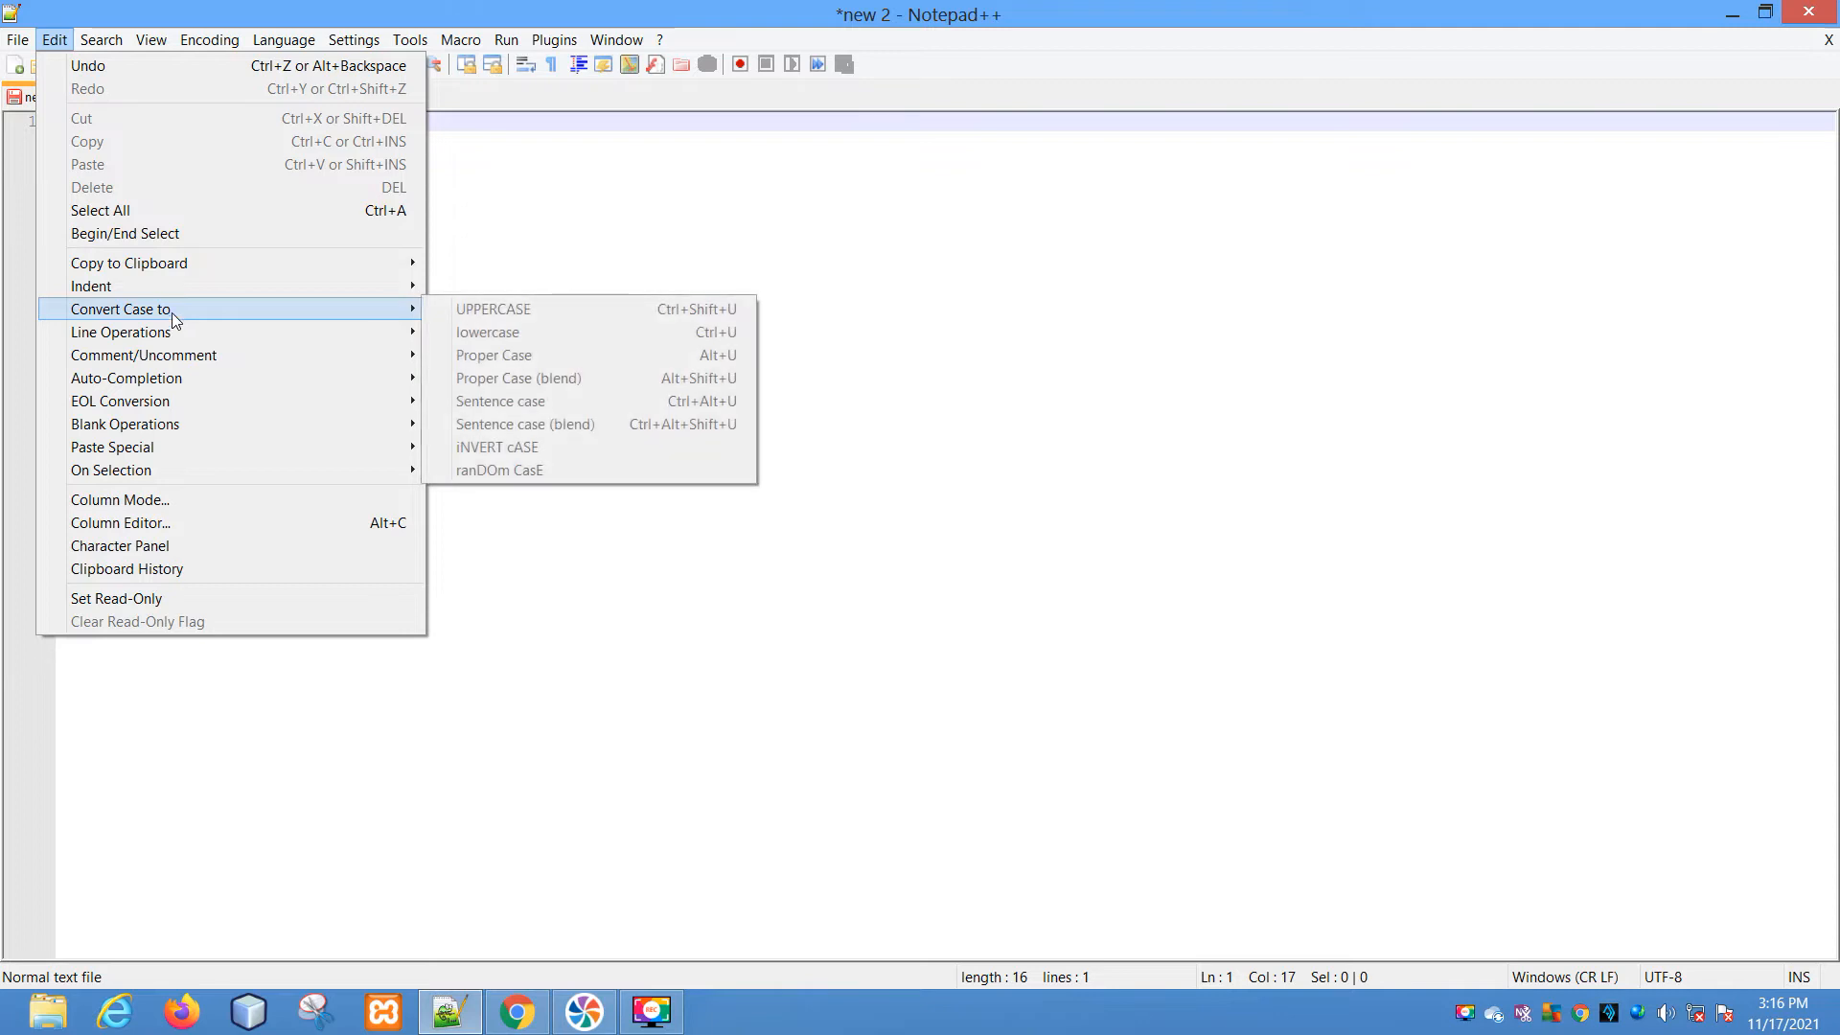
mouse_move(417, 316)
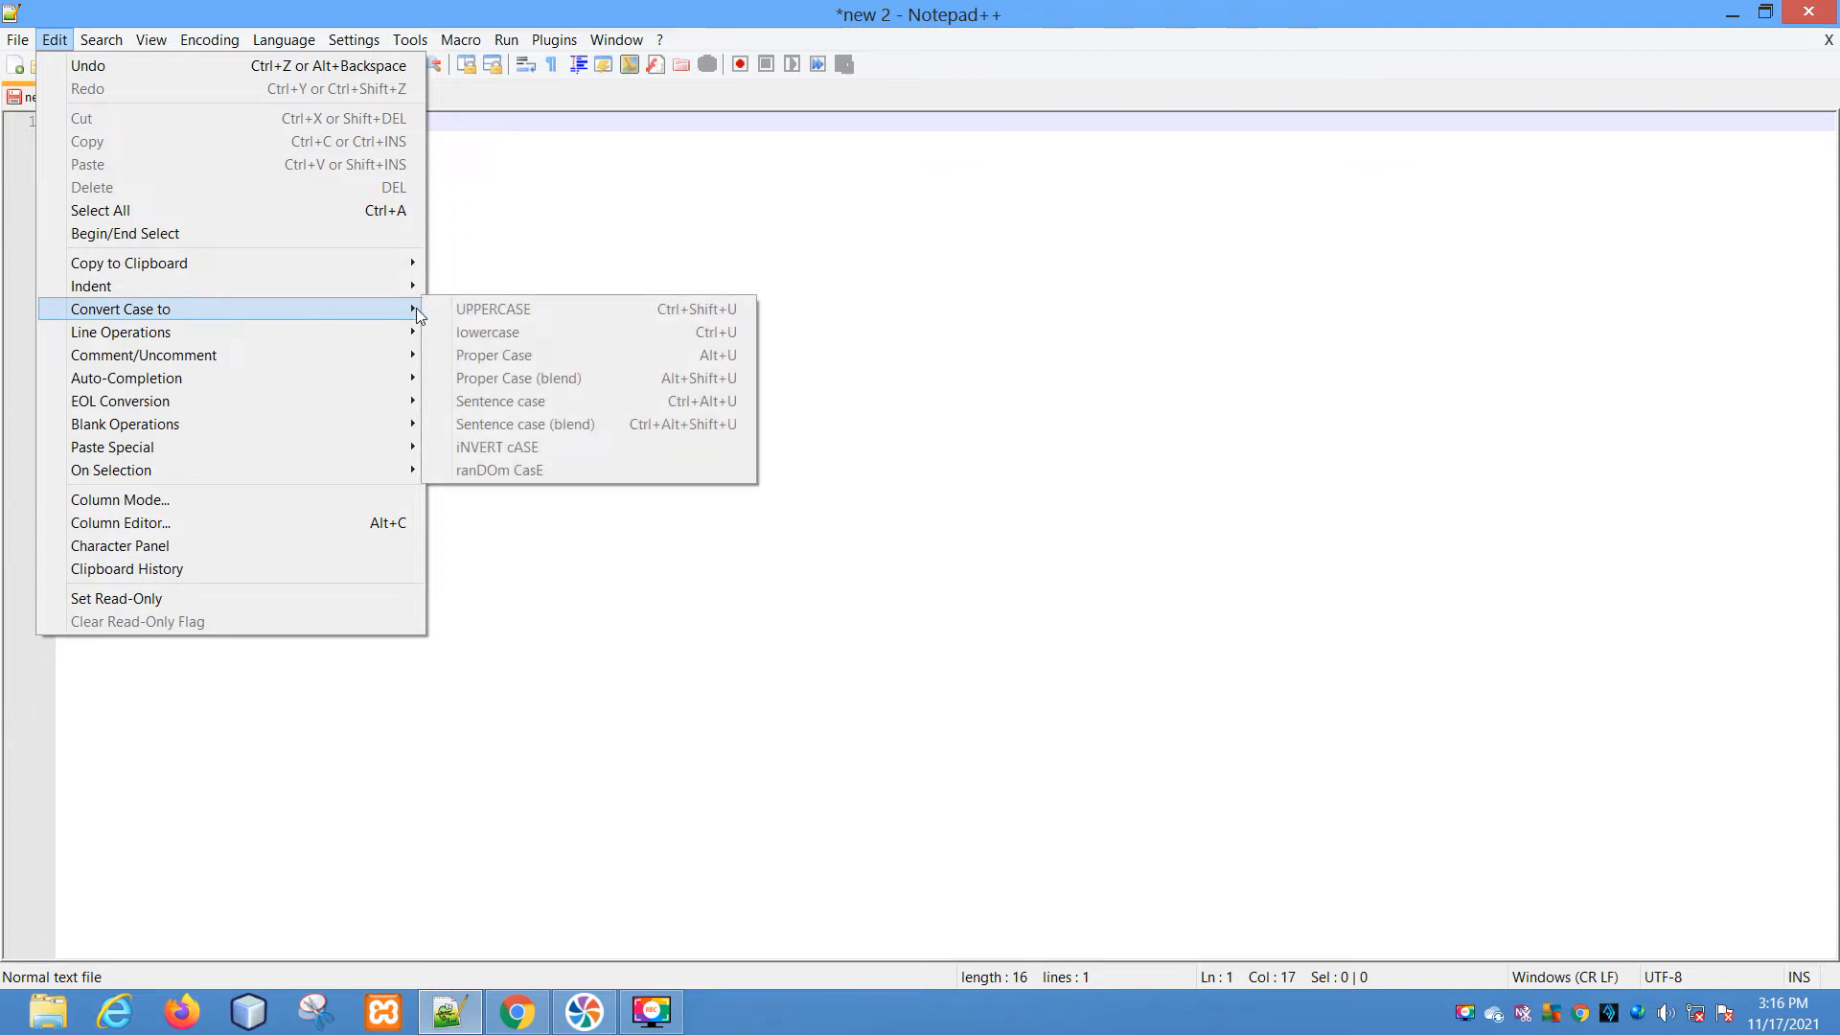
mouse_move(540, 309)
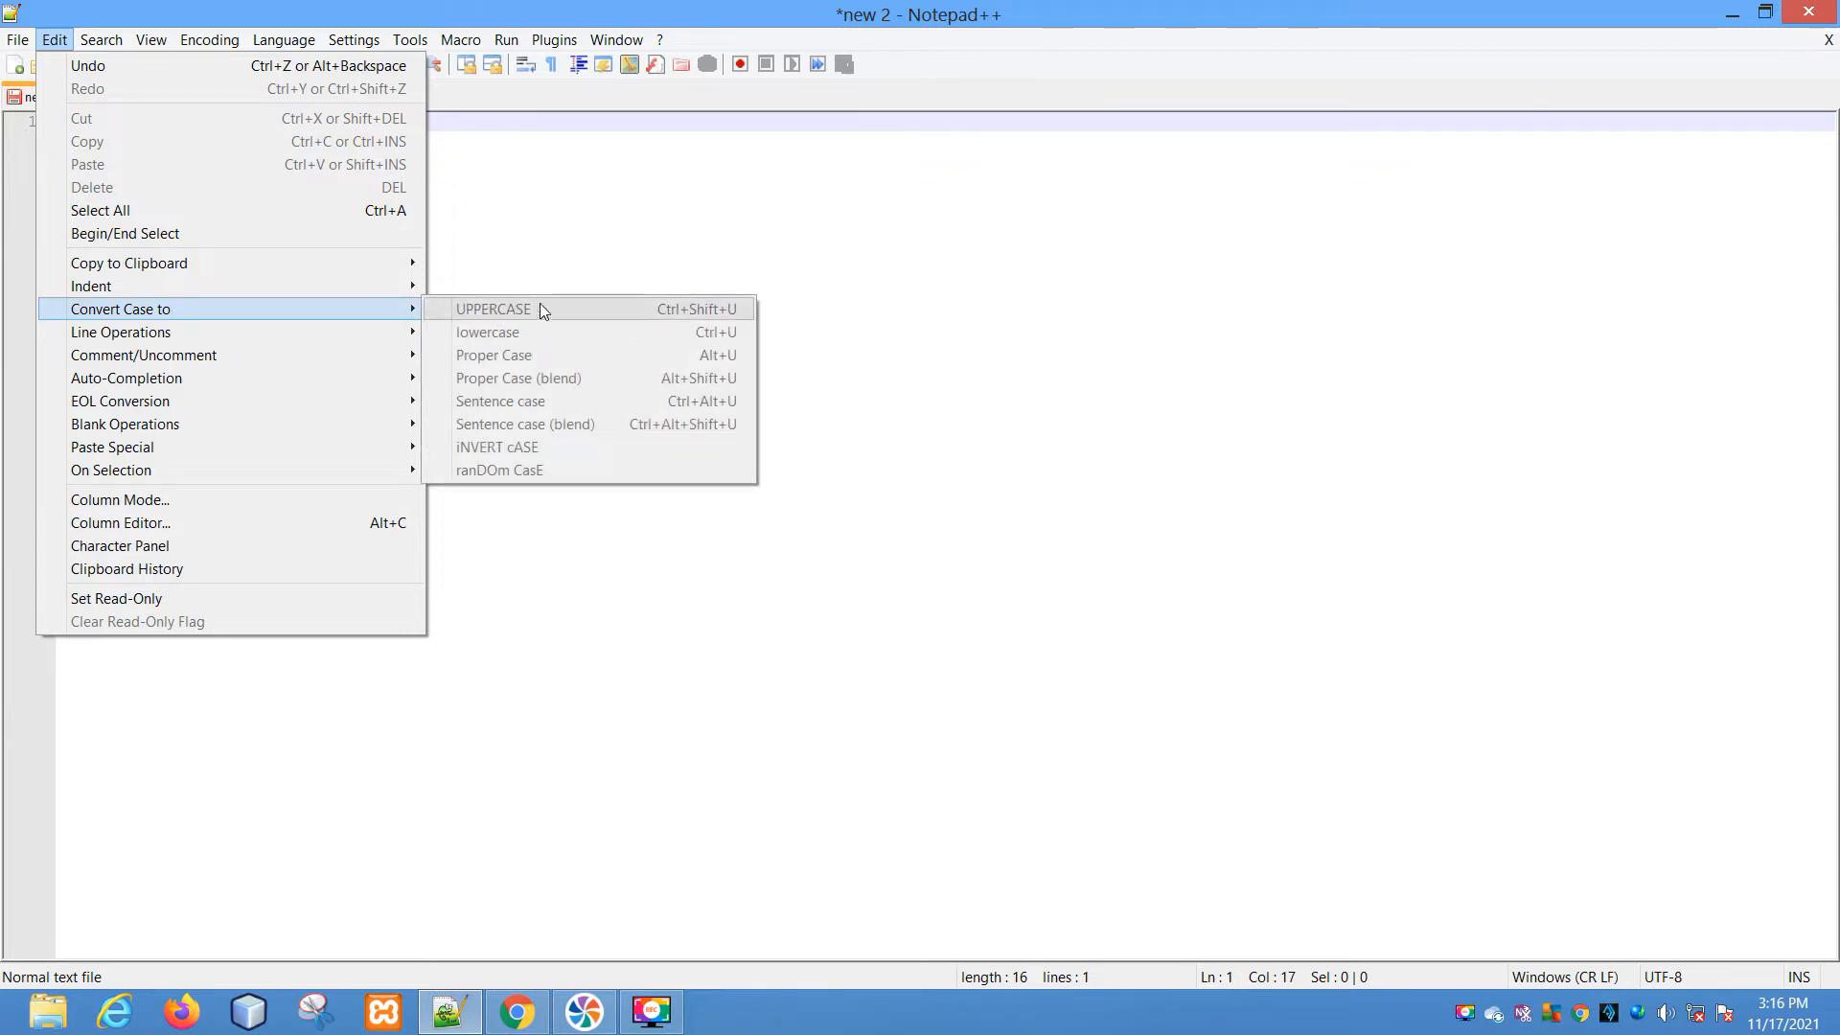
mouse_move(734, 322)
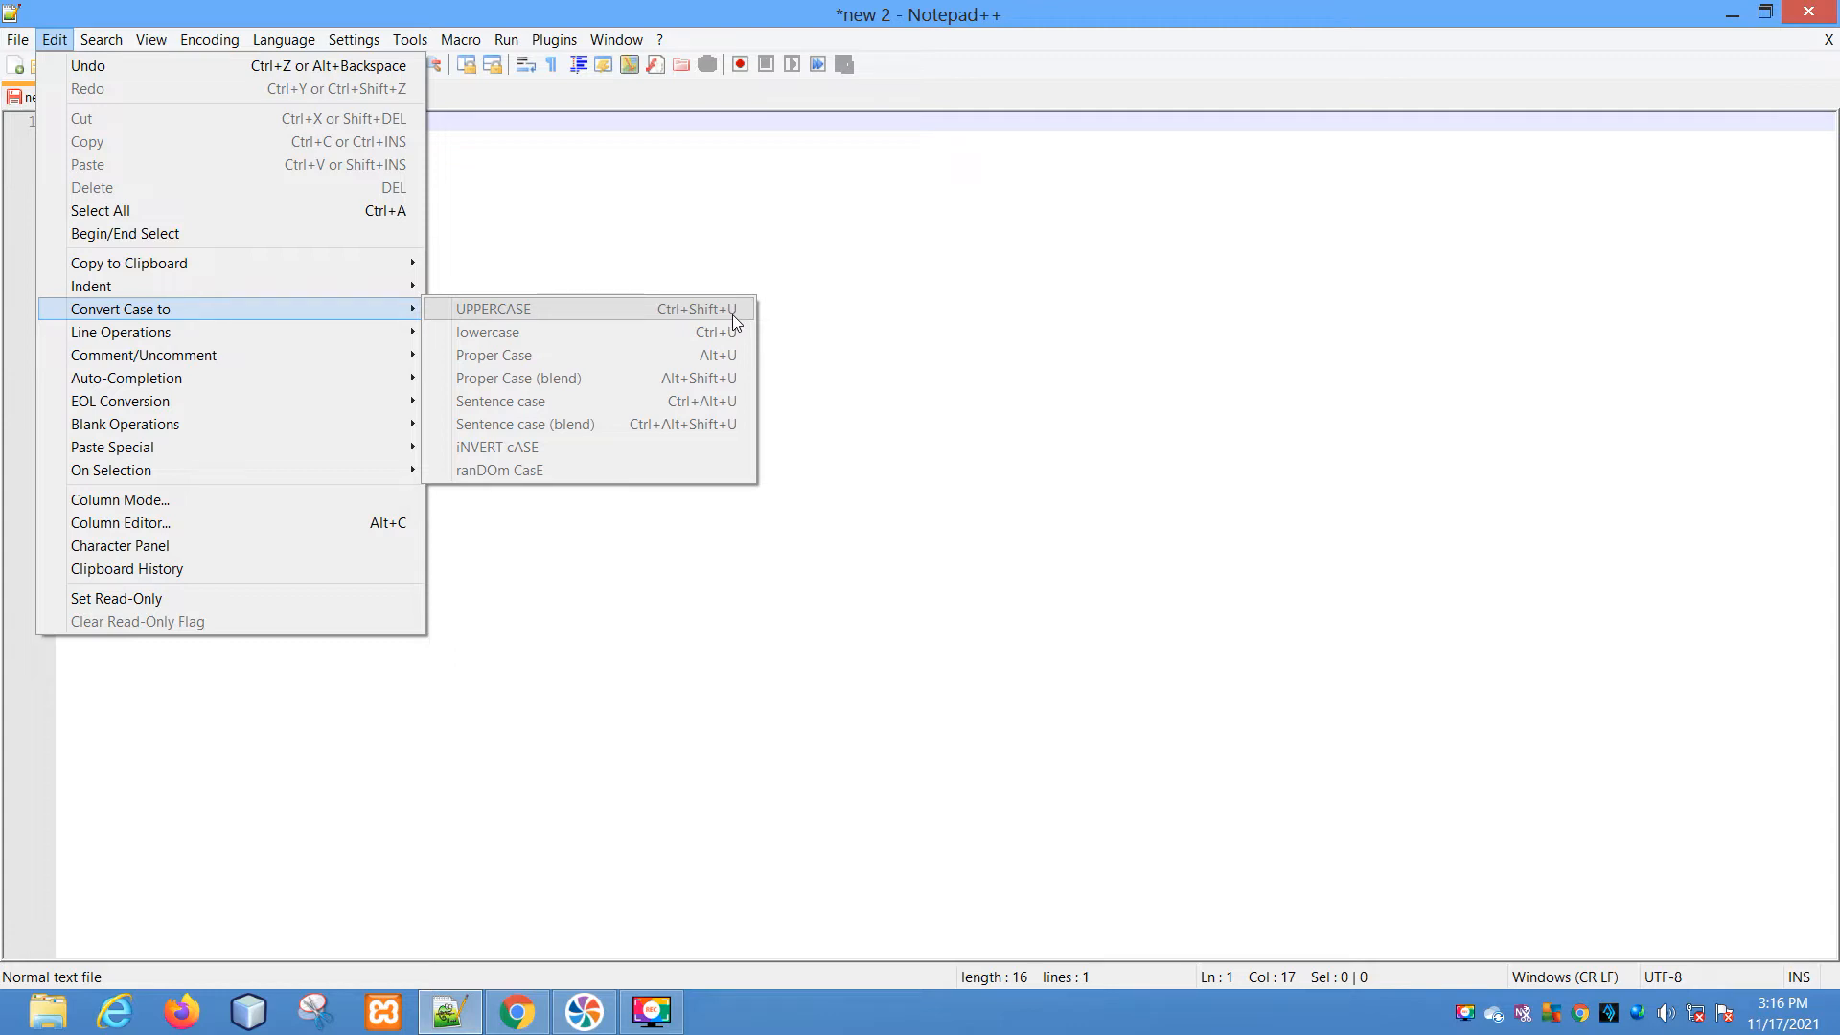
mouse_move(499, 320)
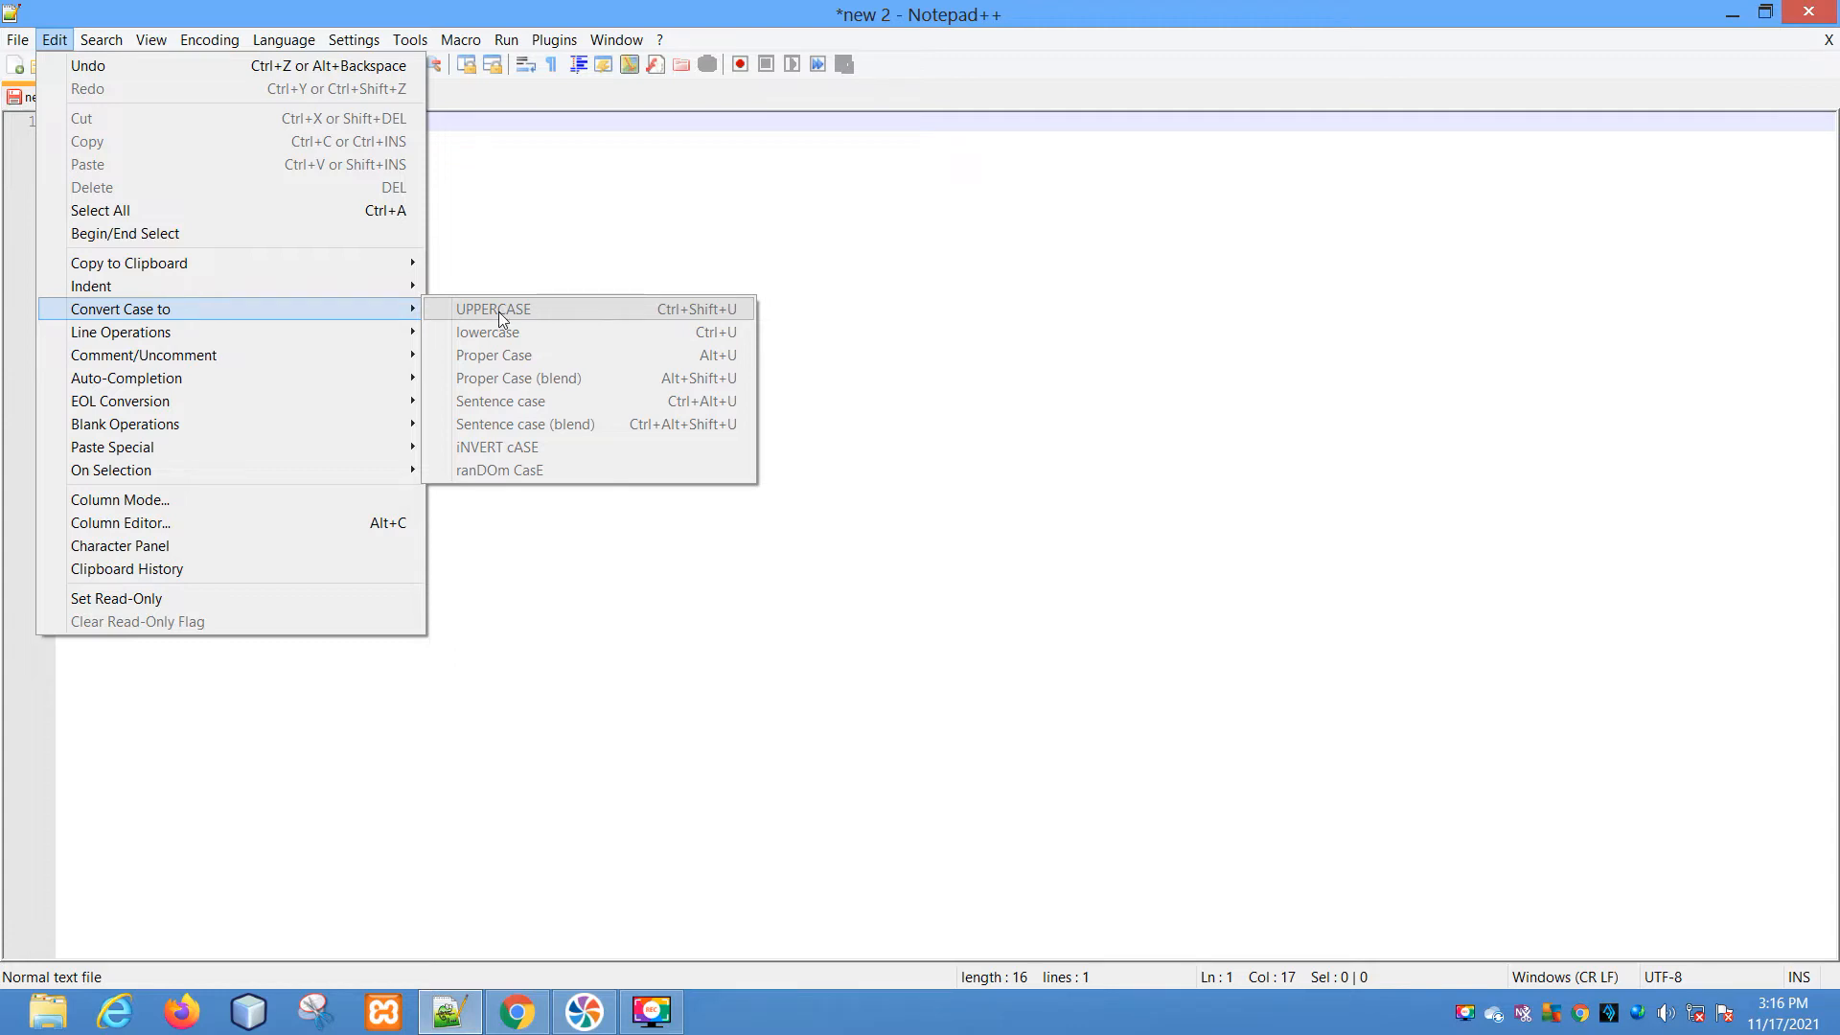
mouse_move(592, 354)
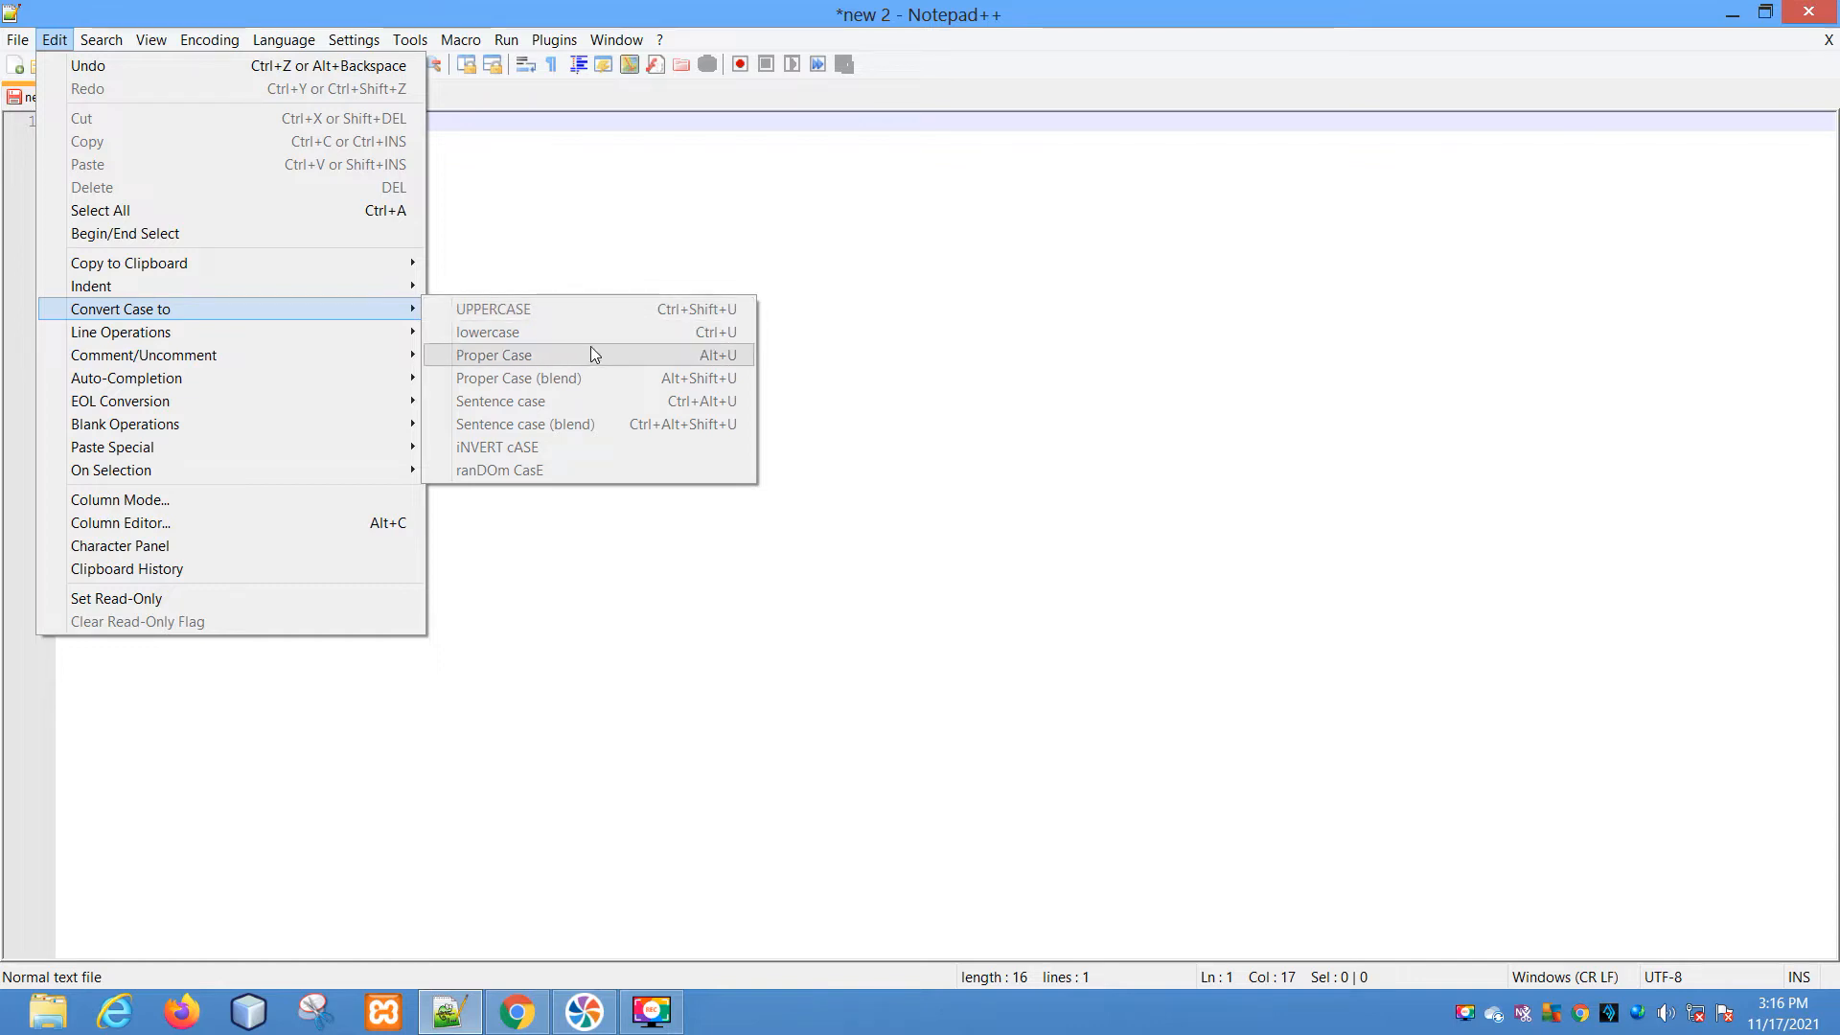
mouse_move(569, 378)
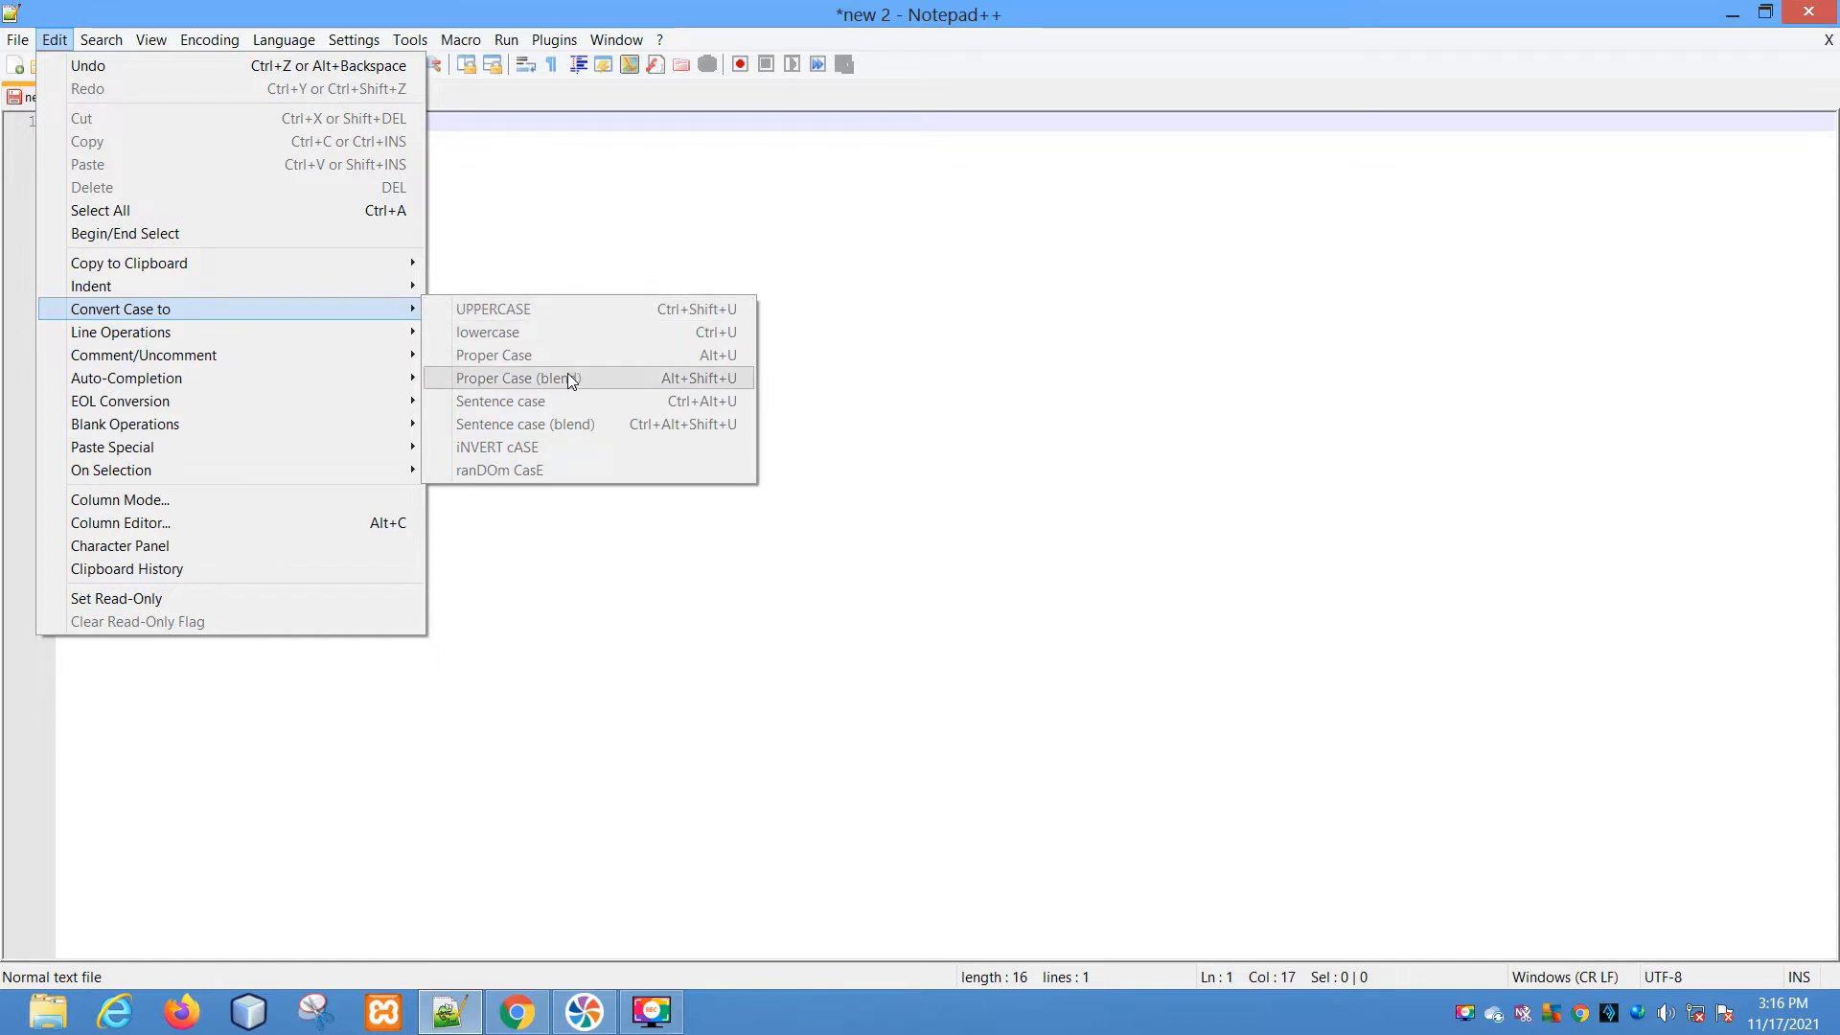
mouse_move(575, 391)
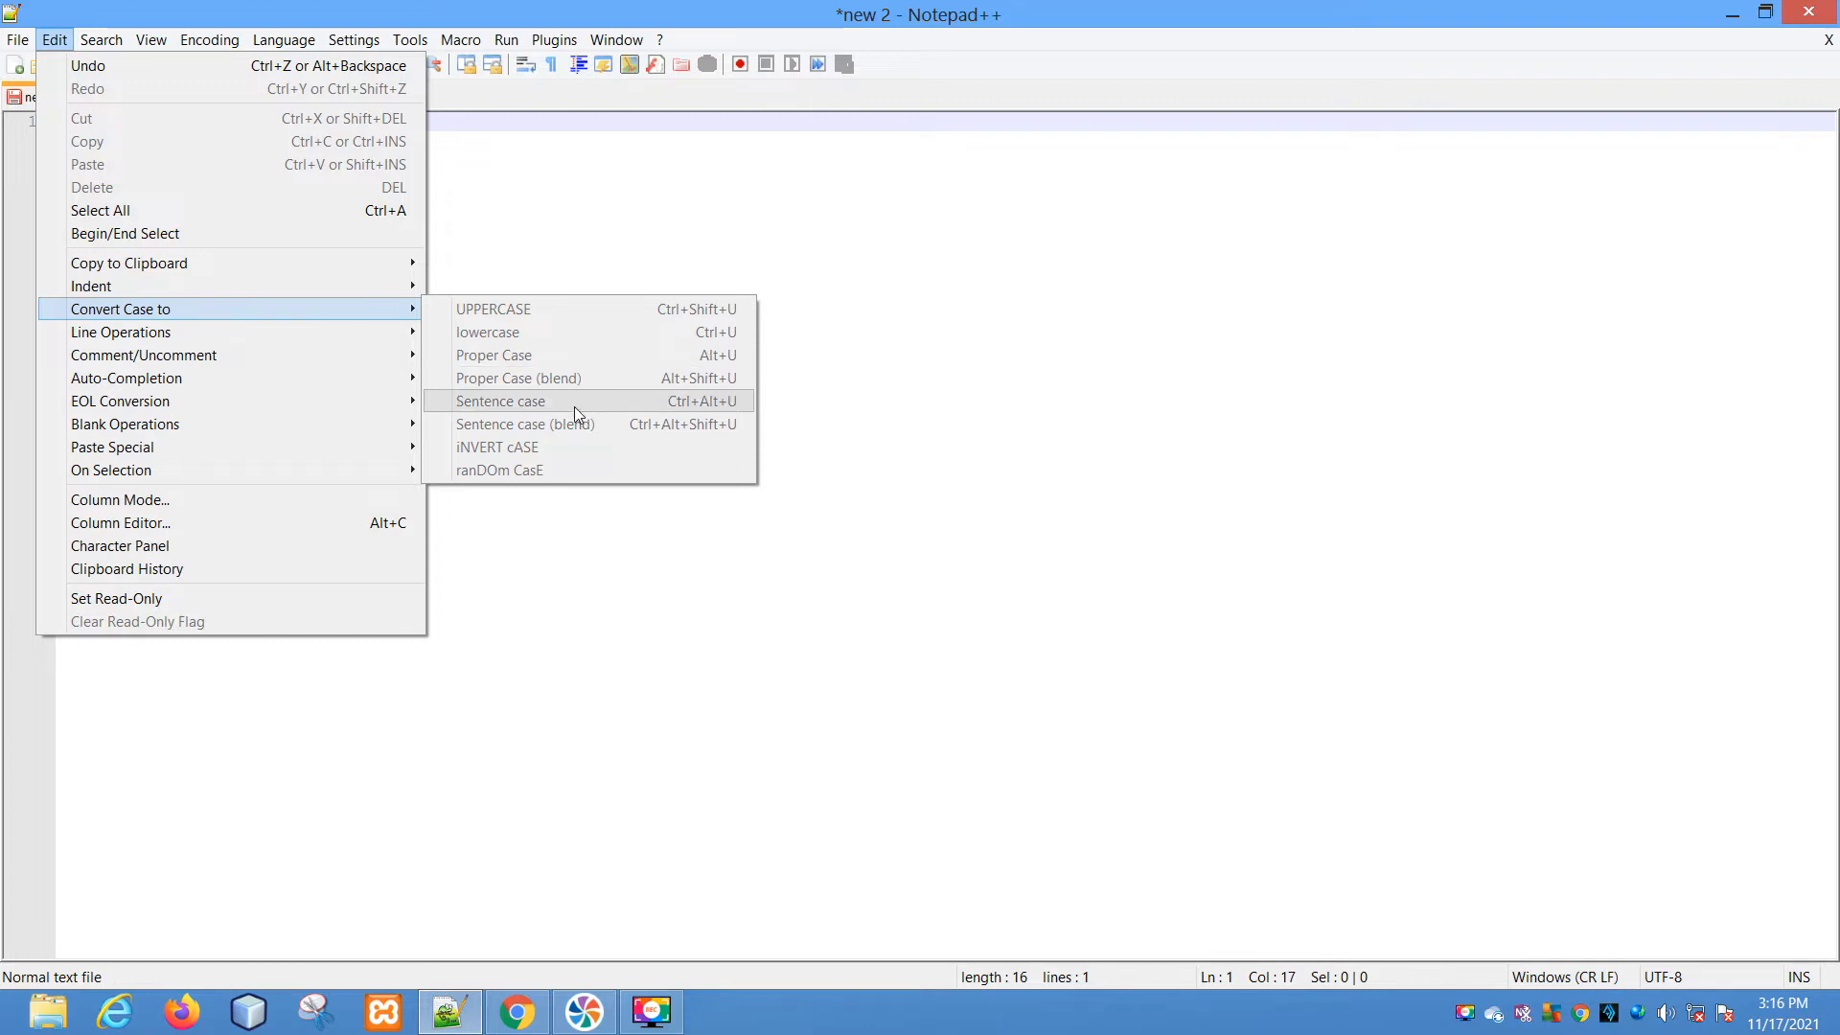
mouse_move(542, 446)
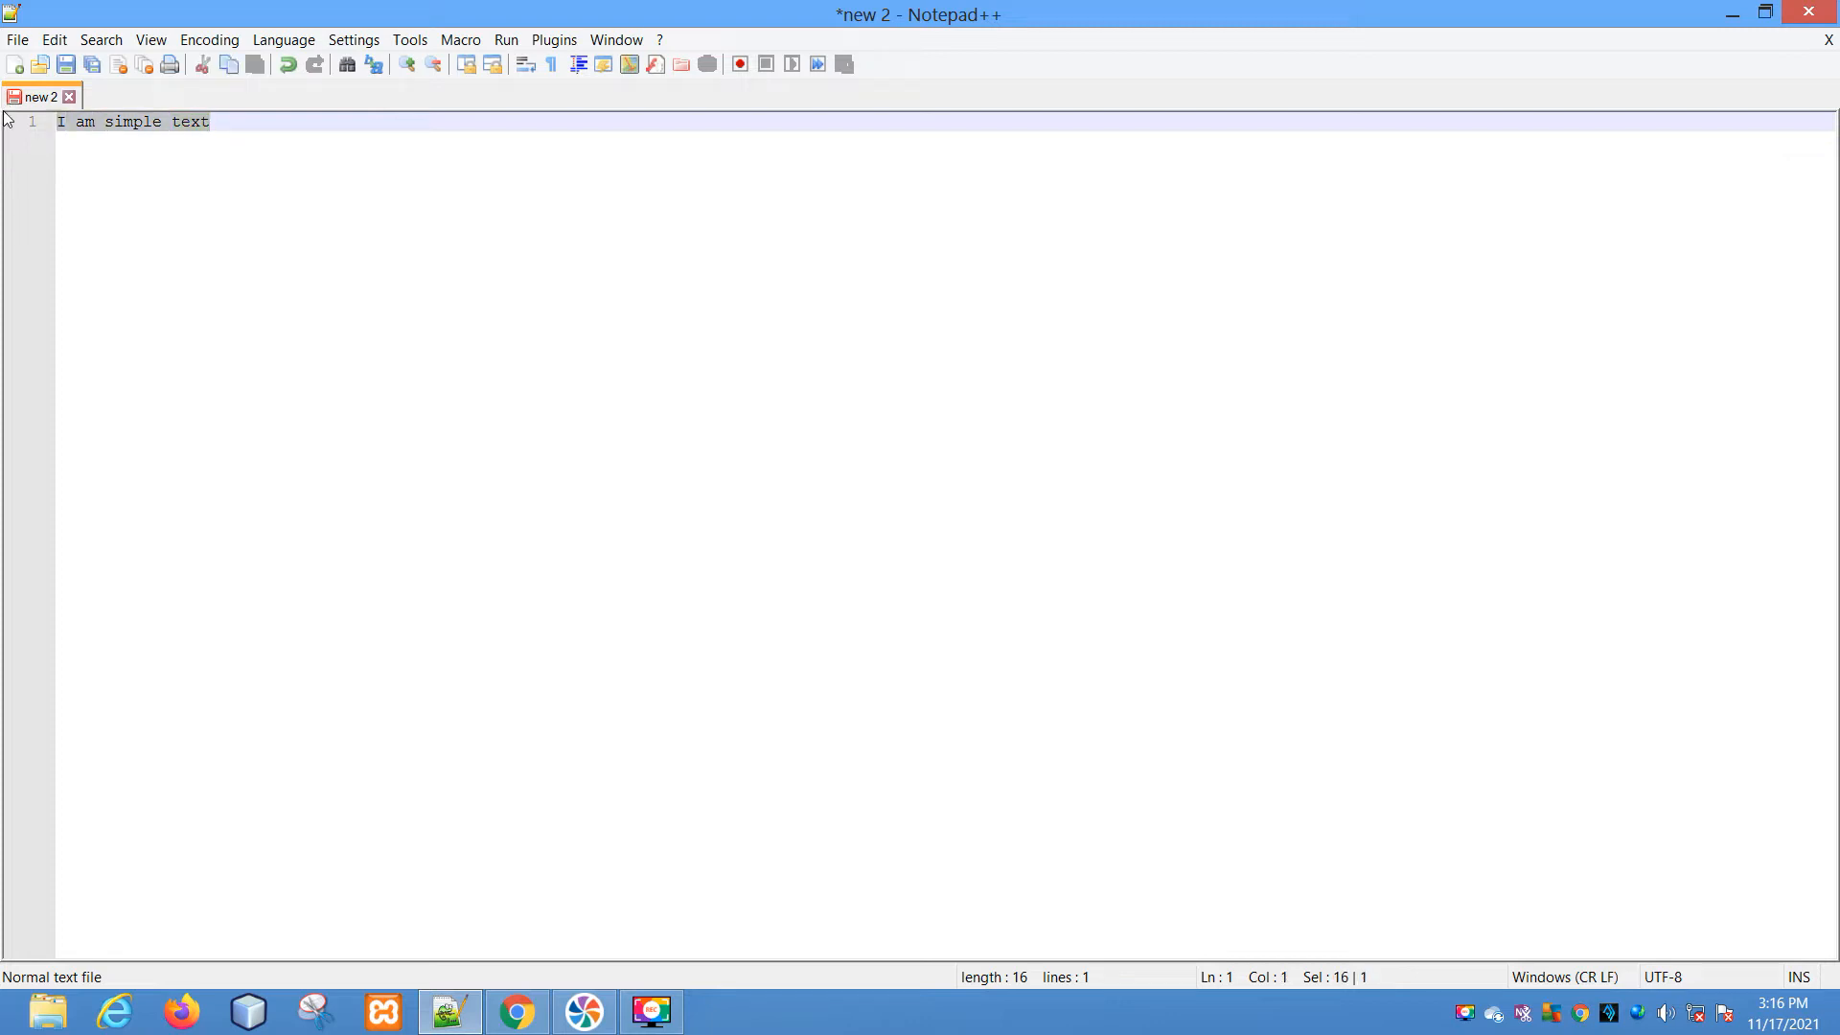
Convert the selected line to UPPERCASE, then to lowercase: 'i am simple text'.
left_click(54, 38)
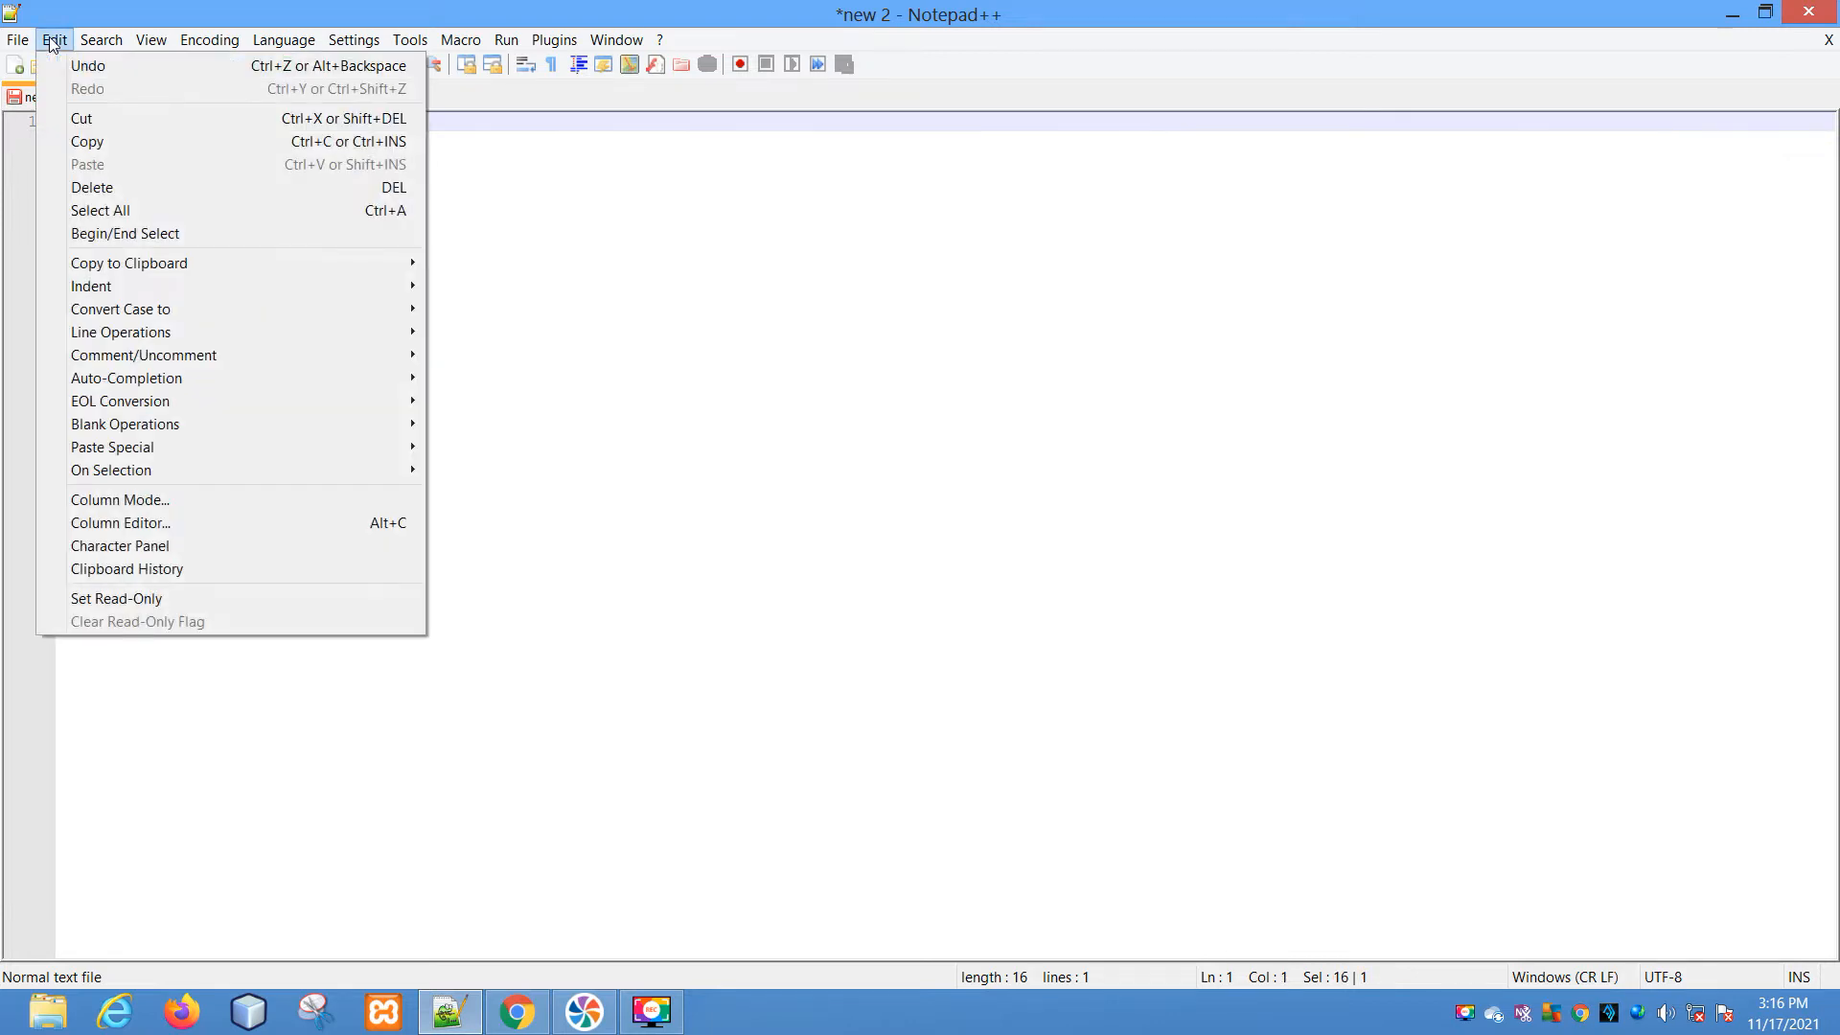
mouse_move(118, 308)
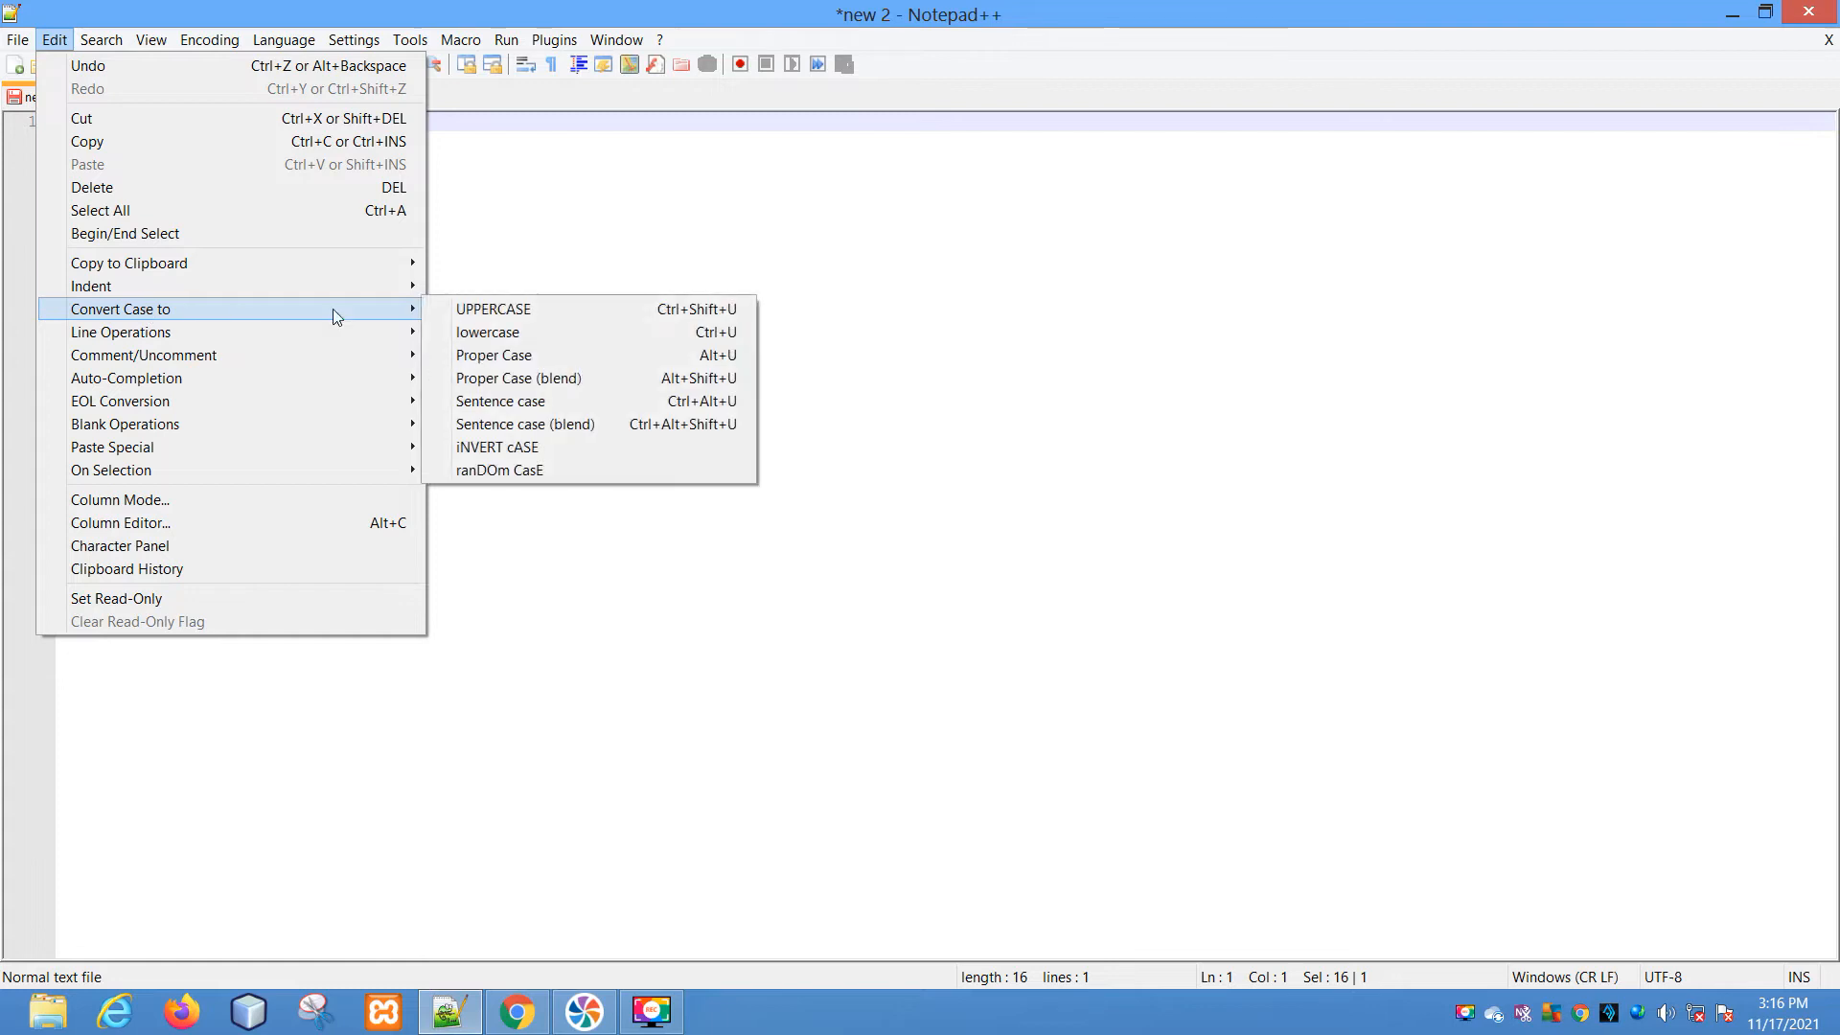
left_click(492, 309)
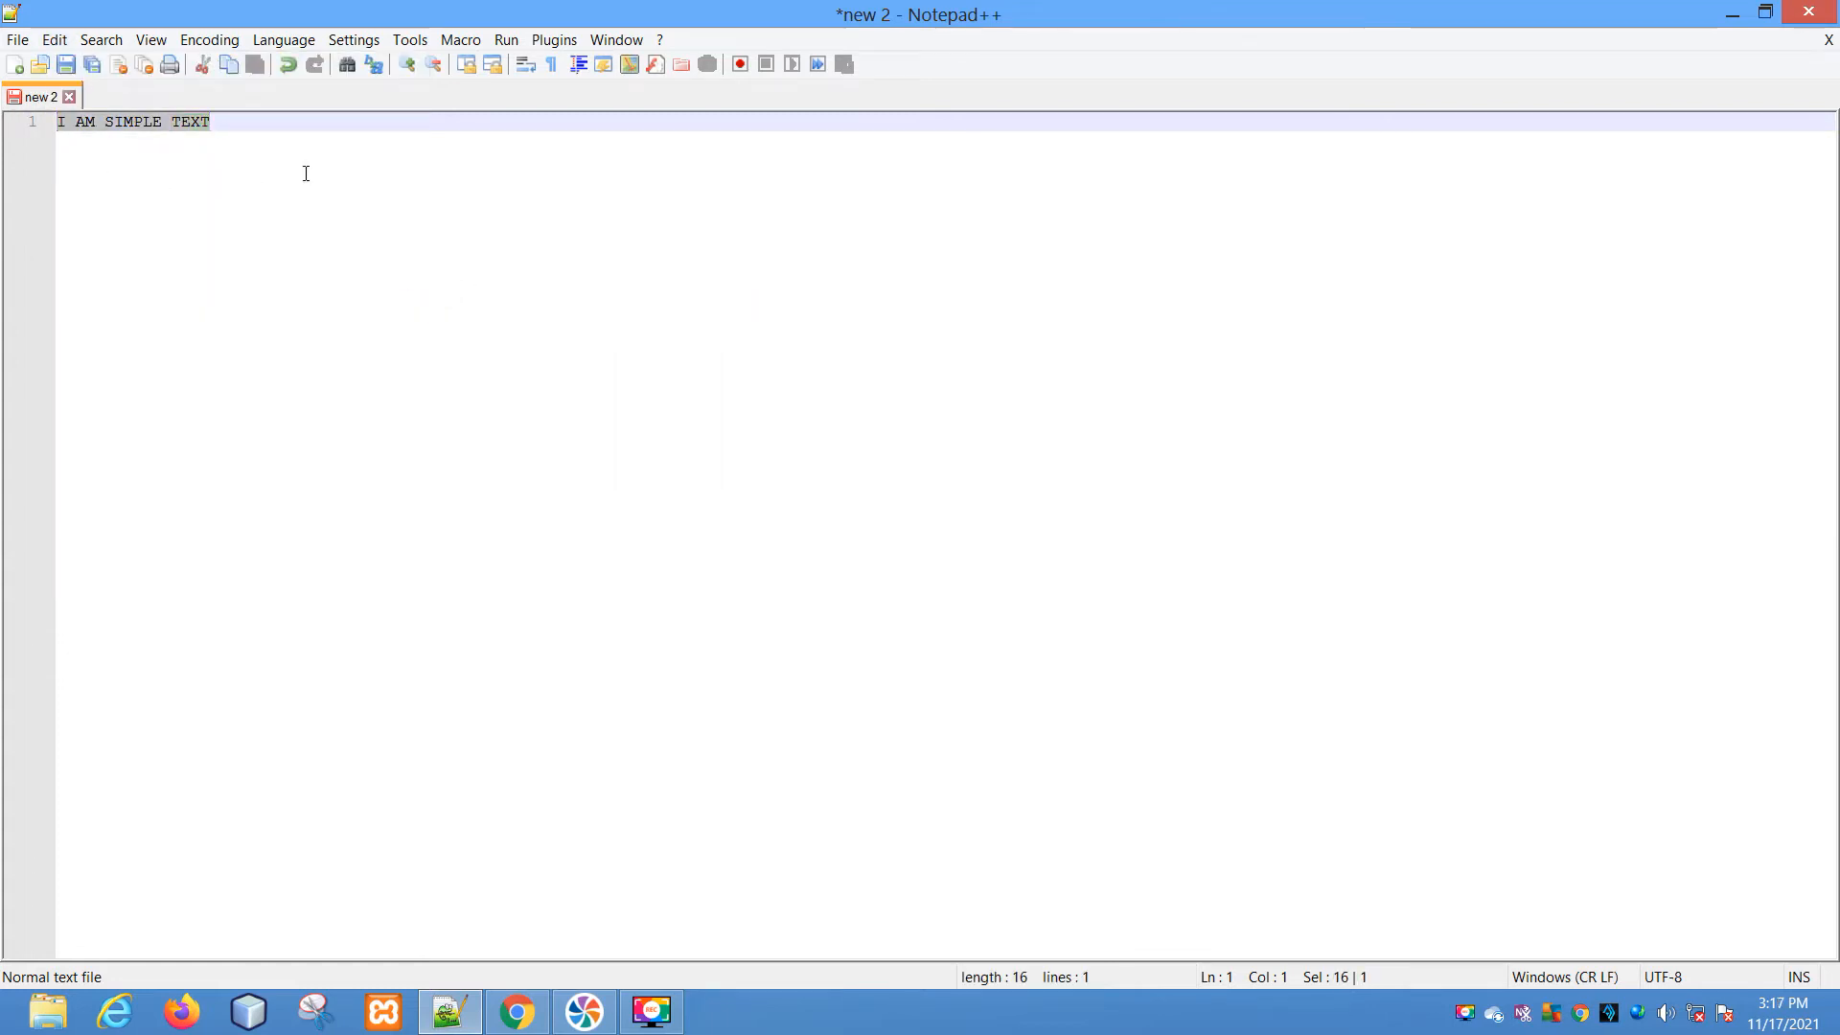
left_click(54, 39)
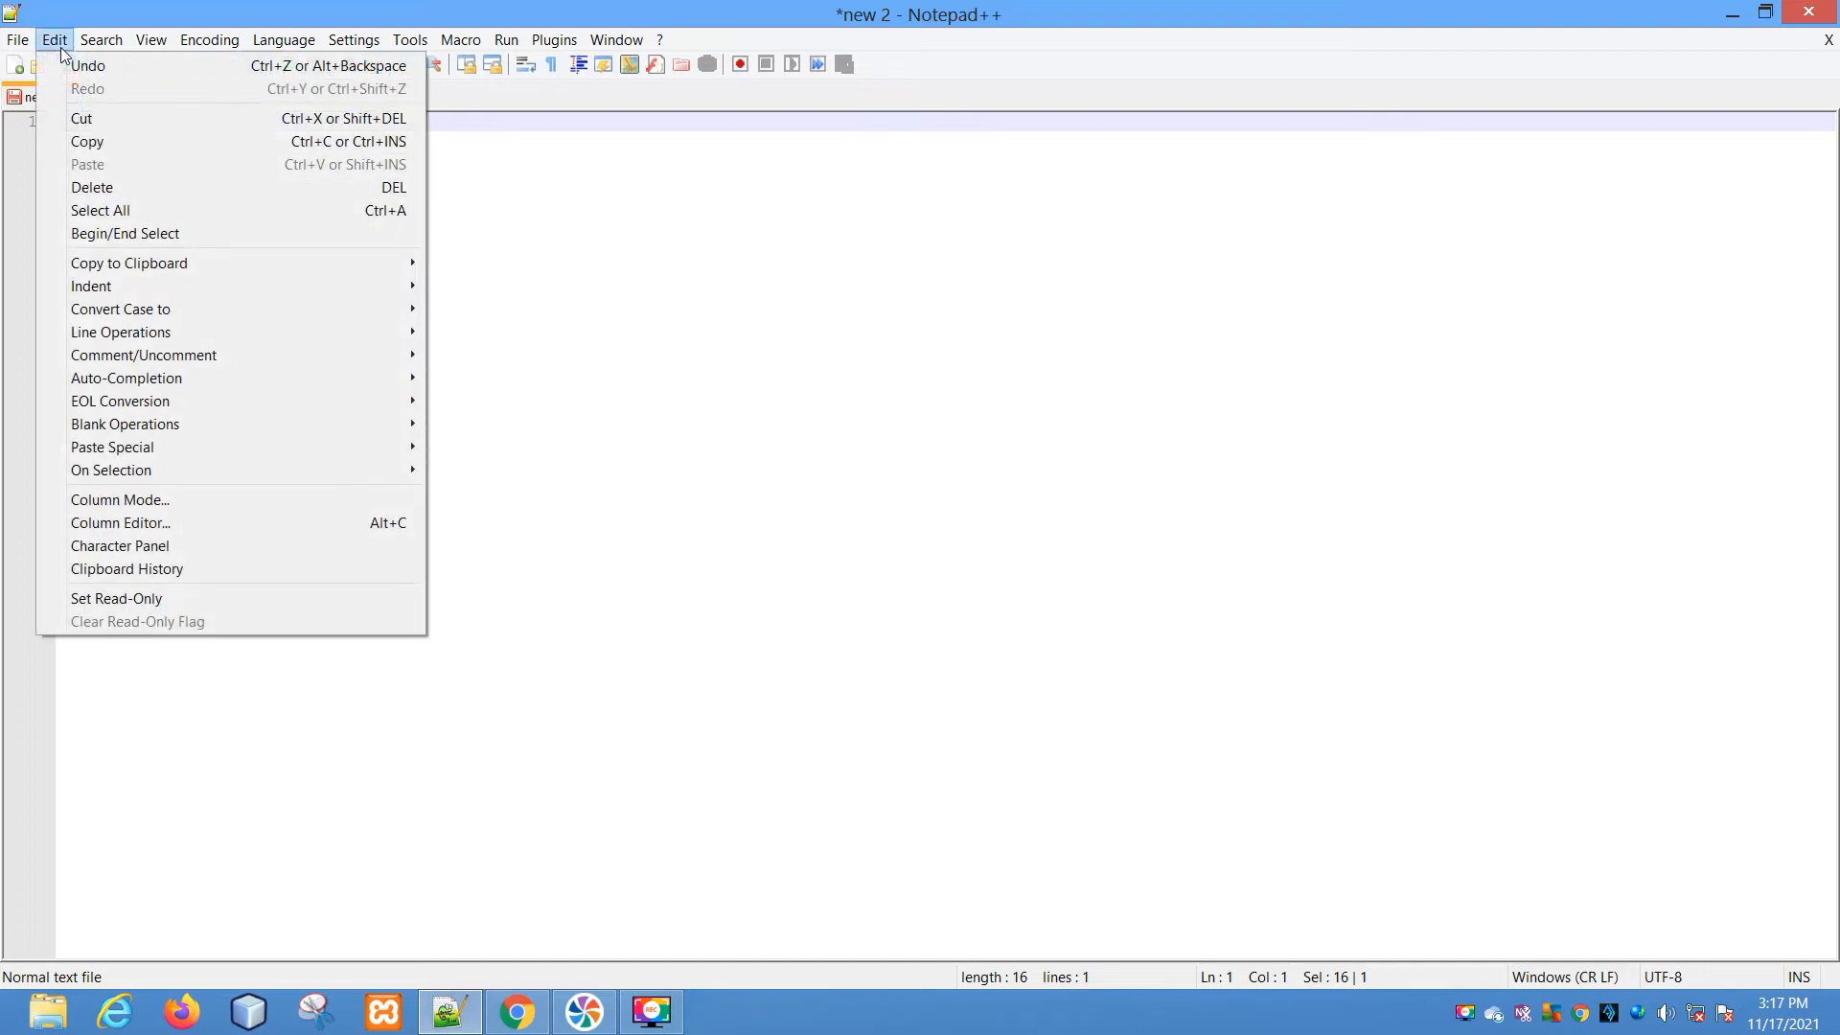
mouse_move(121, 331)
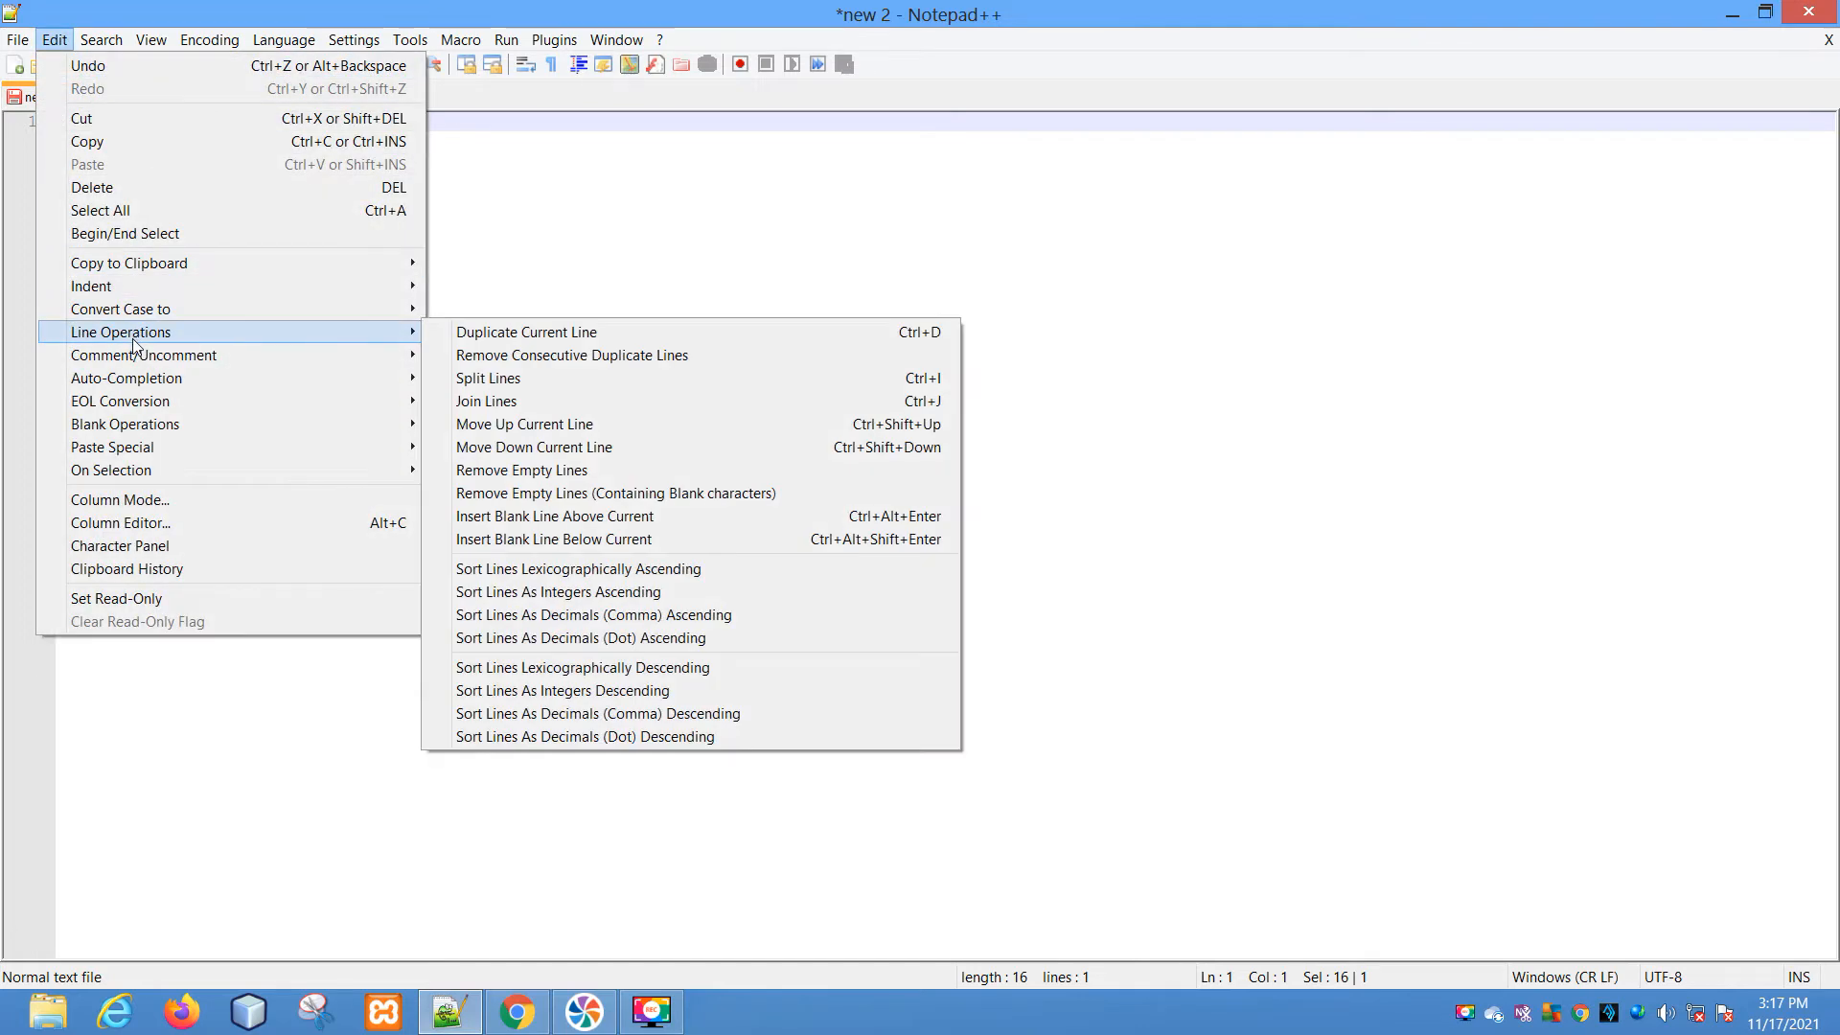
mouse_move(121, 308)
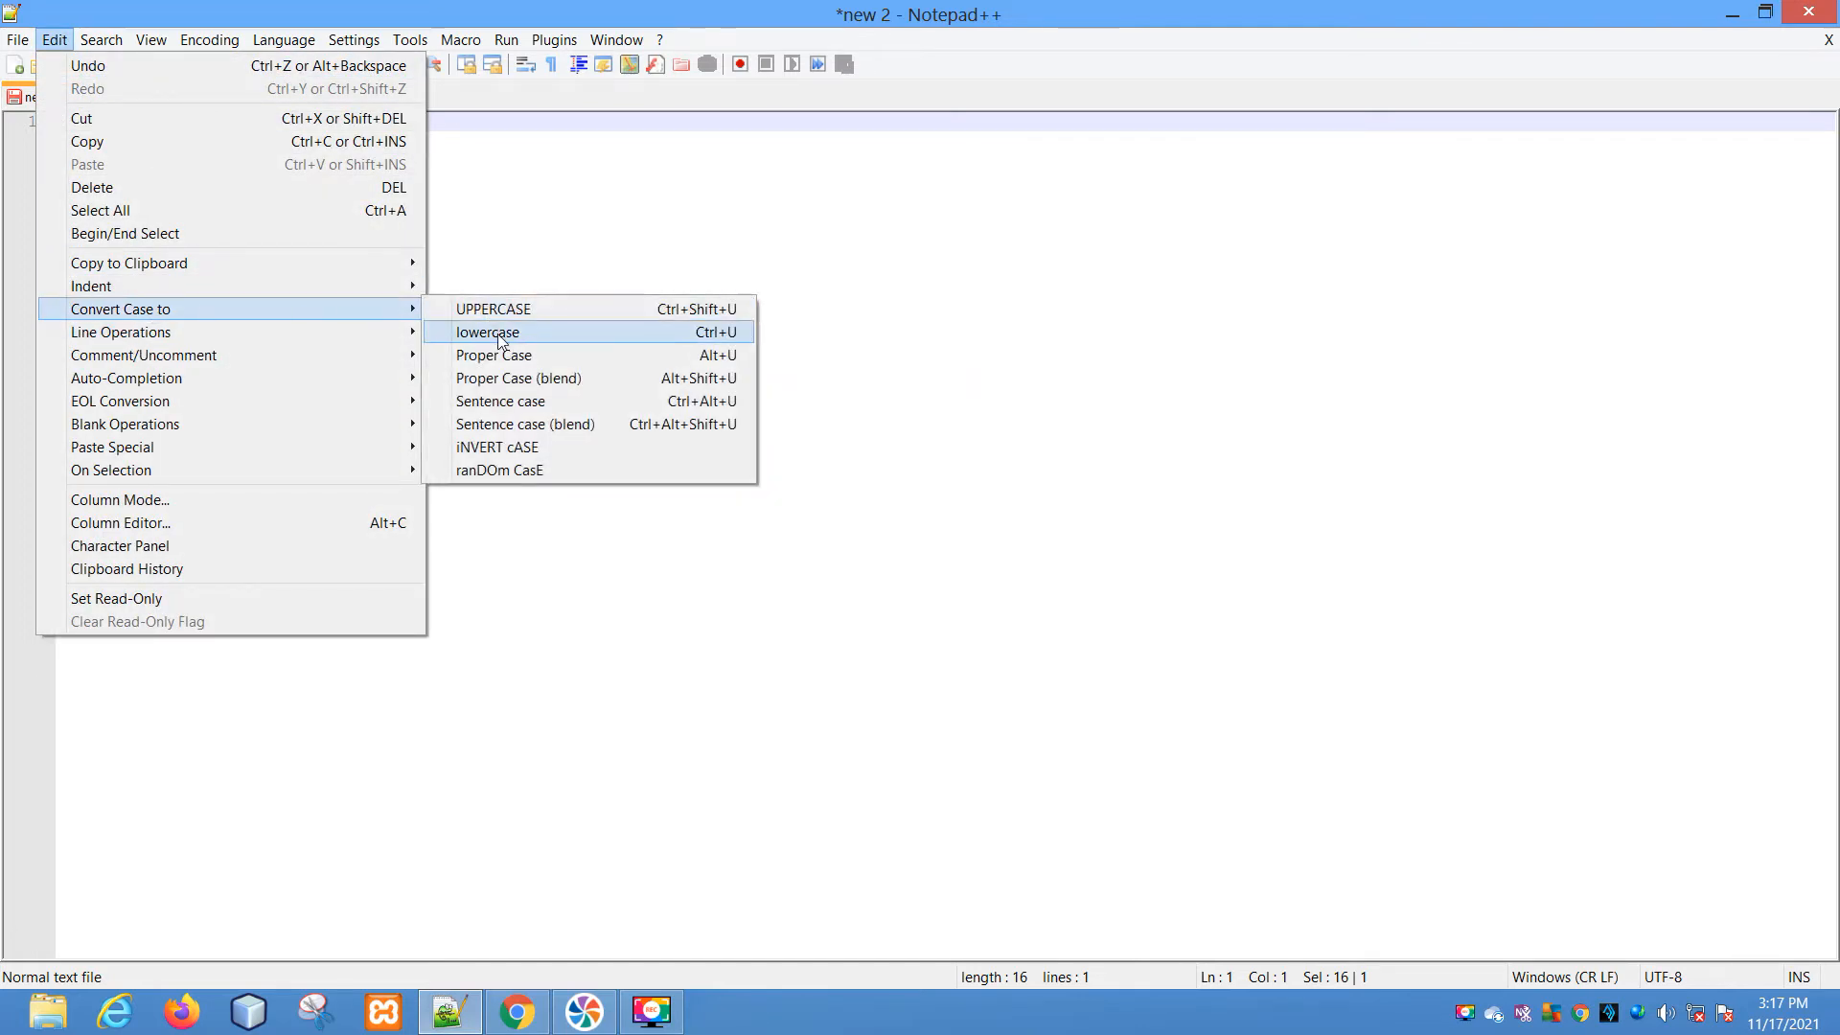
left_click(487, 331)
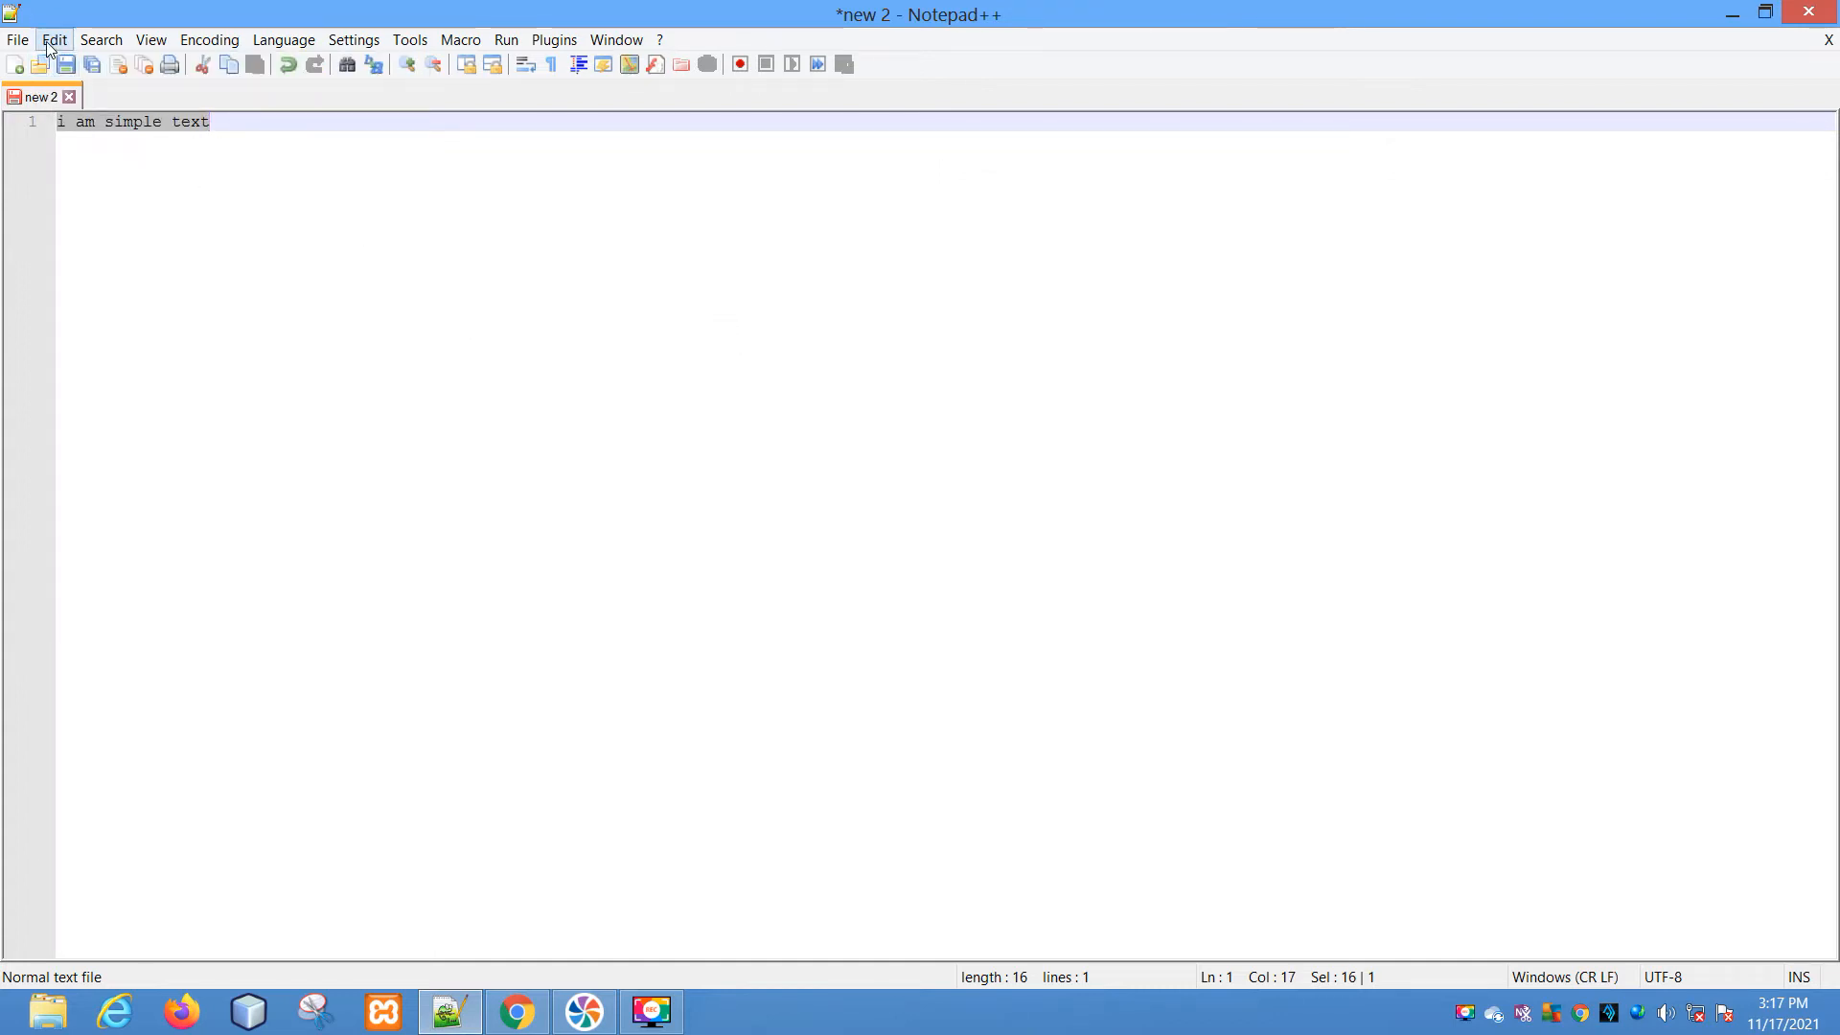
Apply Proper Case so the line reads 'I Am Simple Text'.
left_click(54, 39)
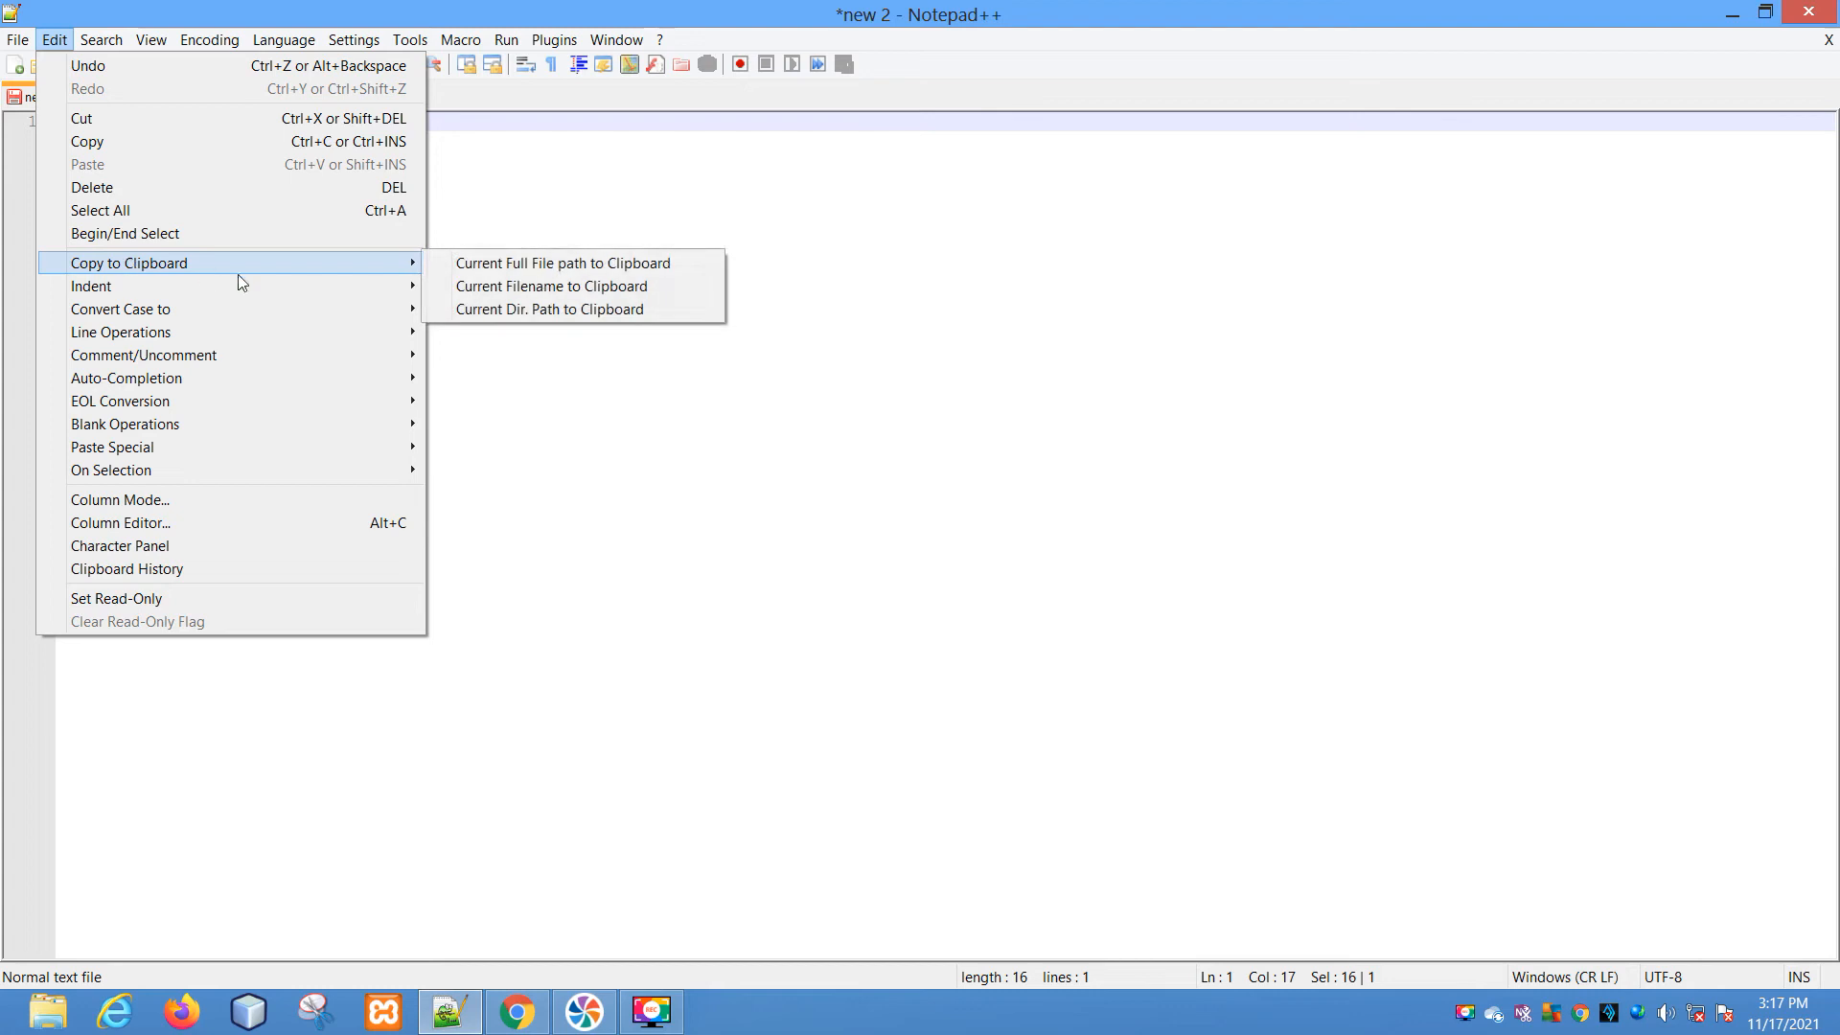
mouse_move(118, 309)
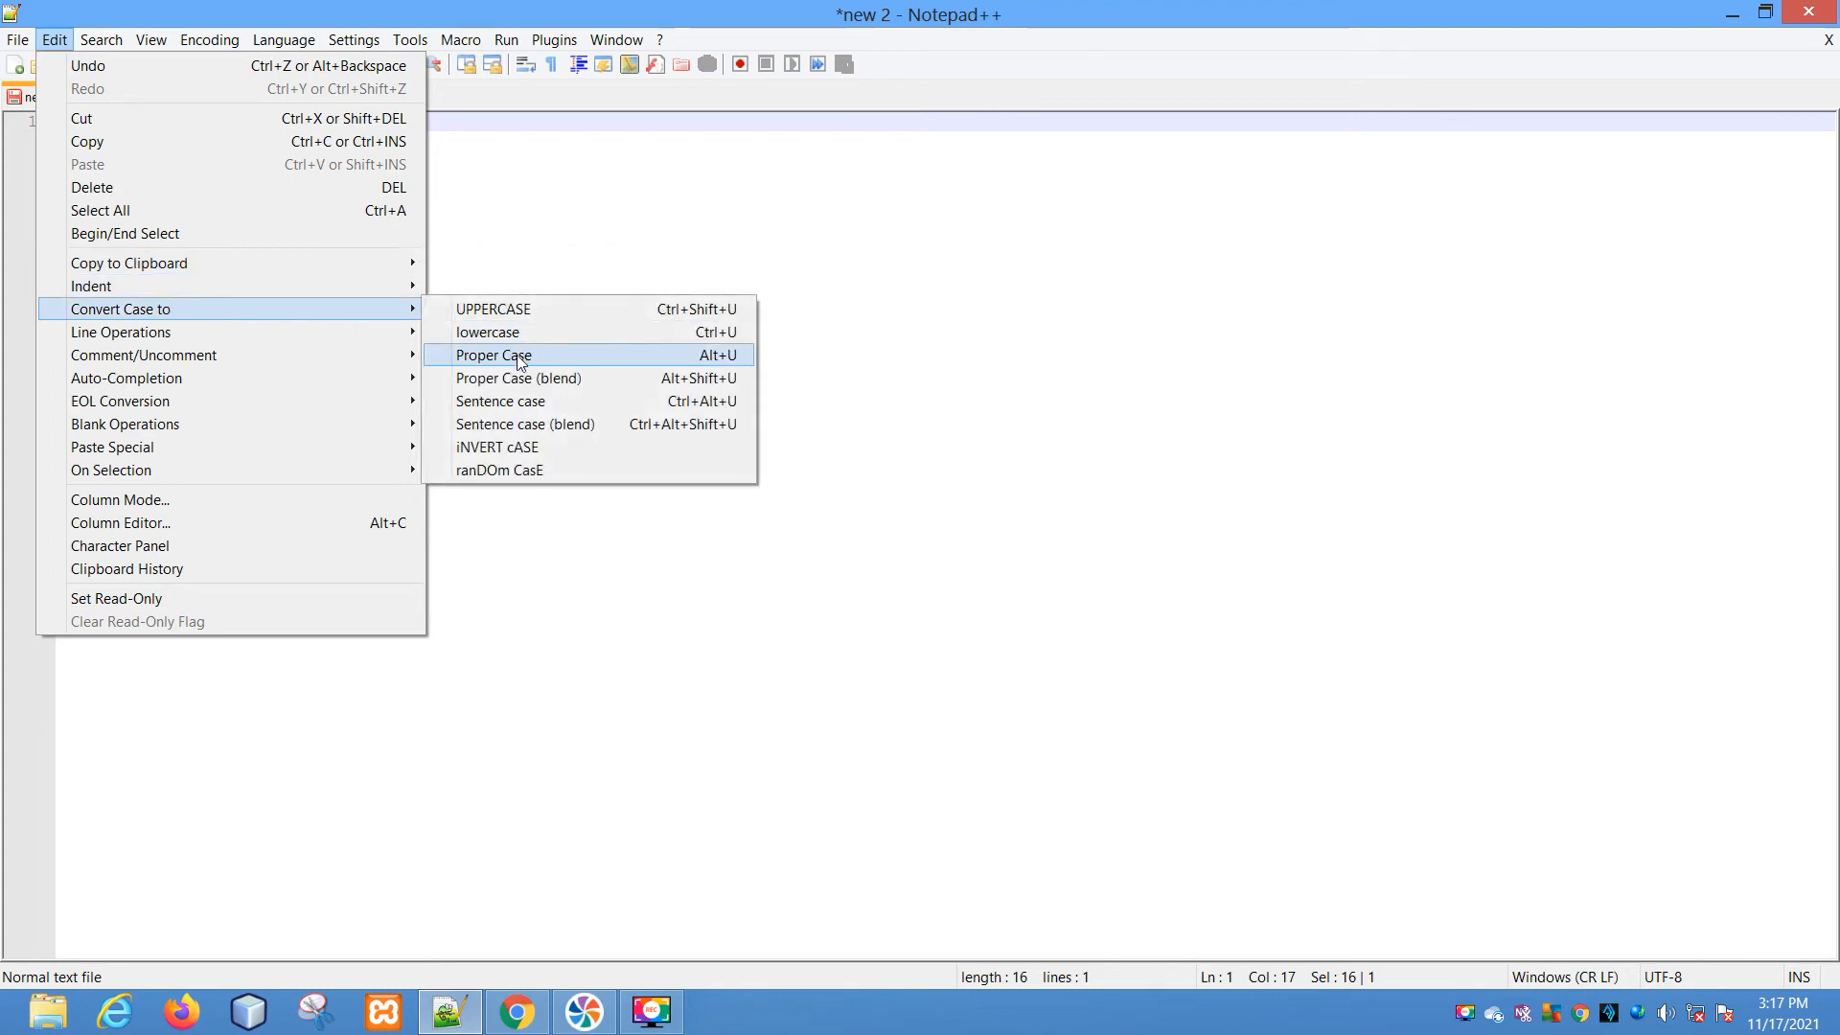
left_click(492, 357)
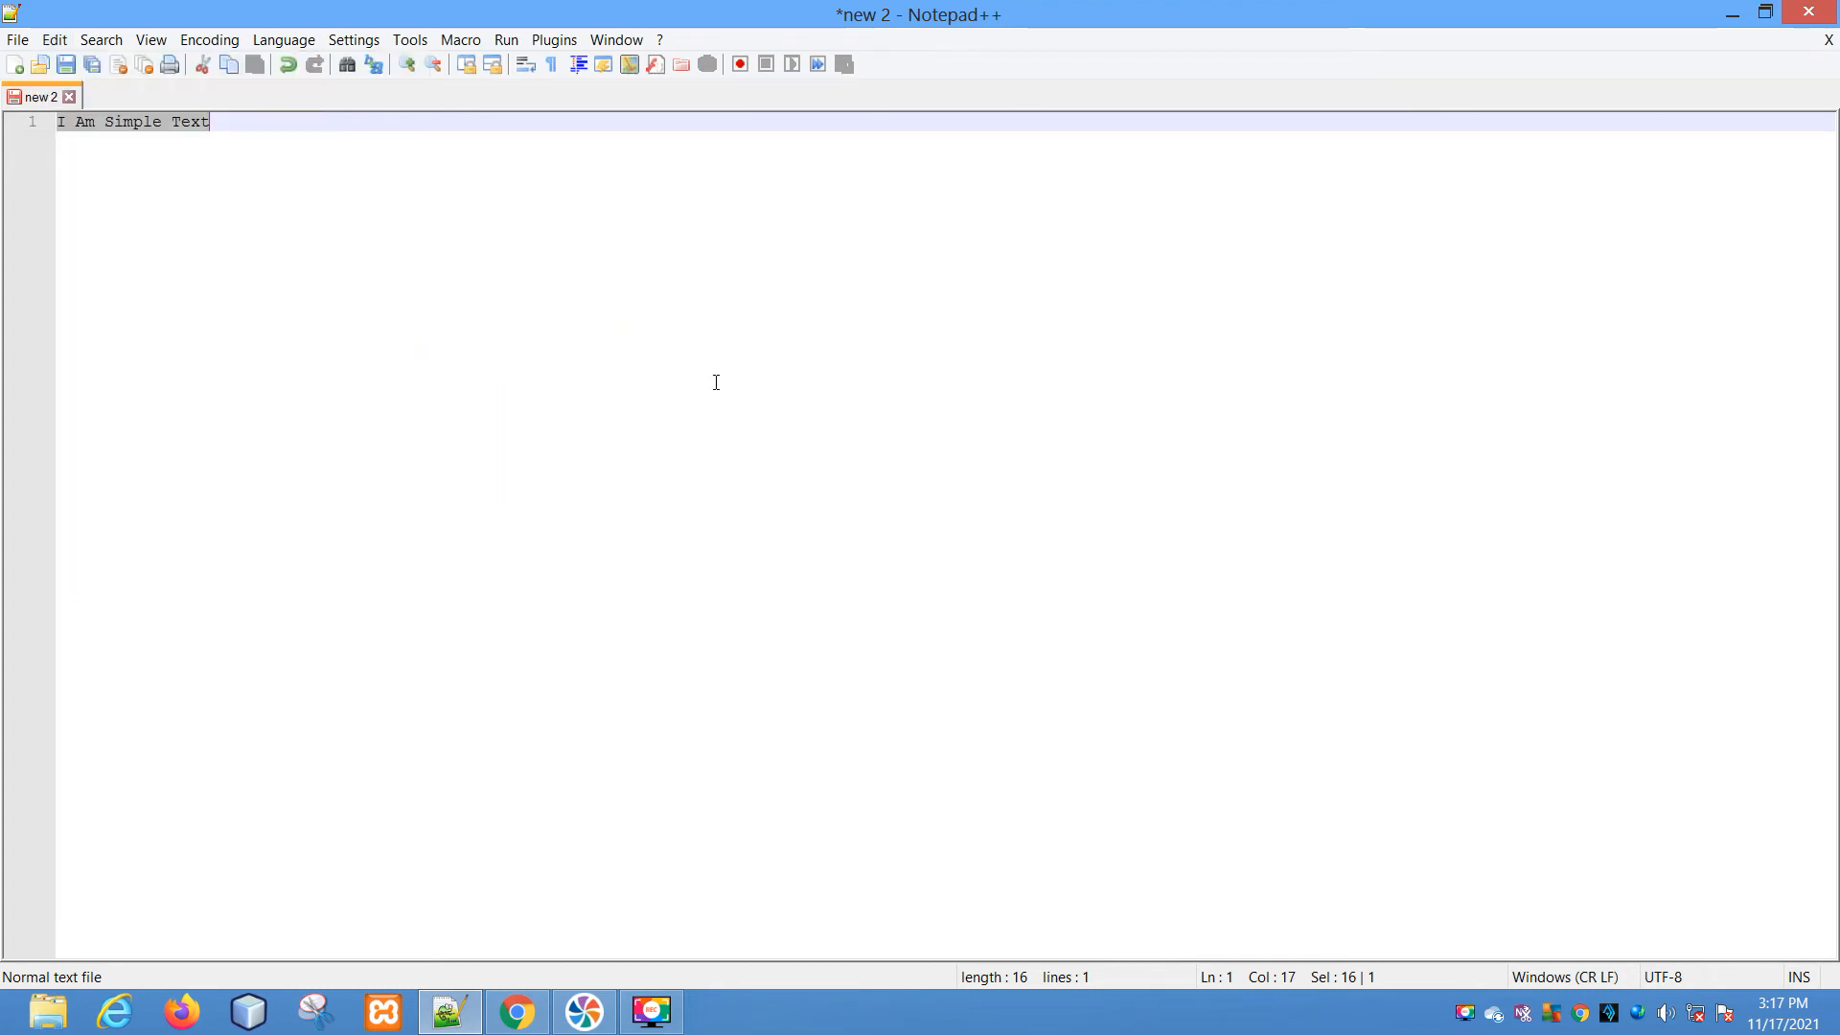
mouse_move(164, 168)
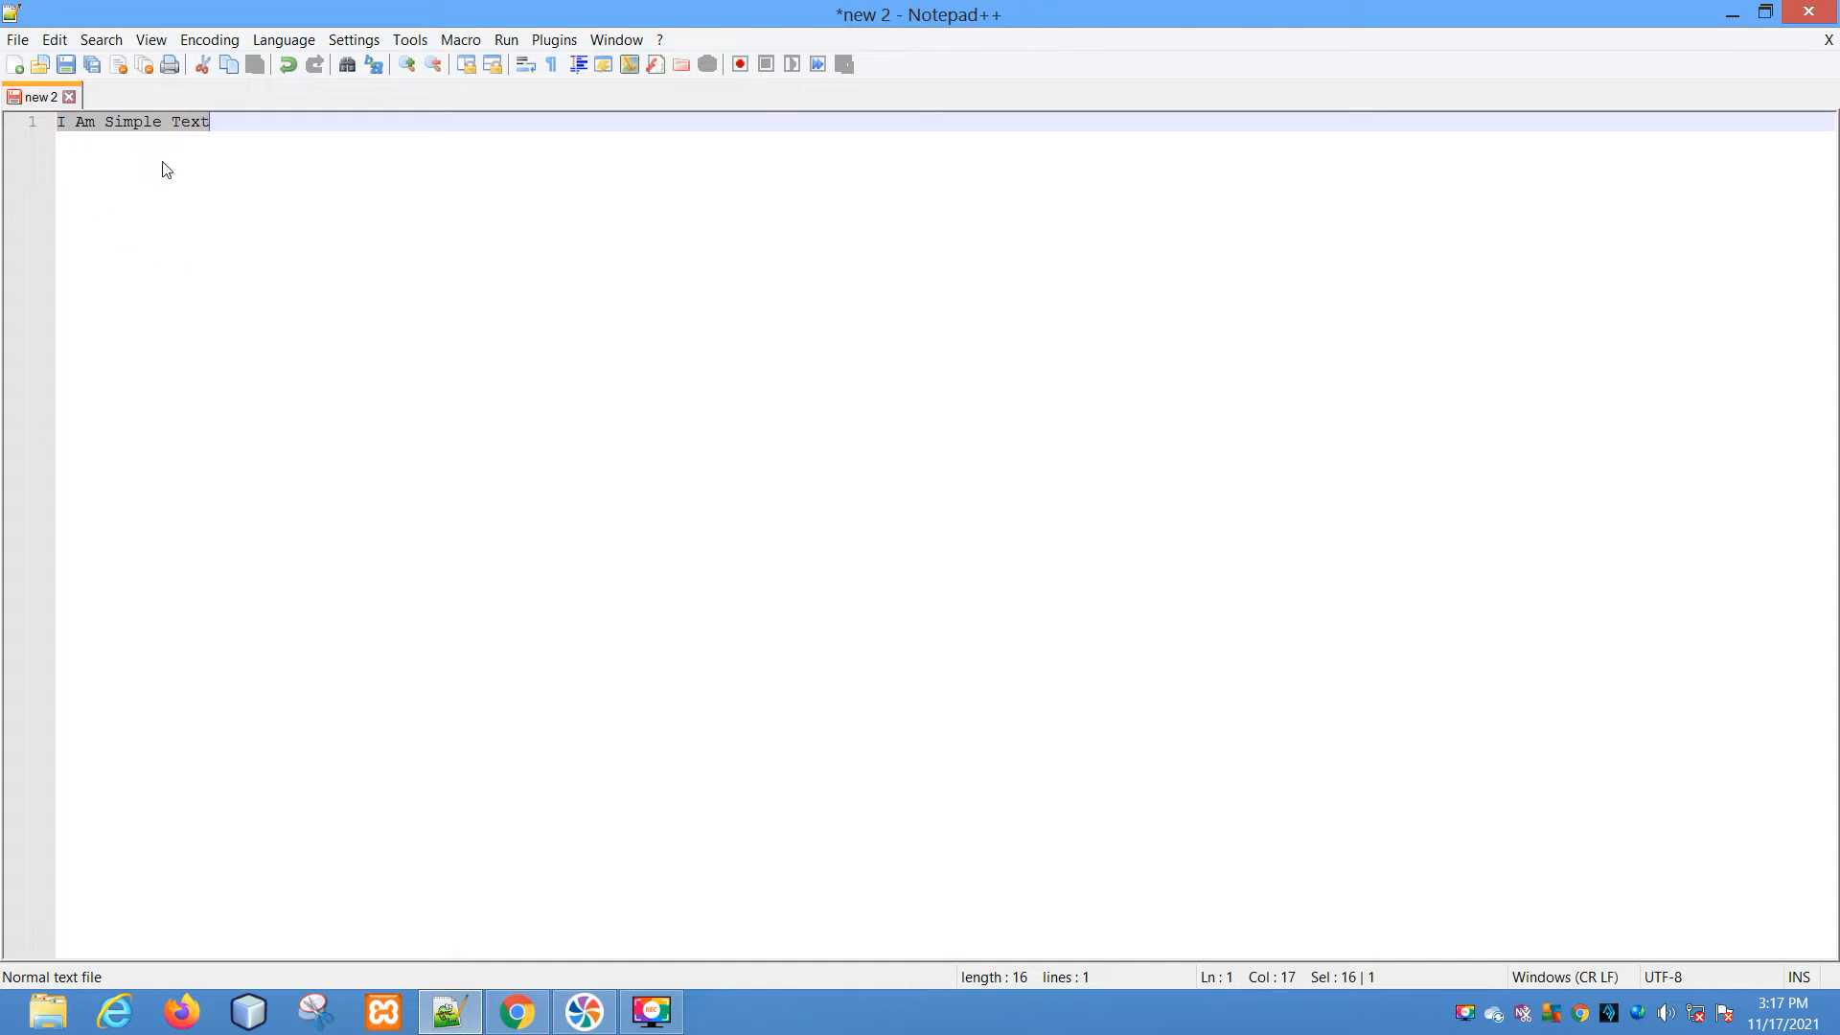
mouse_move(69, 139)
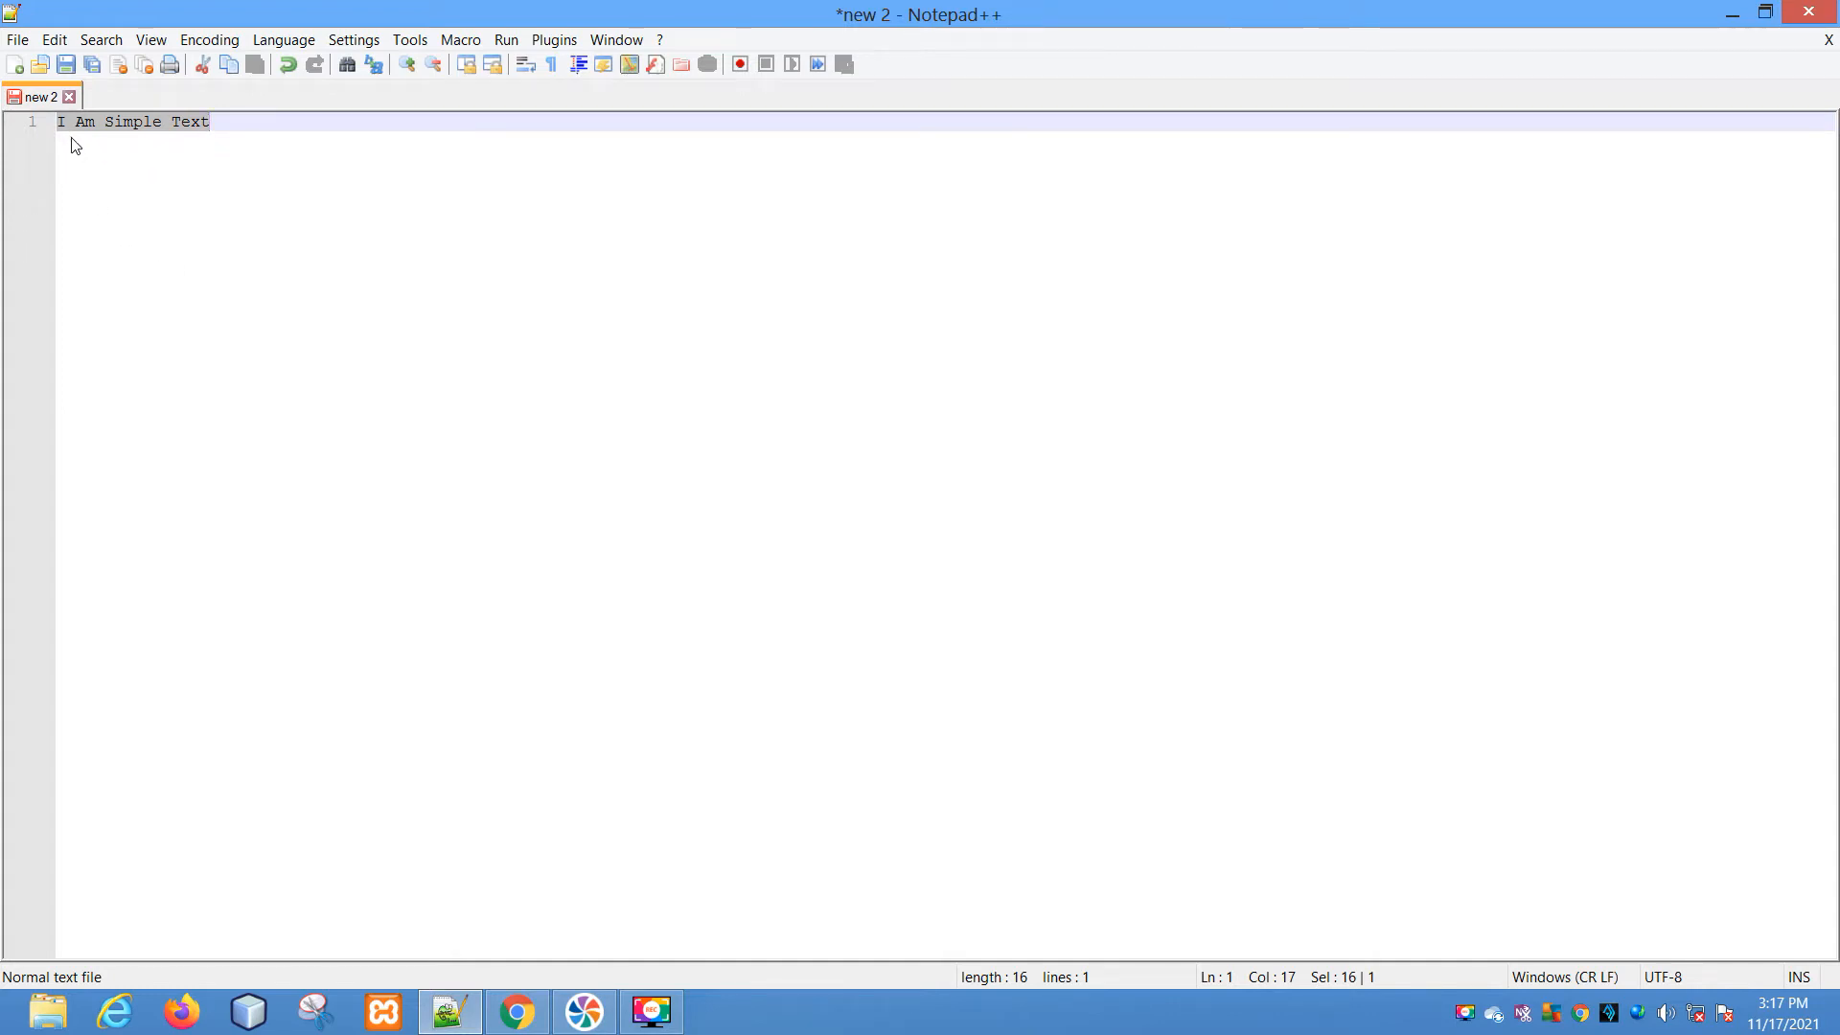
mouse_move(90, 153)
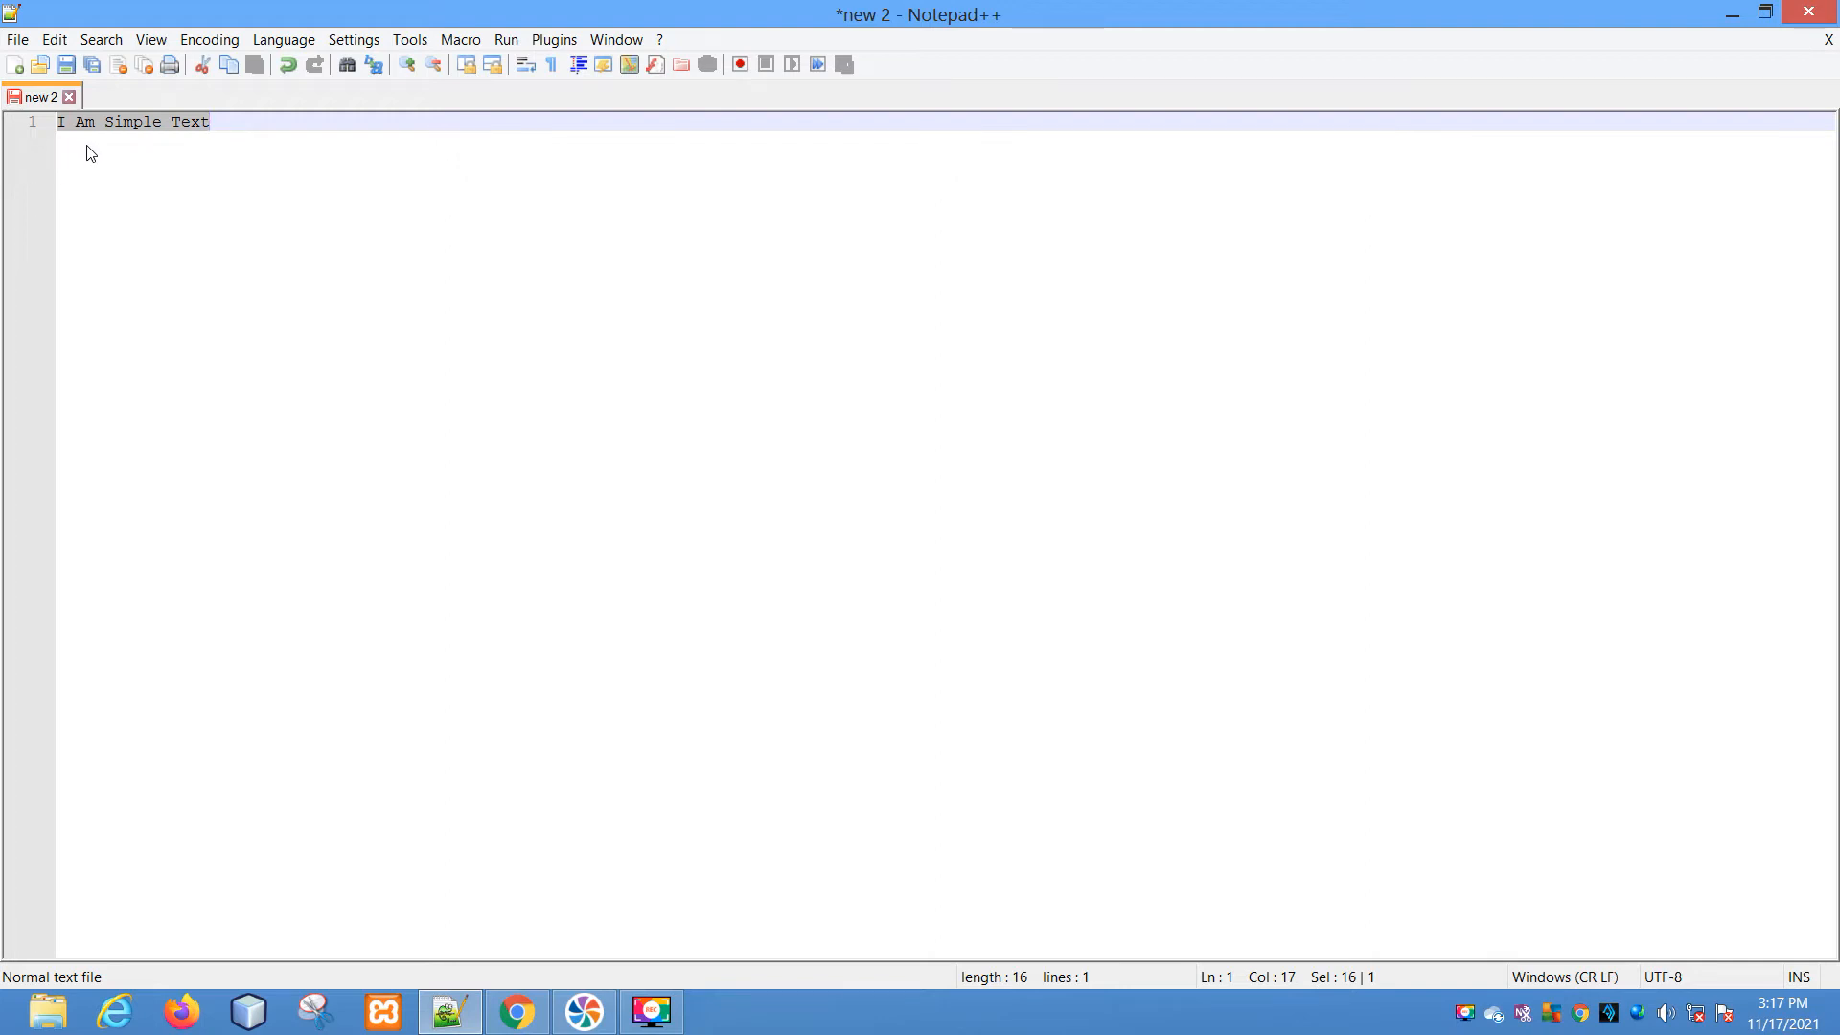
left_click(54, 38)
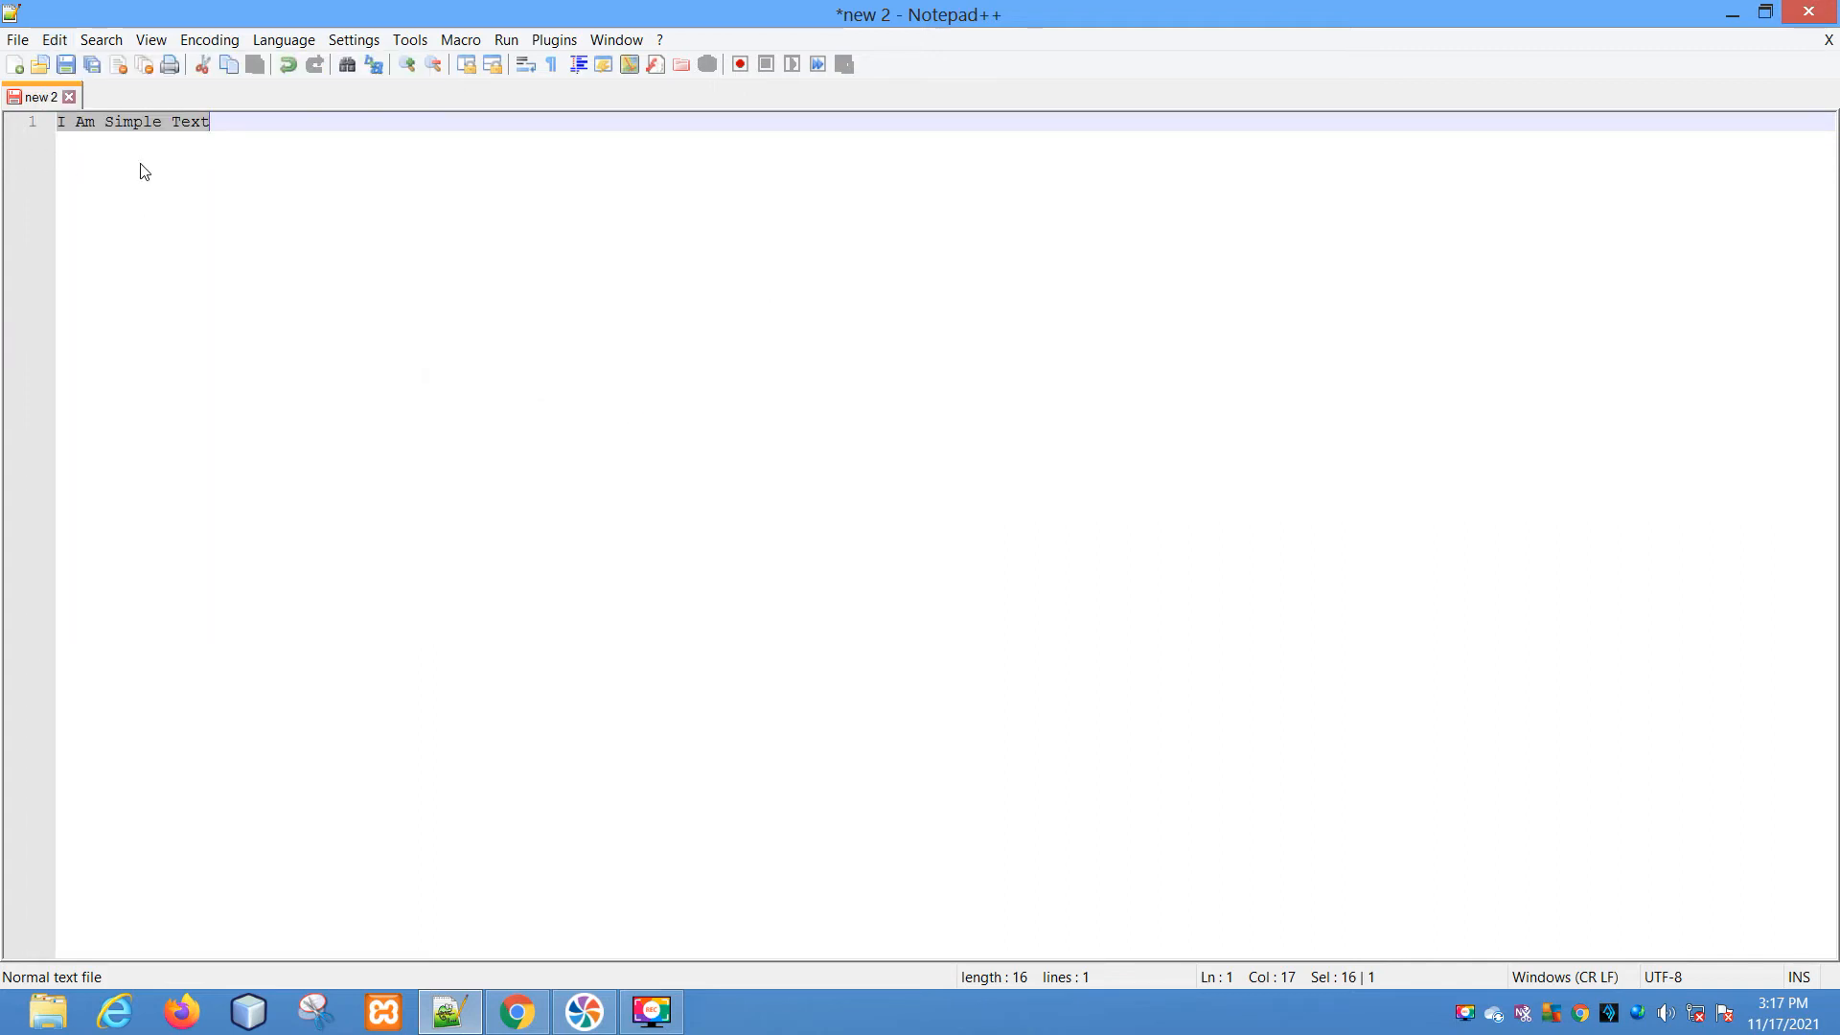
mouse_move(103, 161)
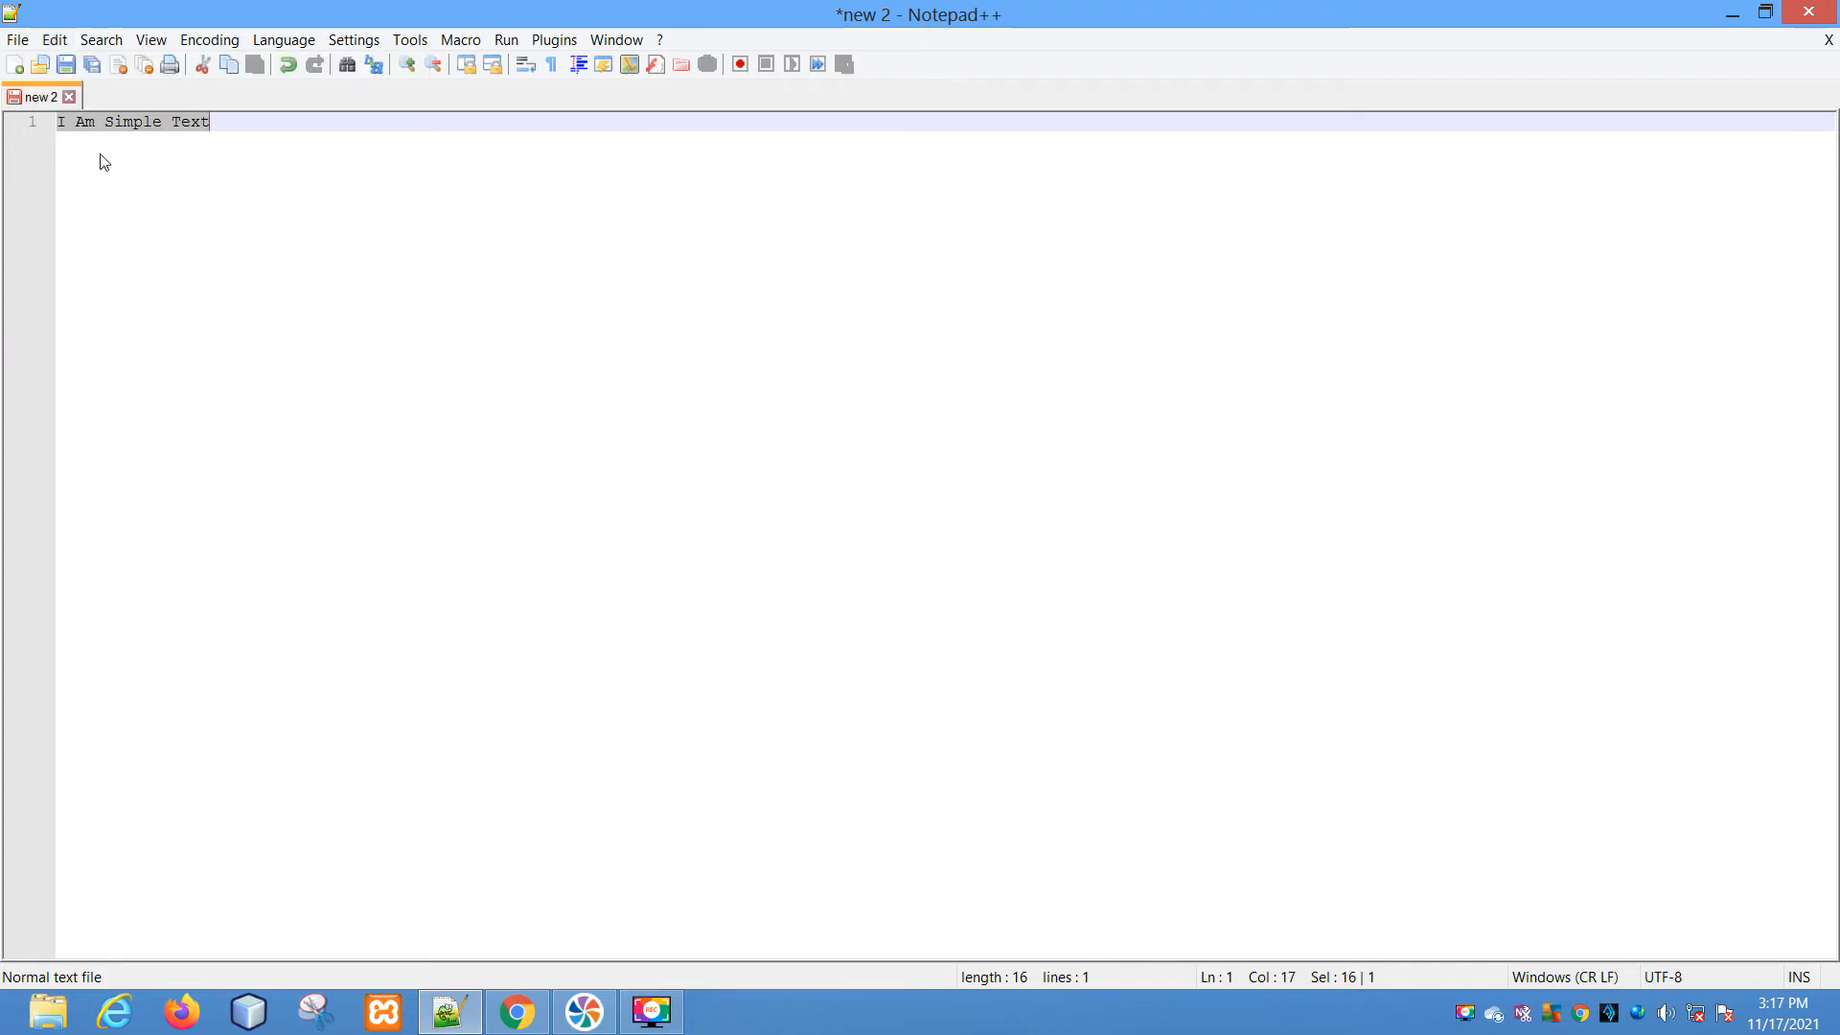
Apply Sentence case, then Sentence case (blend), giving 'I am simple text'.
left_click(54, 39)
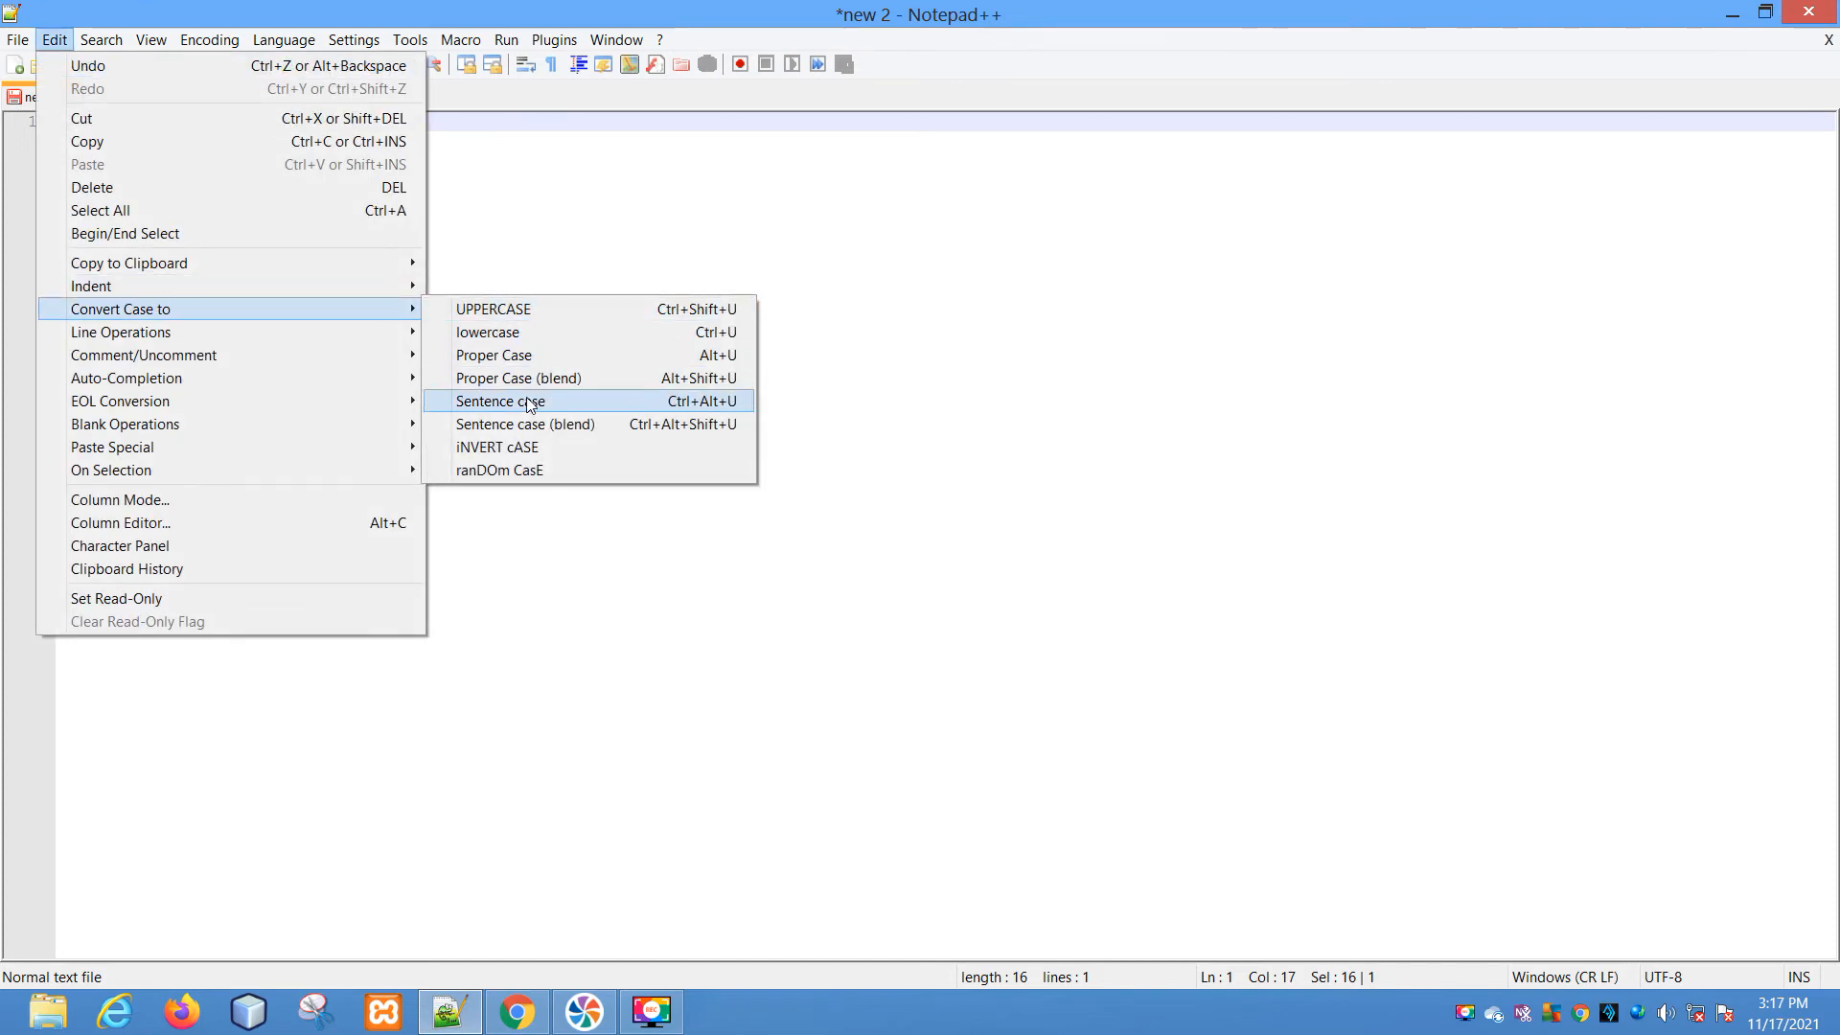
left_click(498, 401)
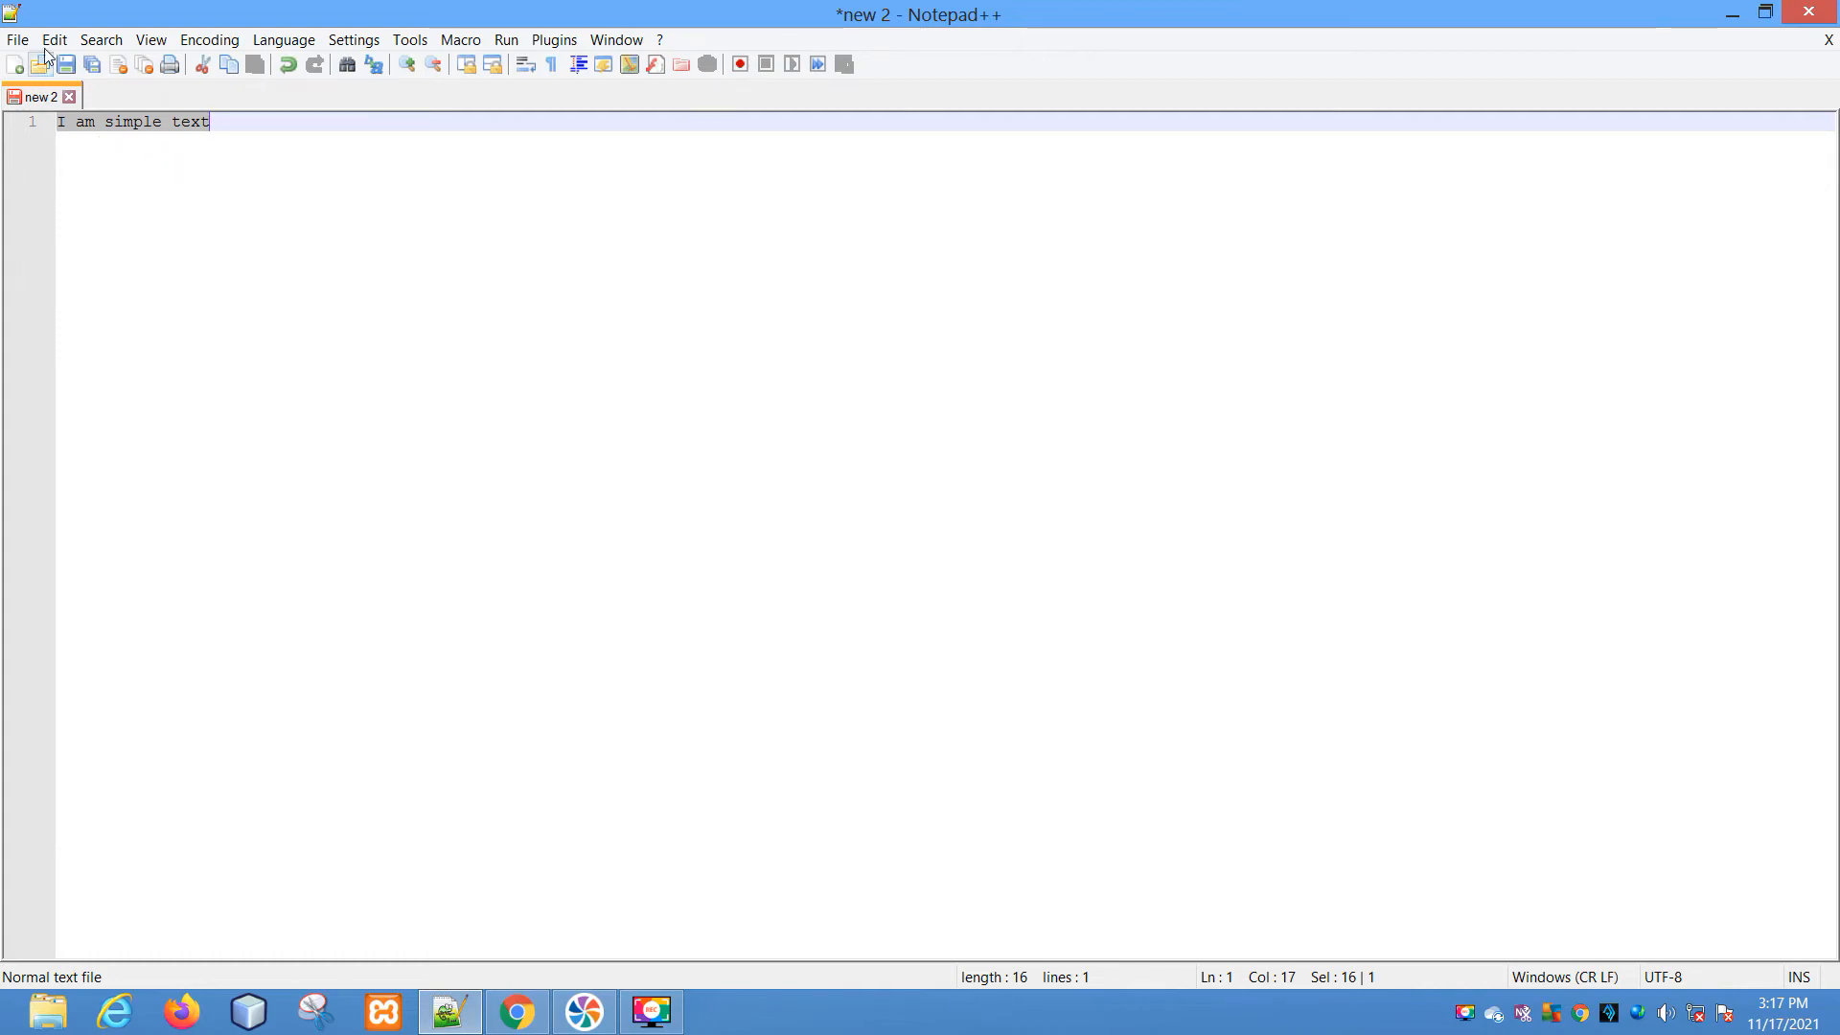
left_click(54, 38)
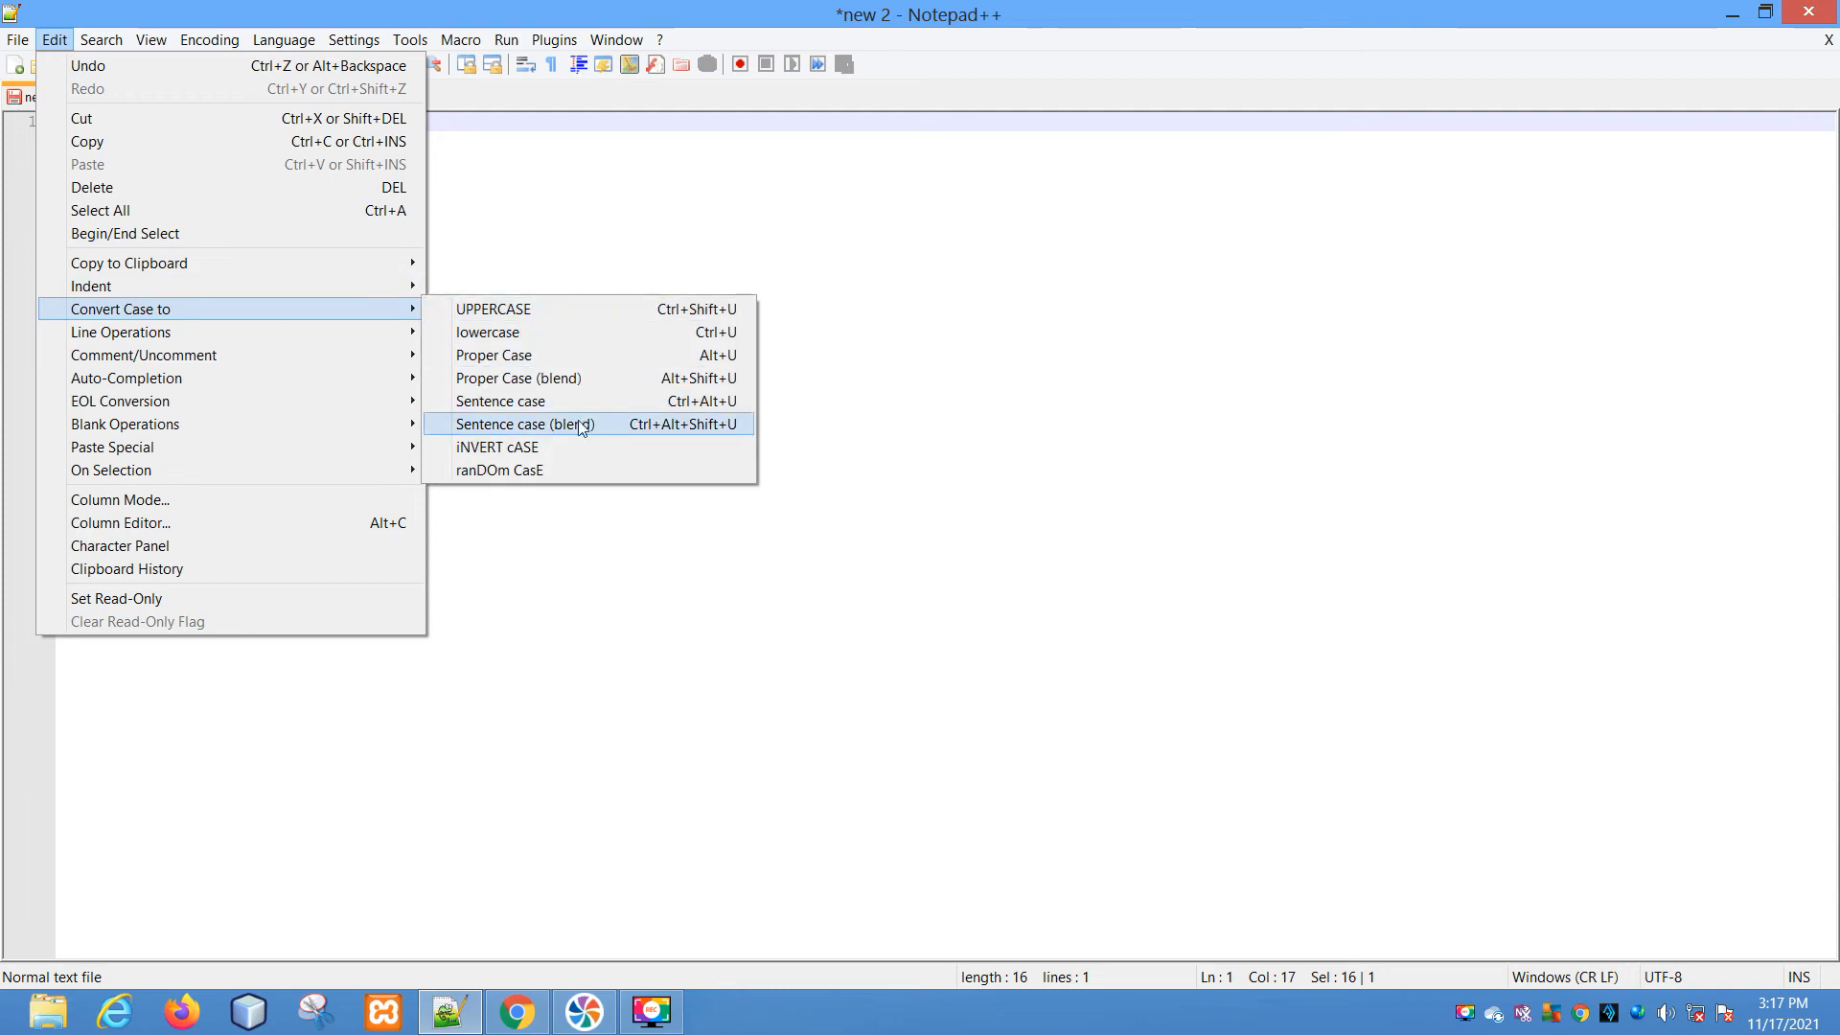
left_click(525, 424)
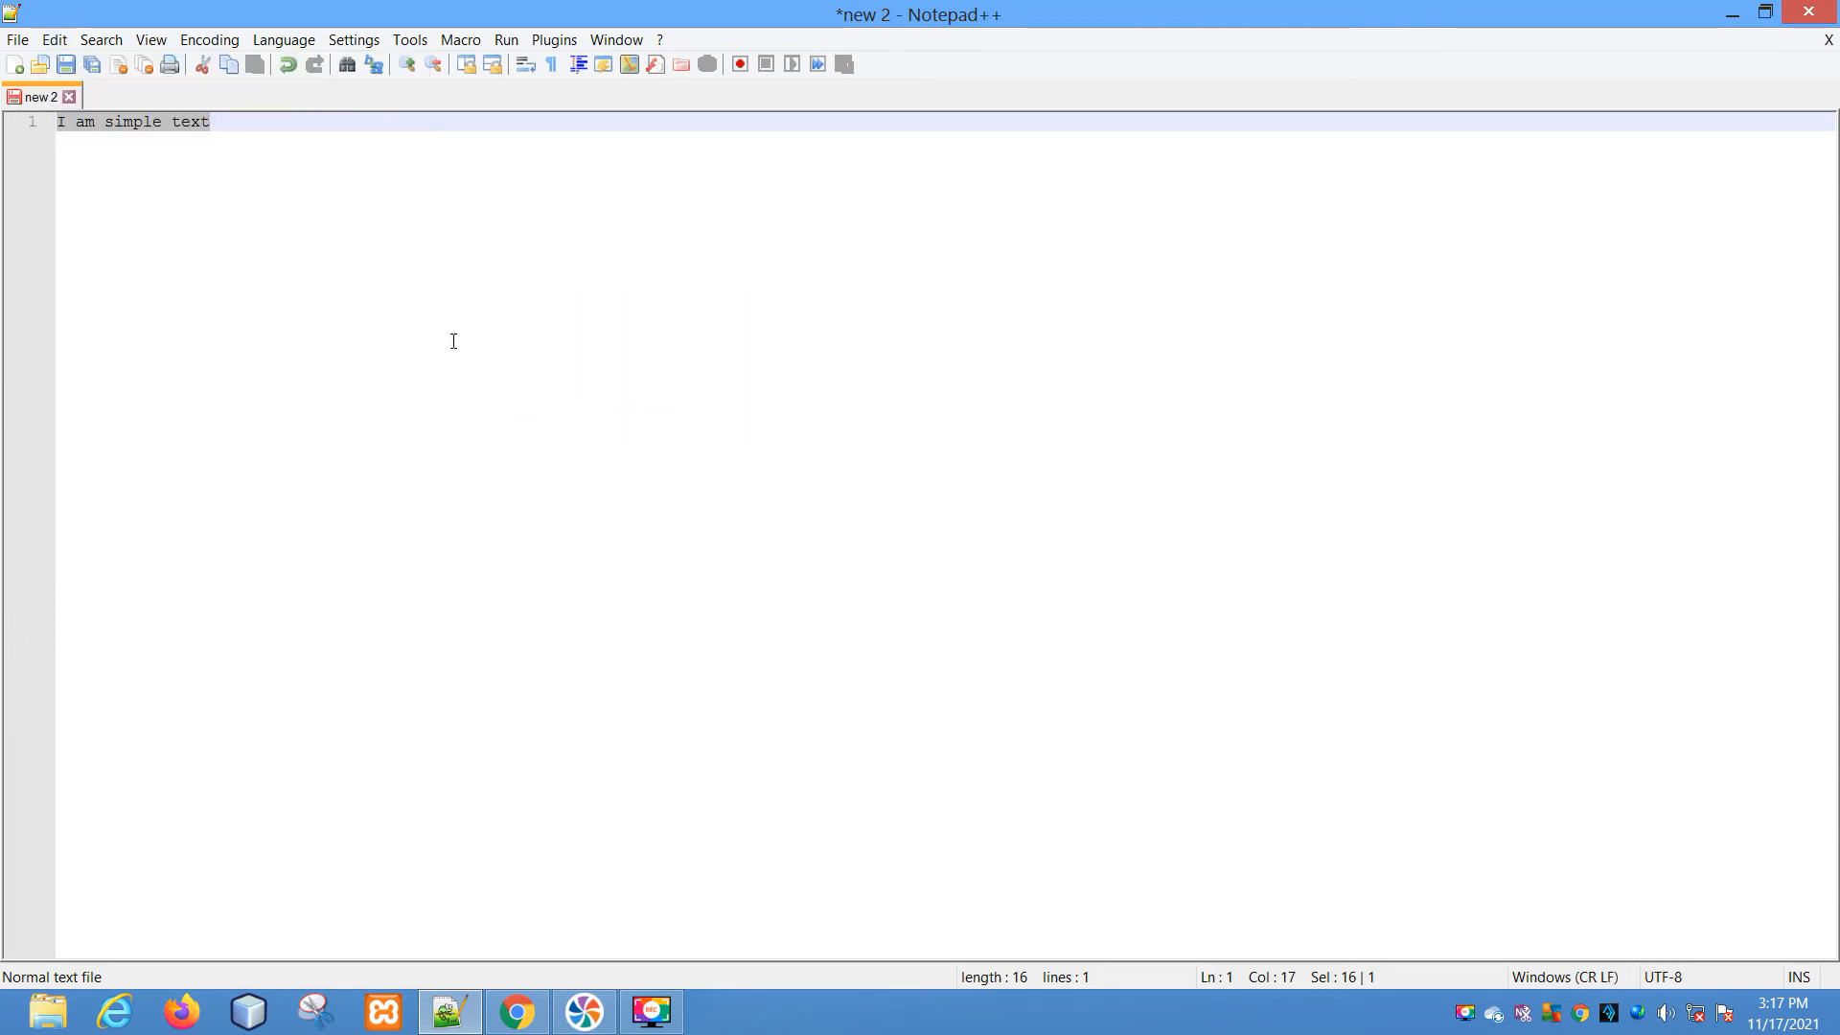
Reach the Convert Case commands to invert the line's case.
left_click(54, 39)
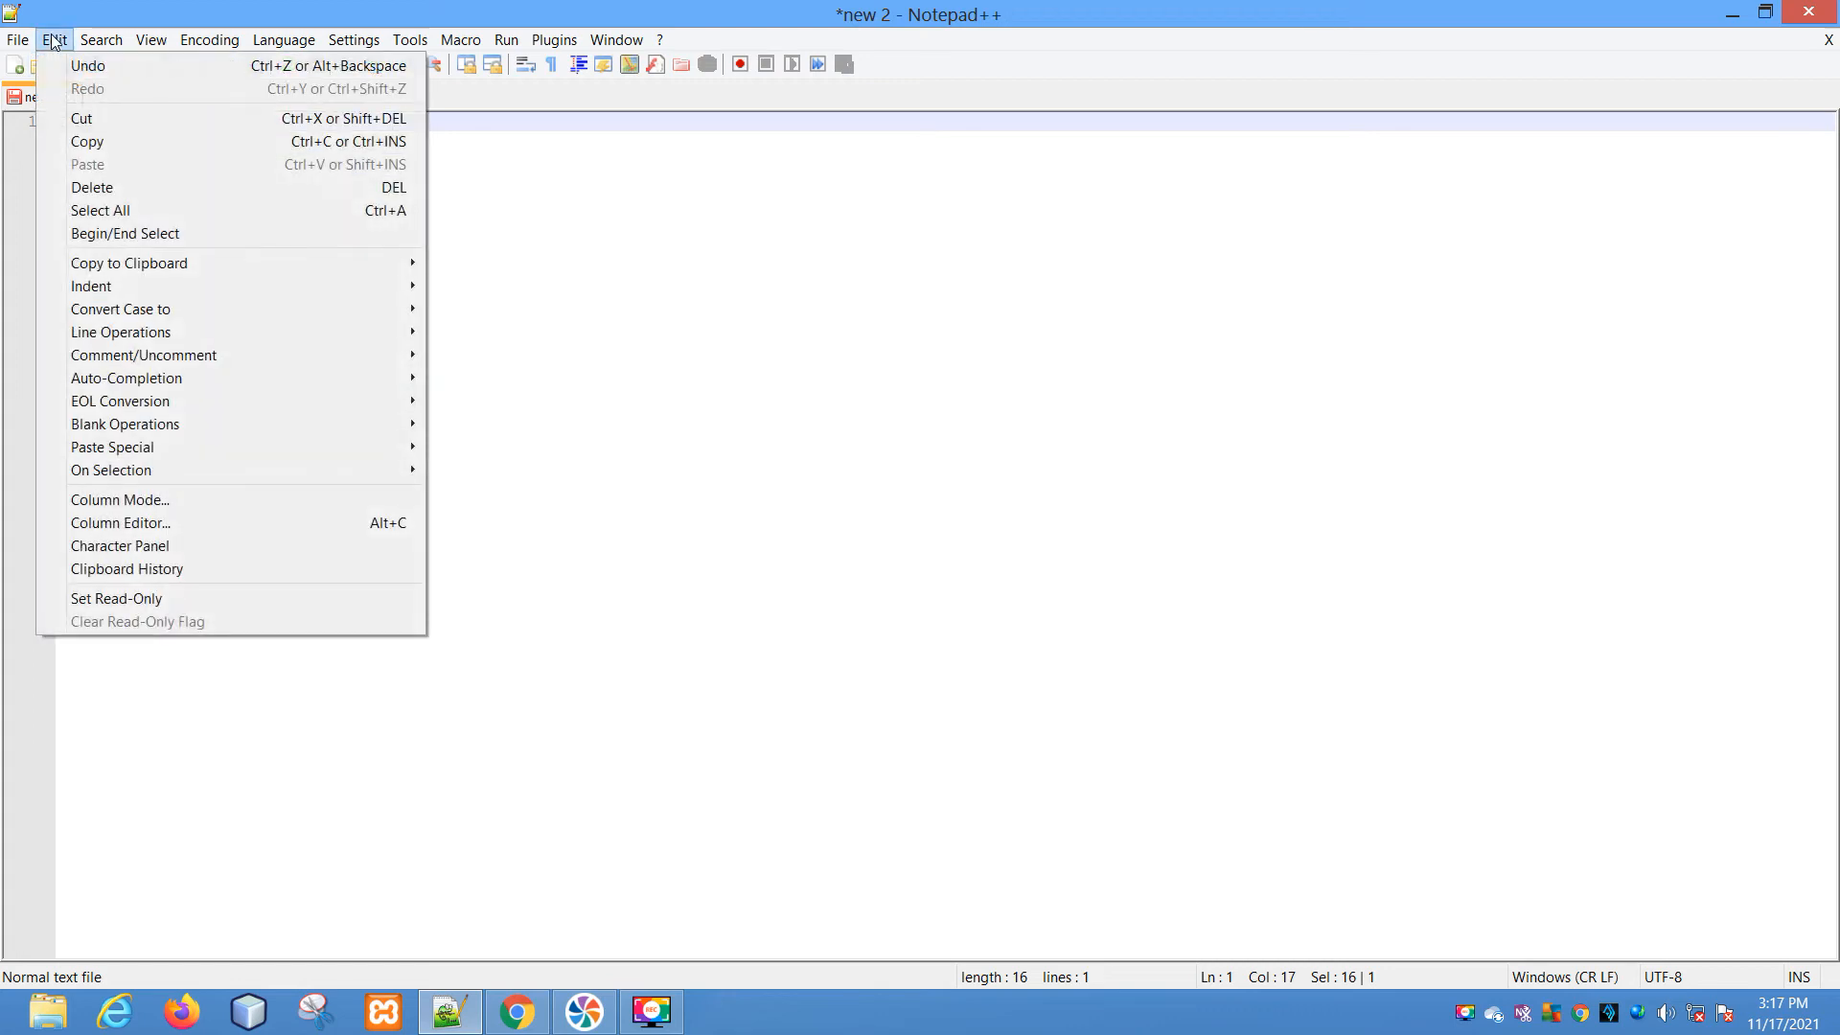
mouse_move(119, 308)
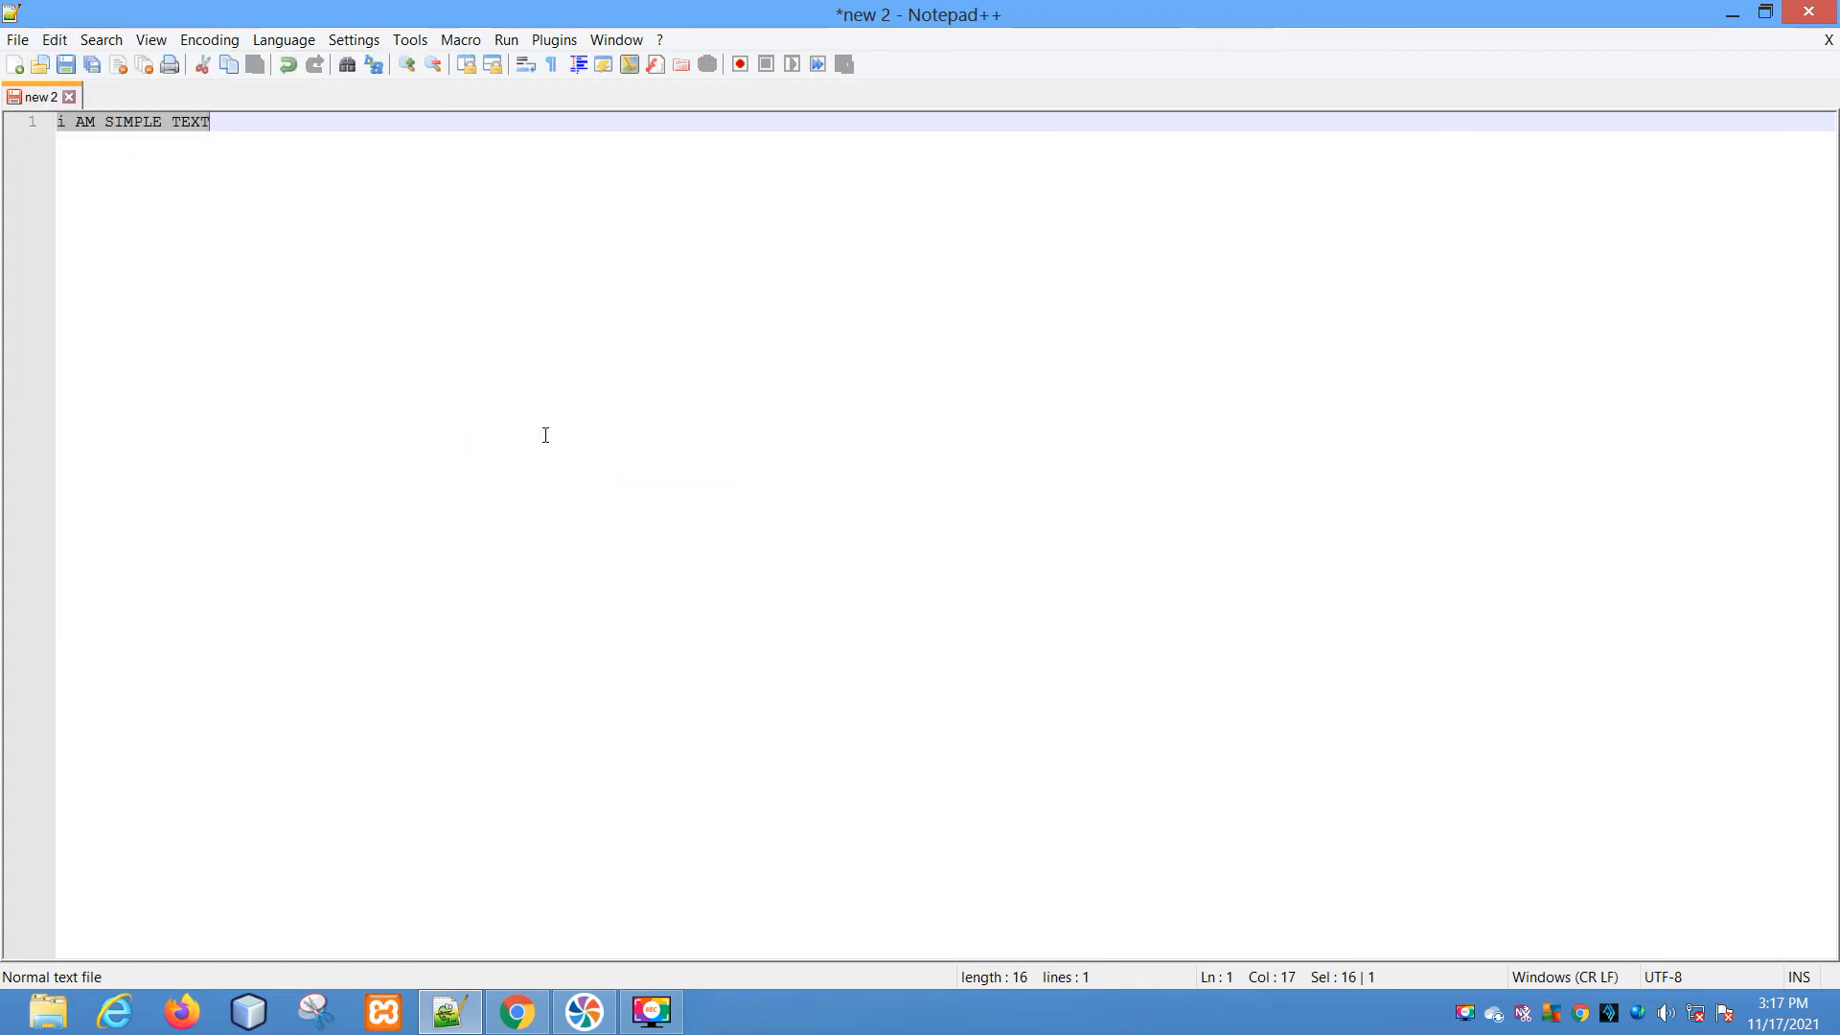
mouse_move(575, 441)
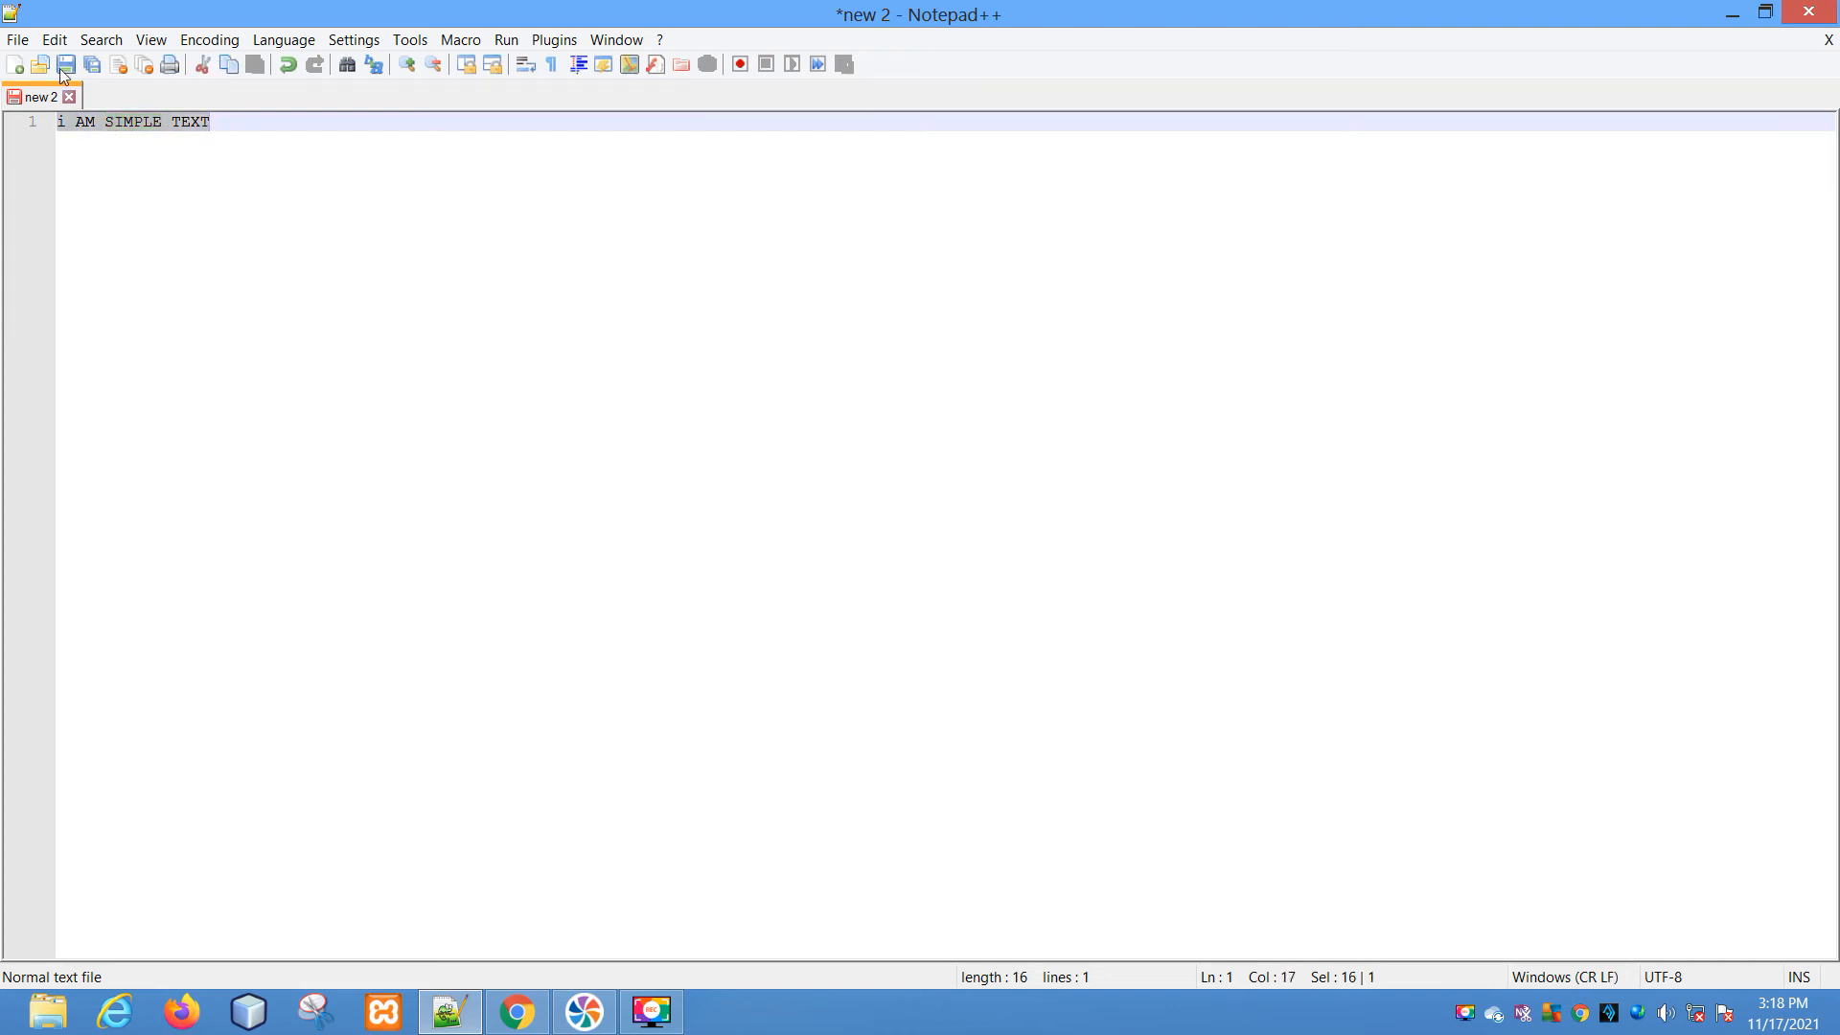
Apply ranDOm CasE so the line reads 'I Am sImple tEXT'.
left_click(53, 39)
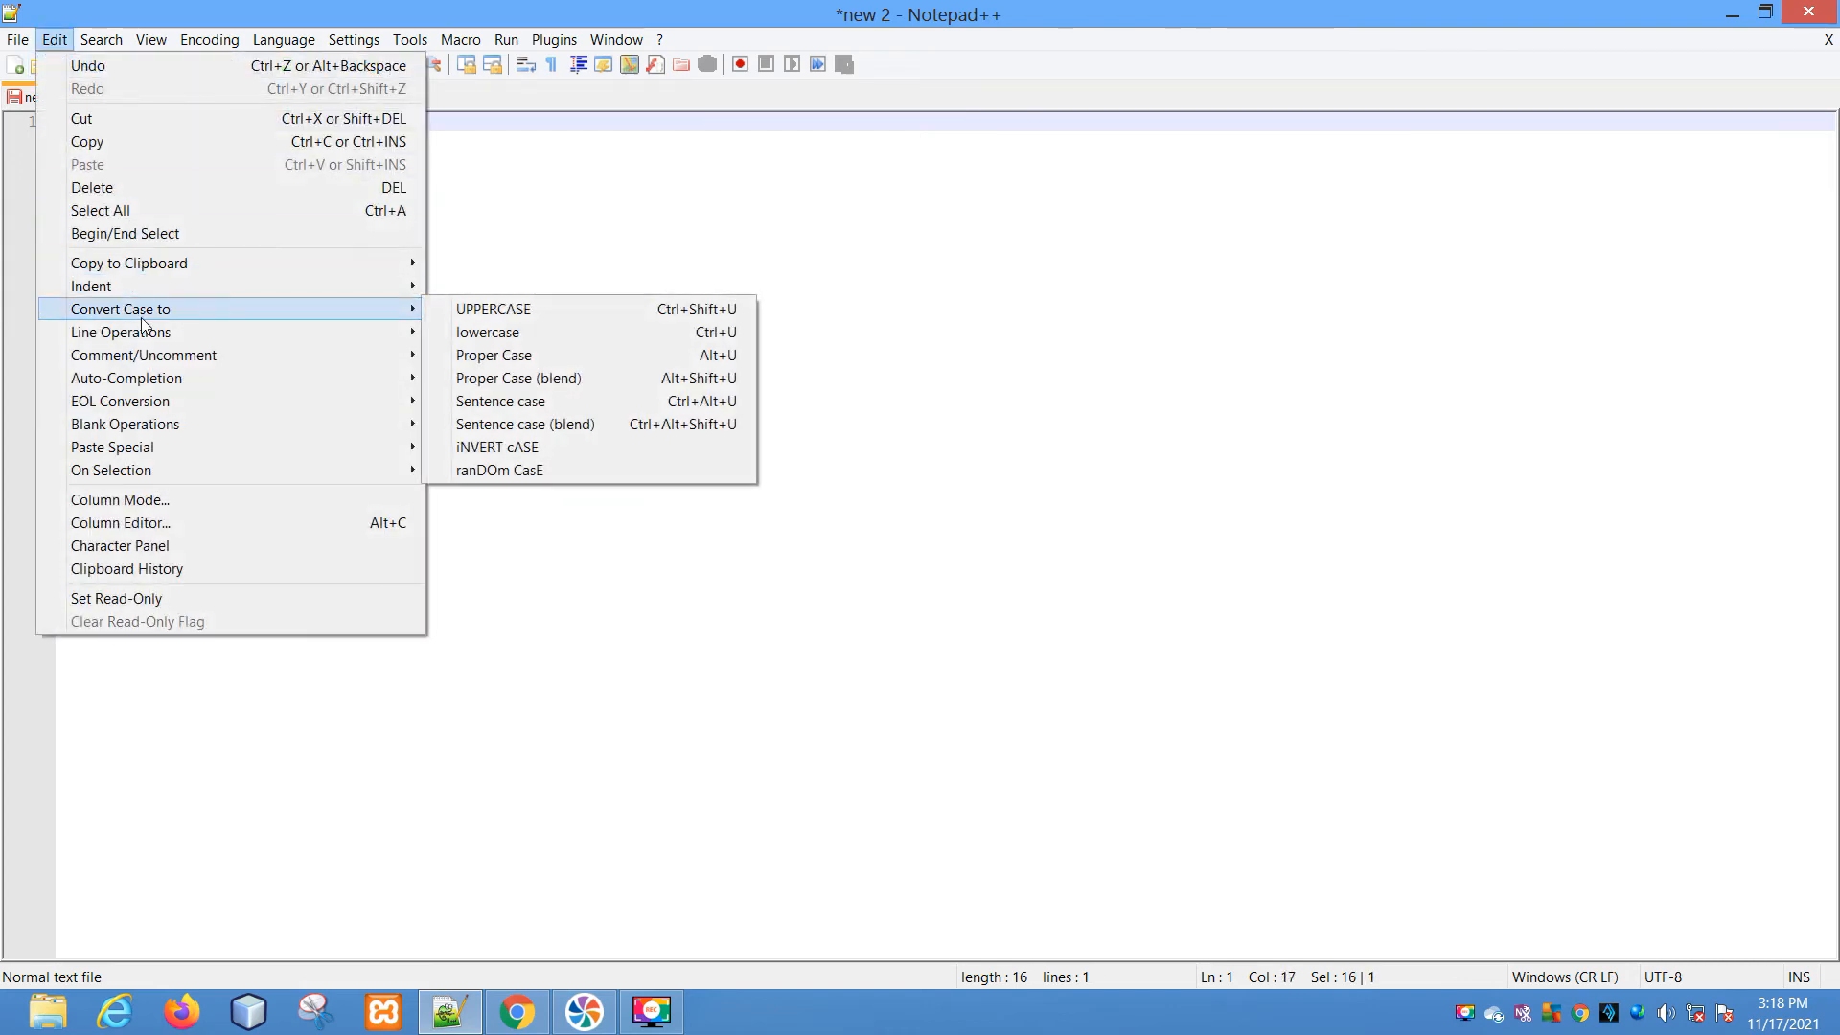
left_click(496, 446)
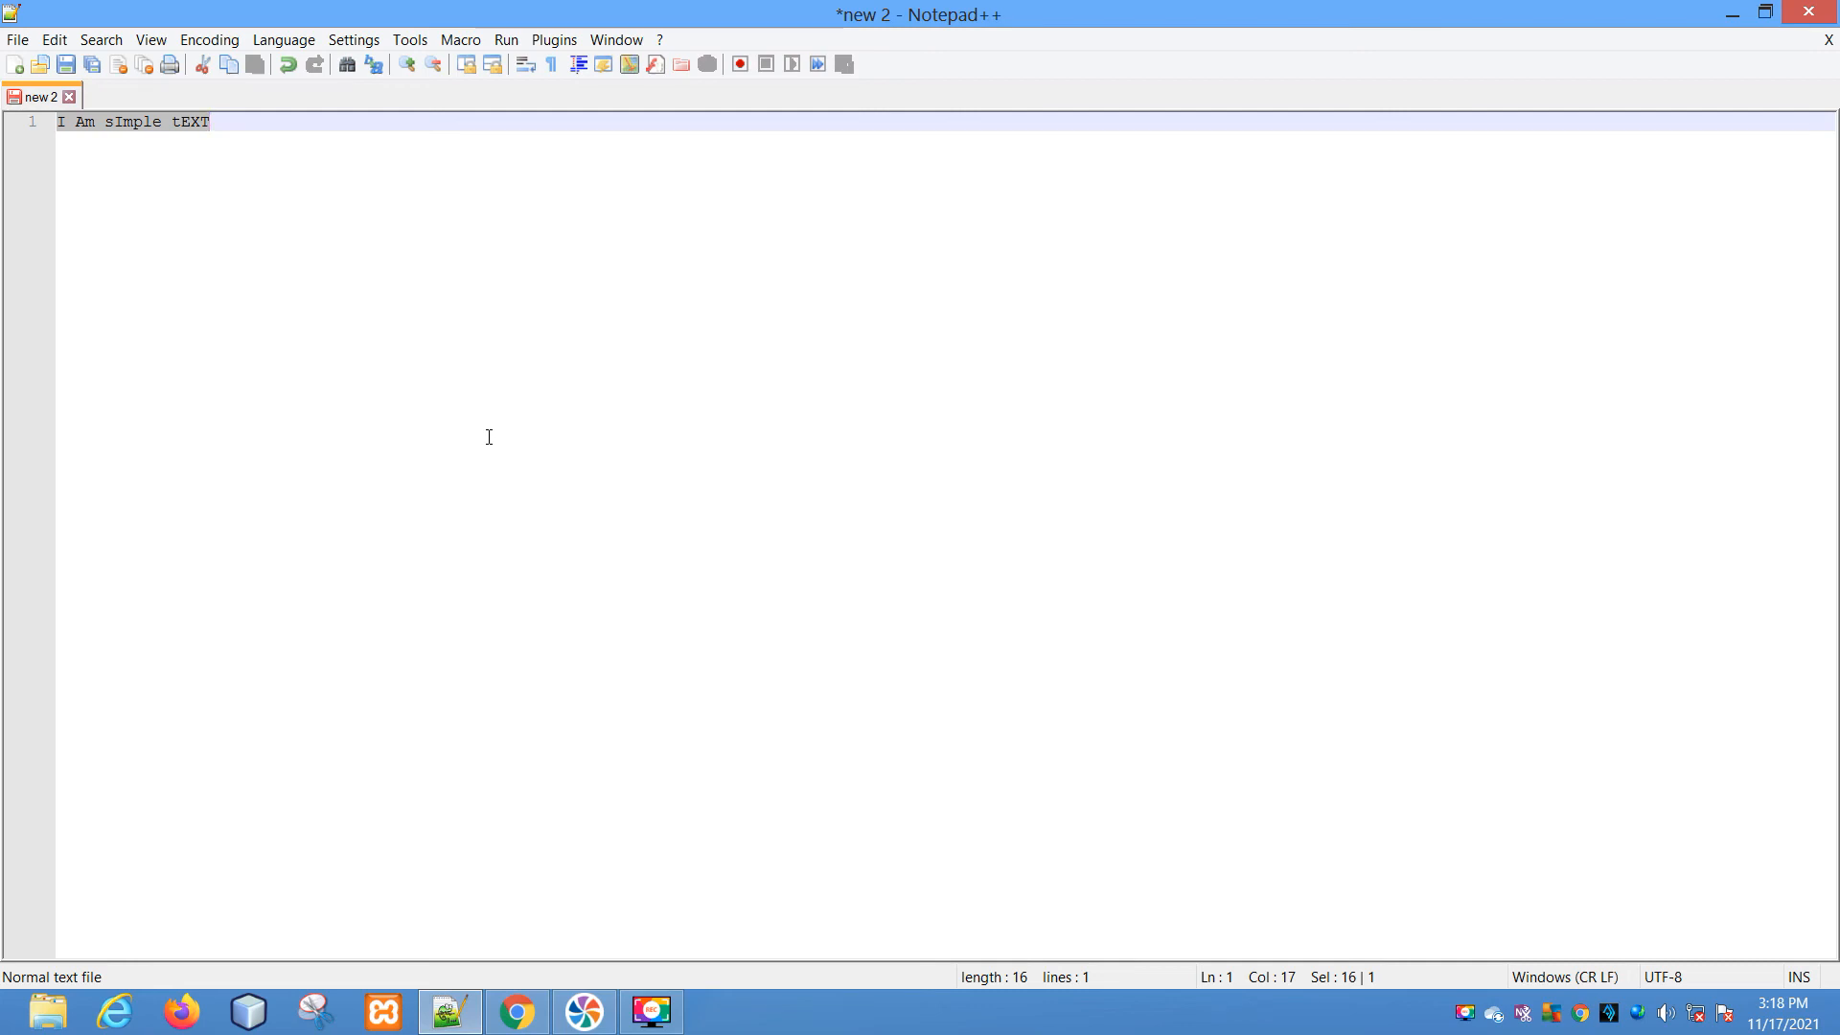
mouse_move(310, 377)
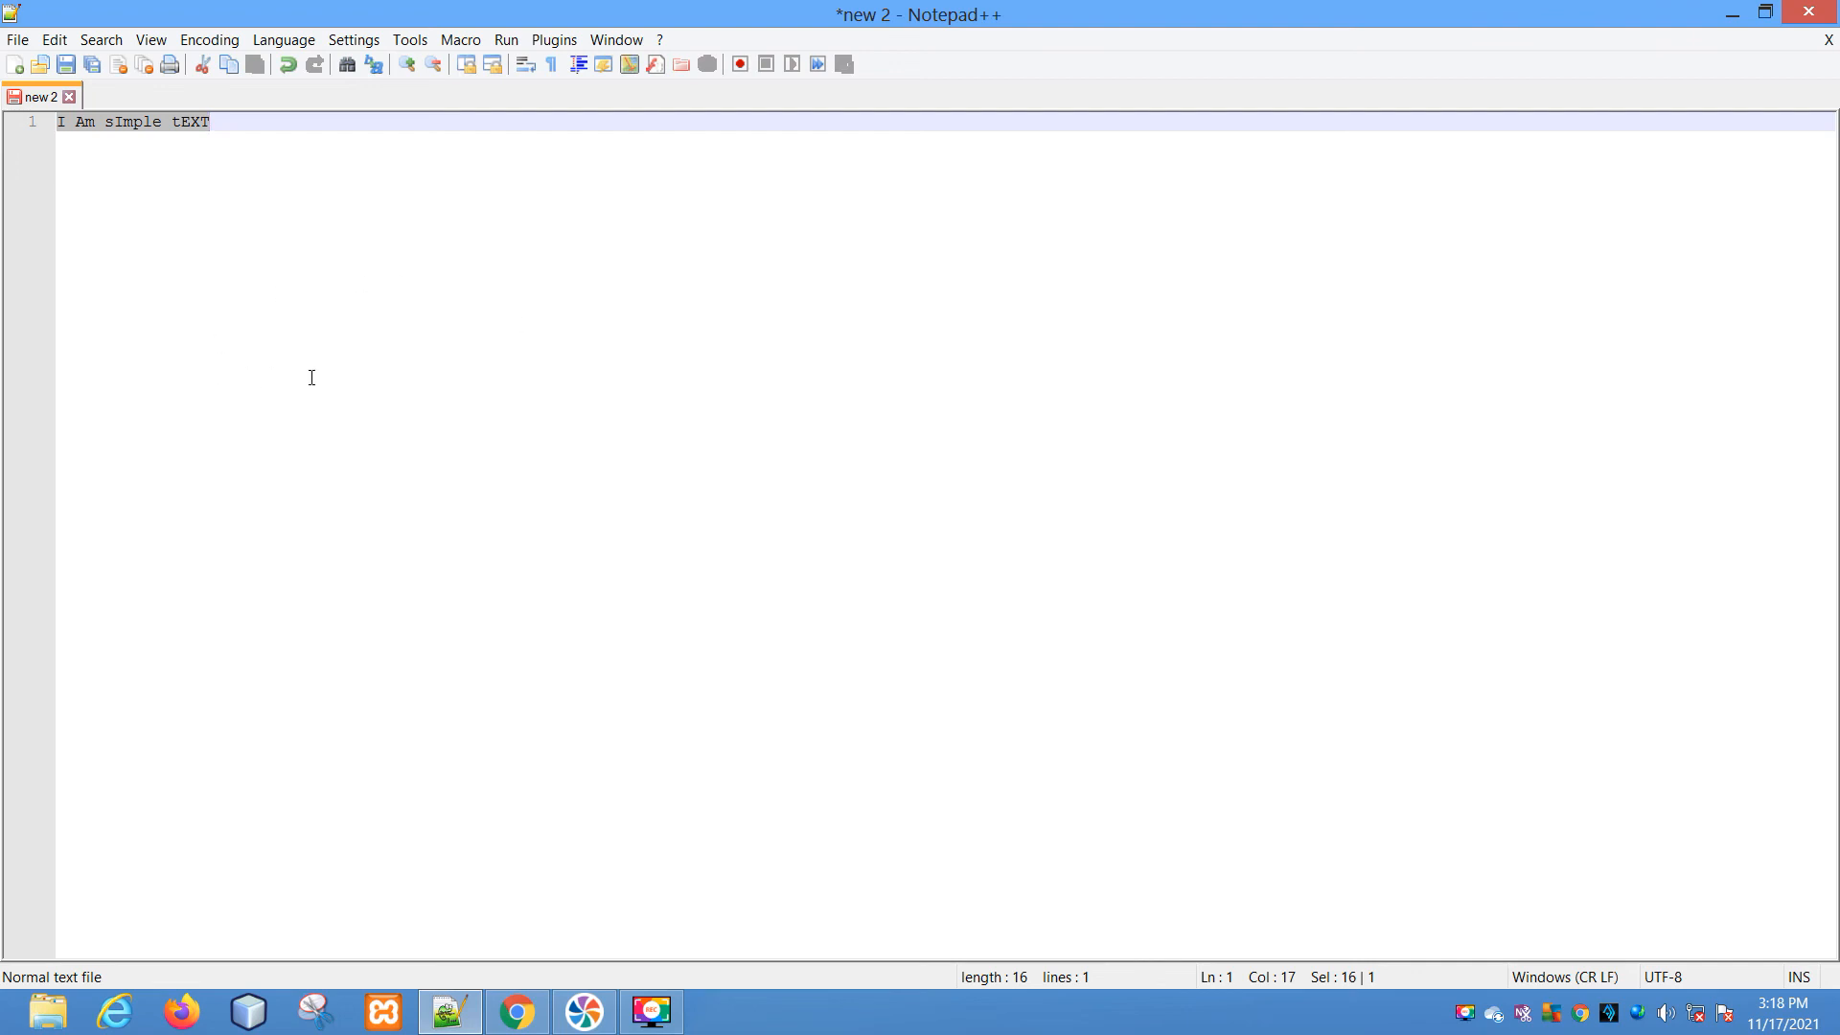